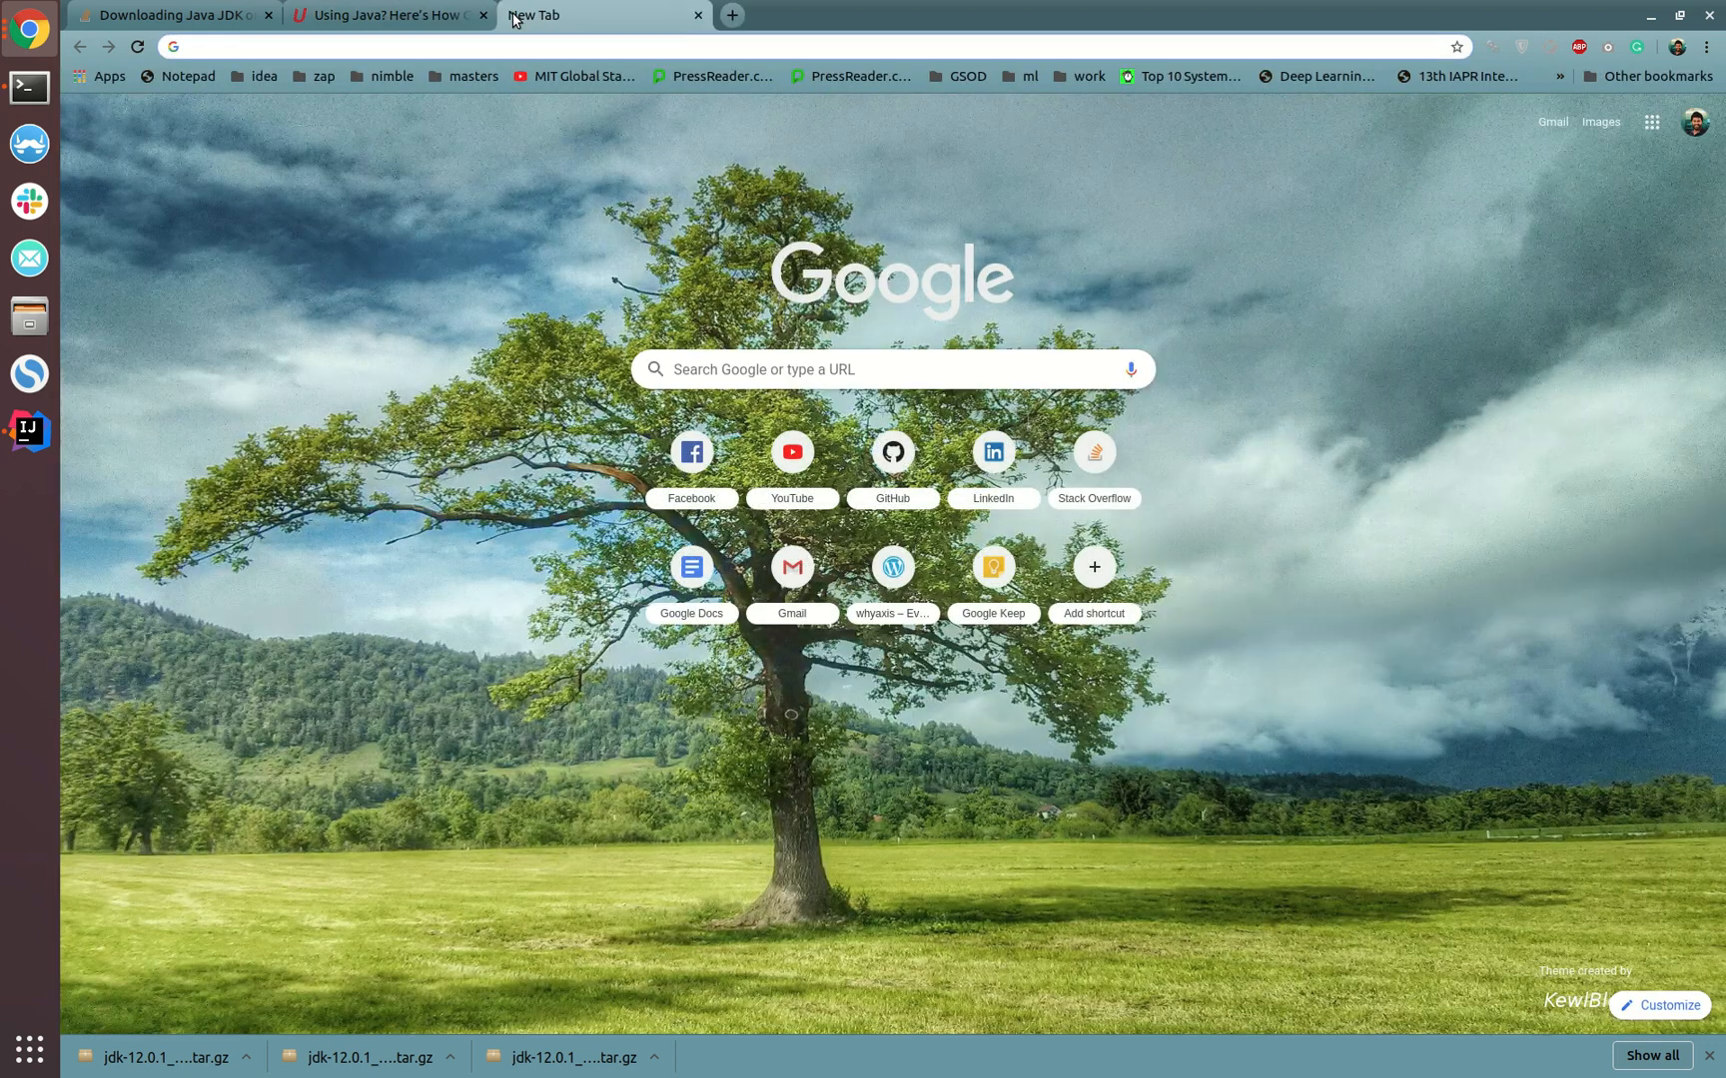
Search Google for 'oracle jdk 12'
{"action": "type", "text": "oracle jdk 12"}
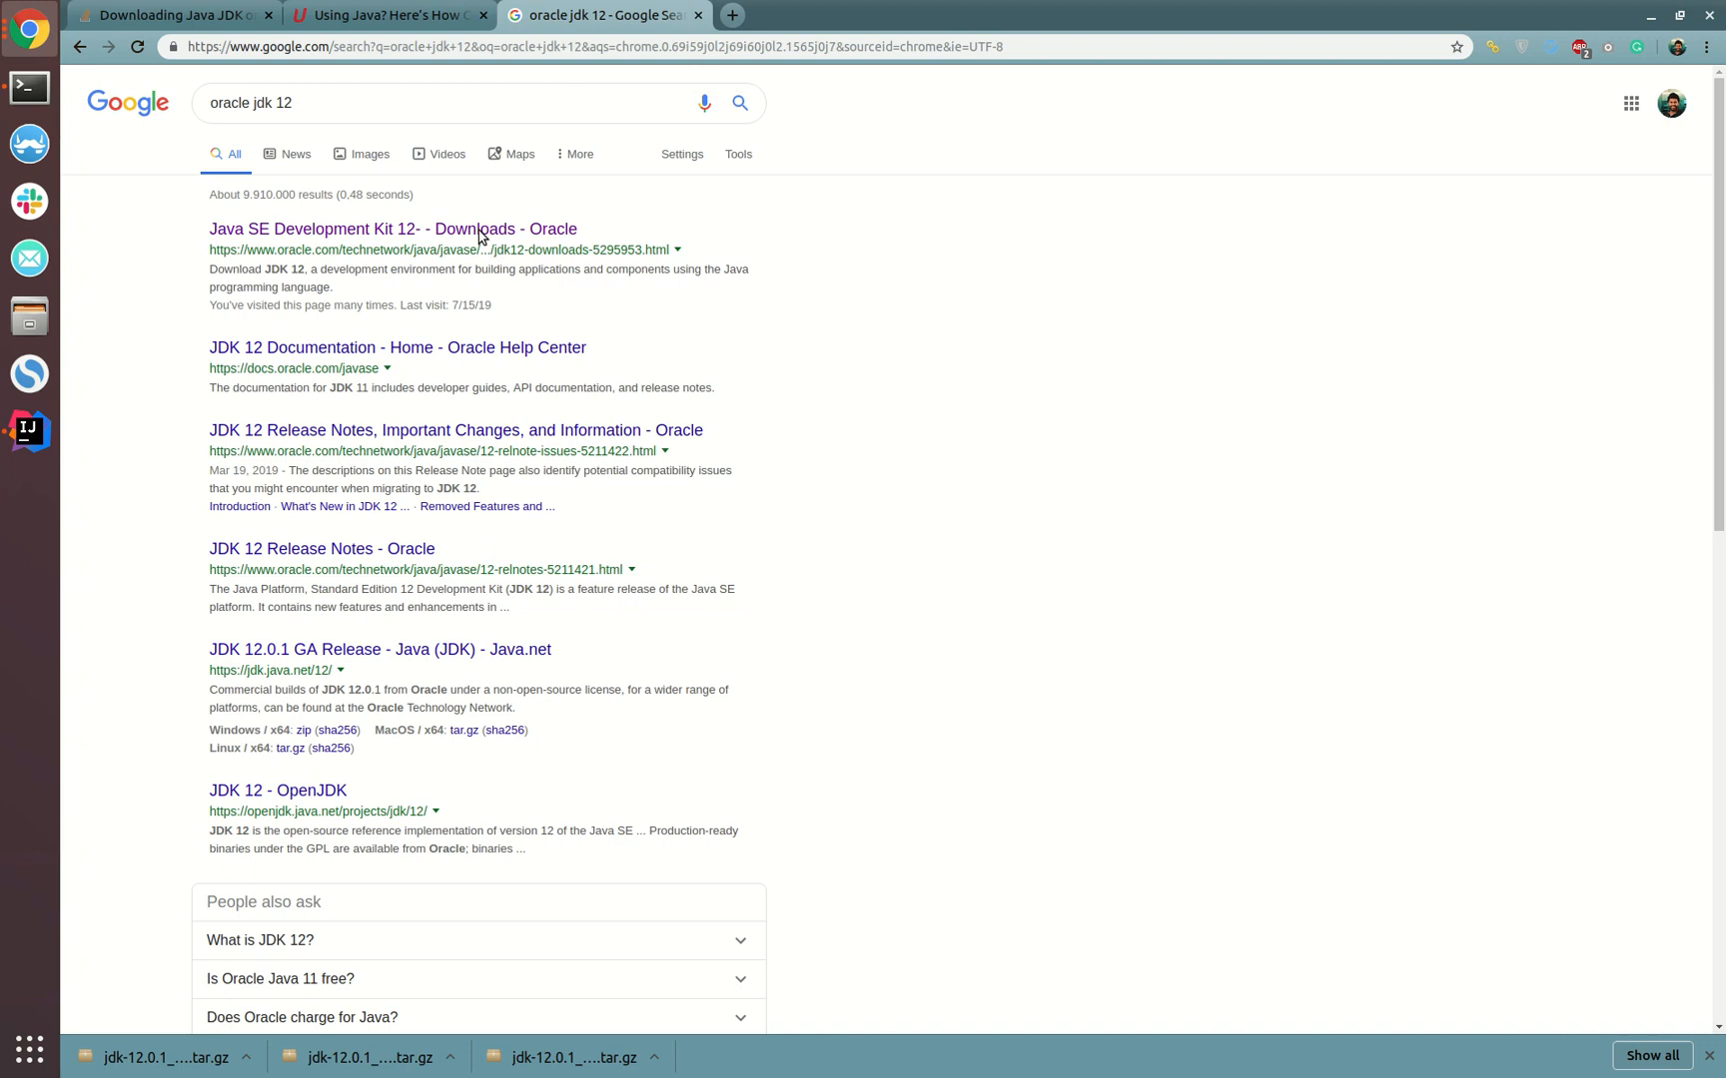
{"action": "mouse_move", "coordinate": [393, 228]}
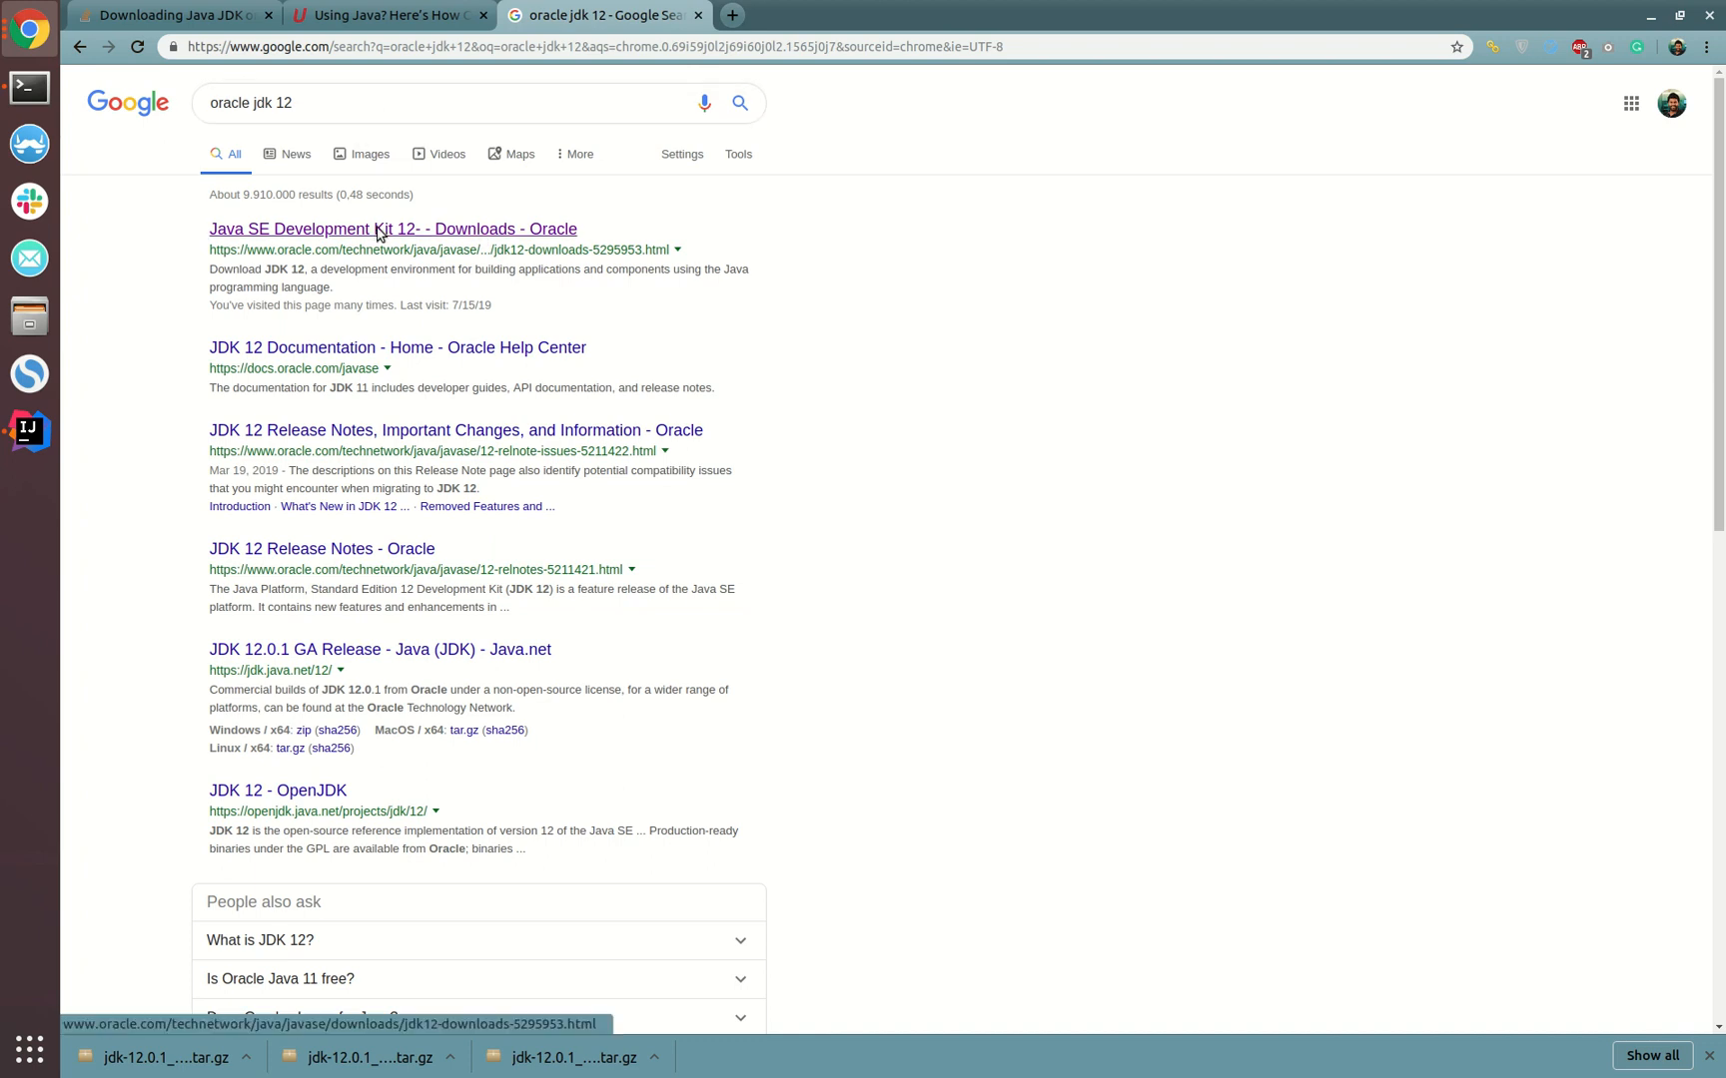
Open Oracle's Java SE Development Kit 12 downloads page and scroll to the JDK 12.0.1 downloads
{"action": "left_click", "coordinate": [392, 229]}
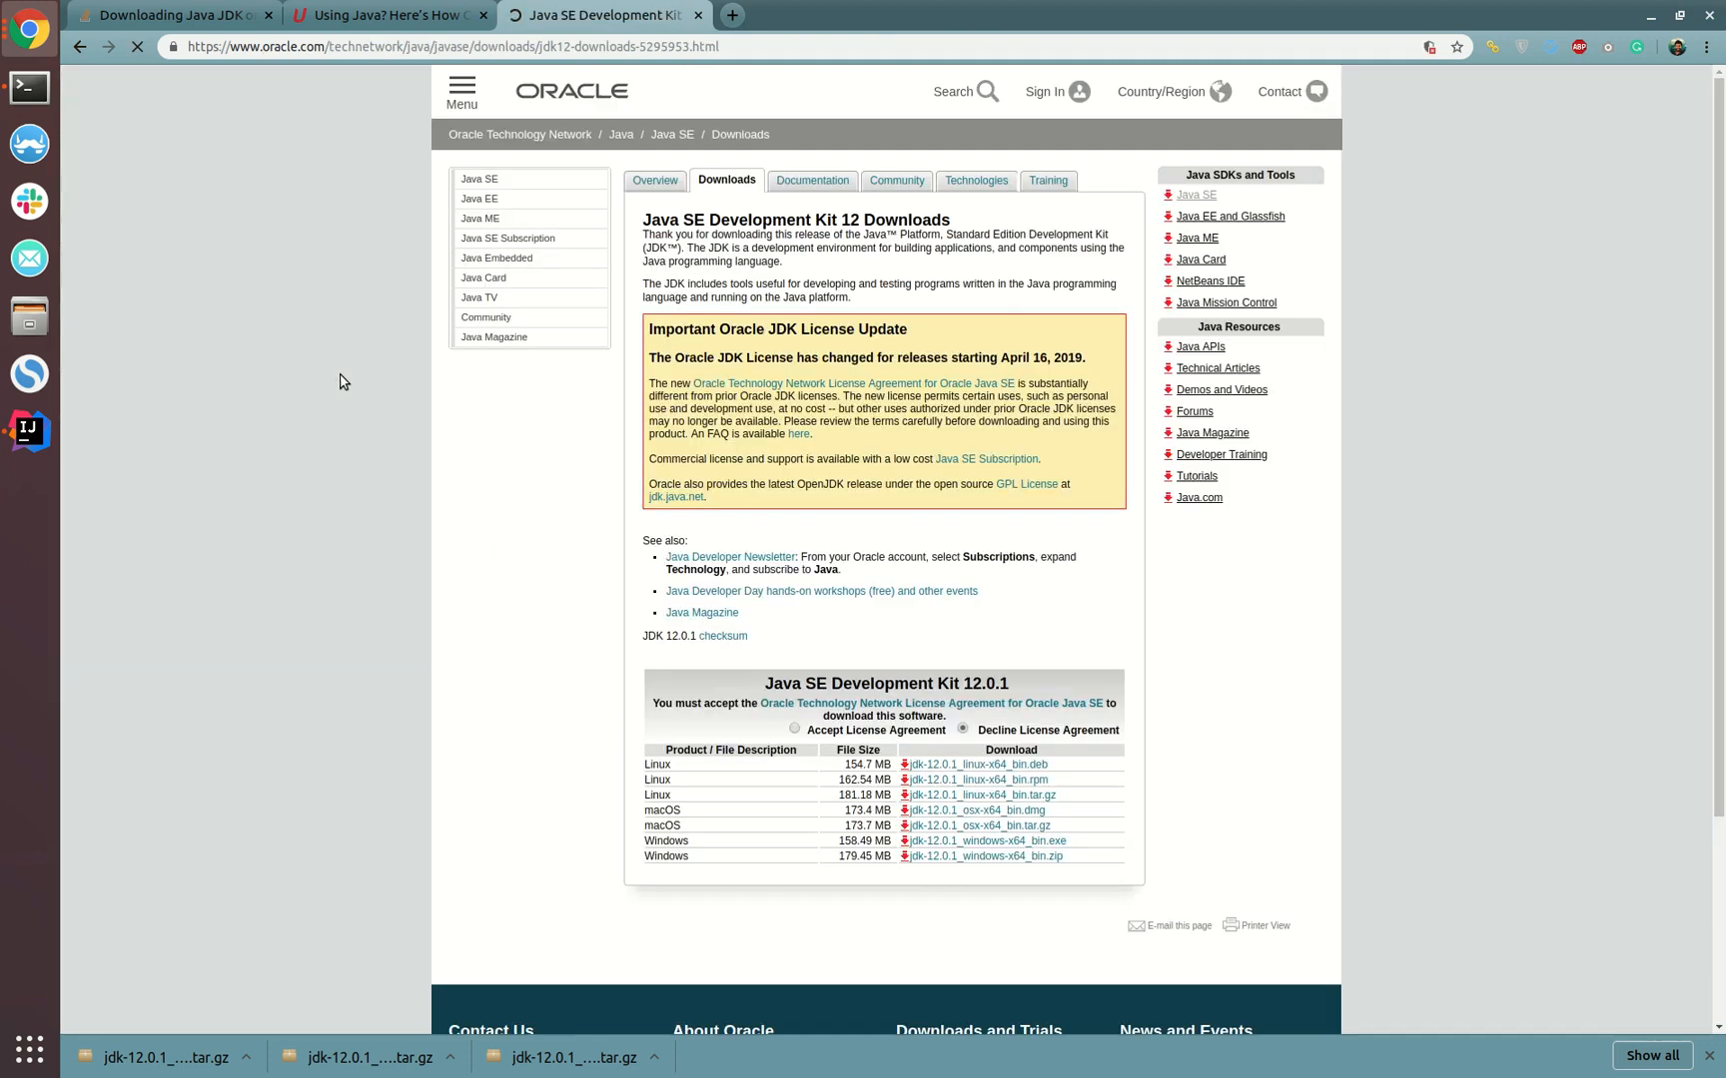
{"action": "scroll", "scroll_direction": "down", "scroll_amount": 3}
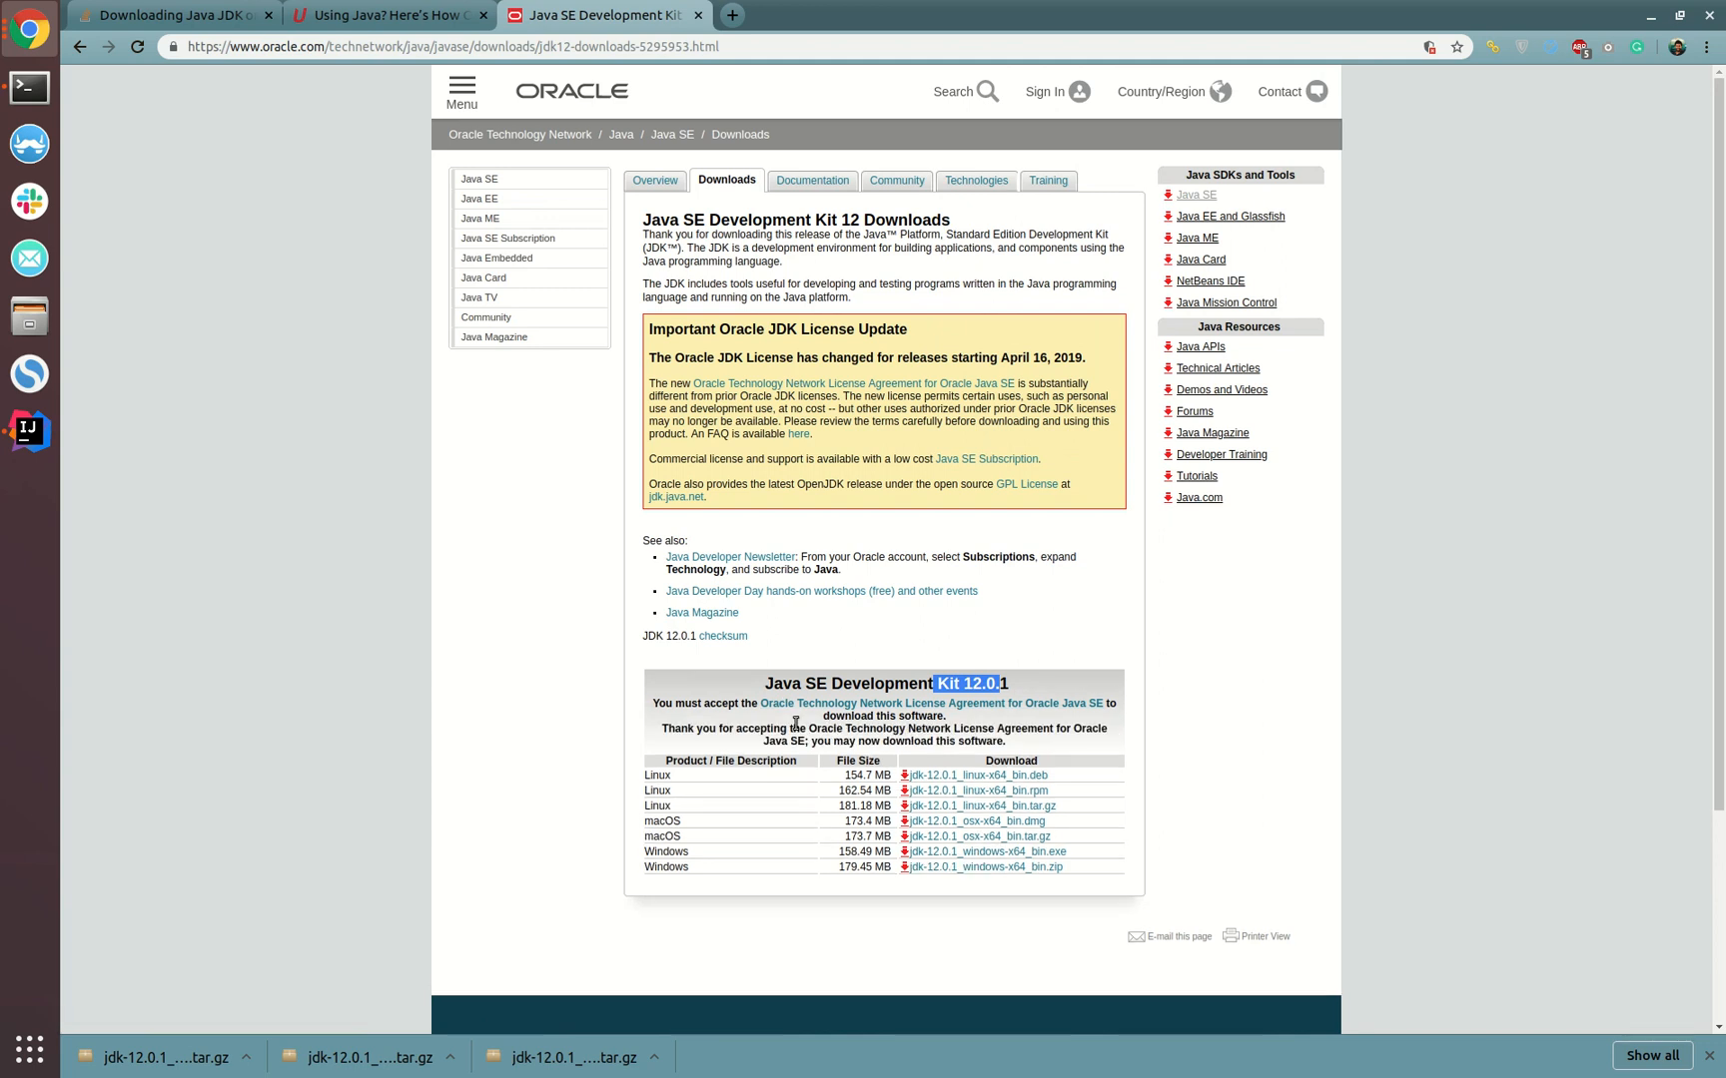
{"action": "scroll", "scroll_direction": "down", "scroll_amount": 3}
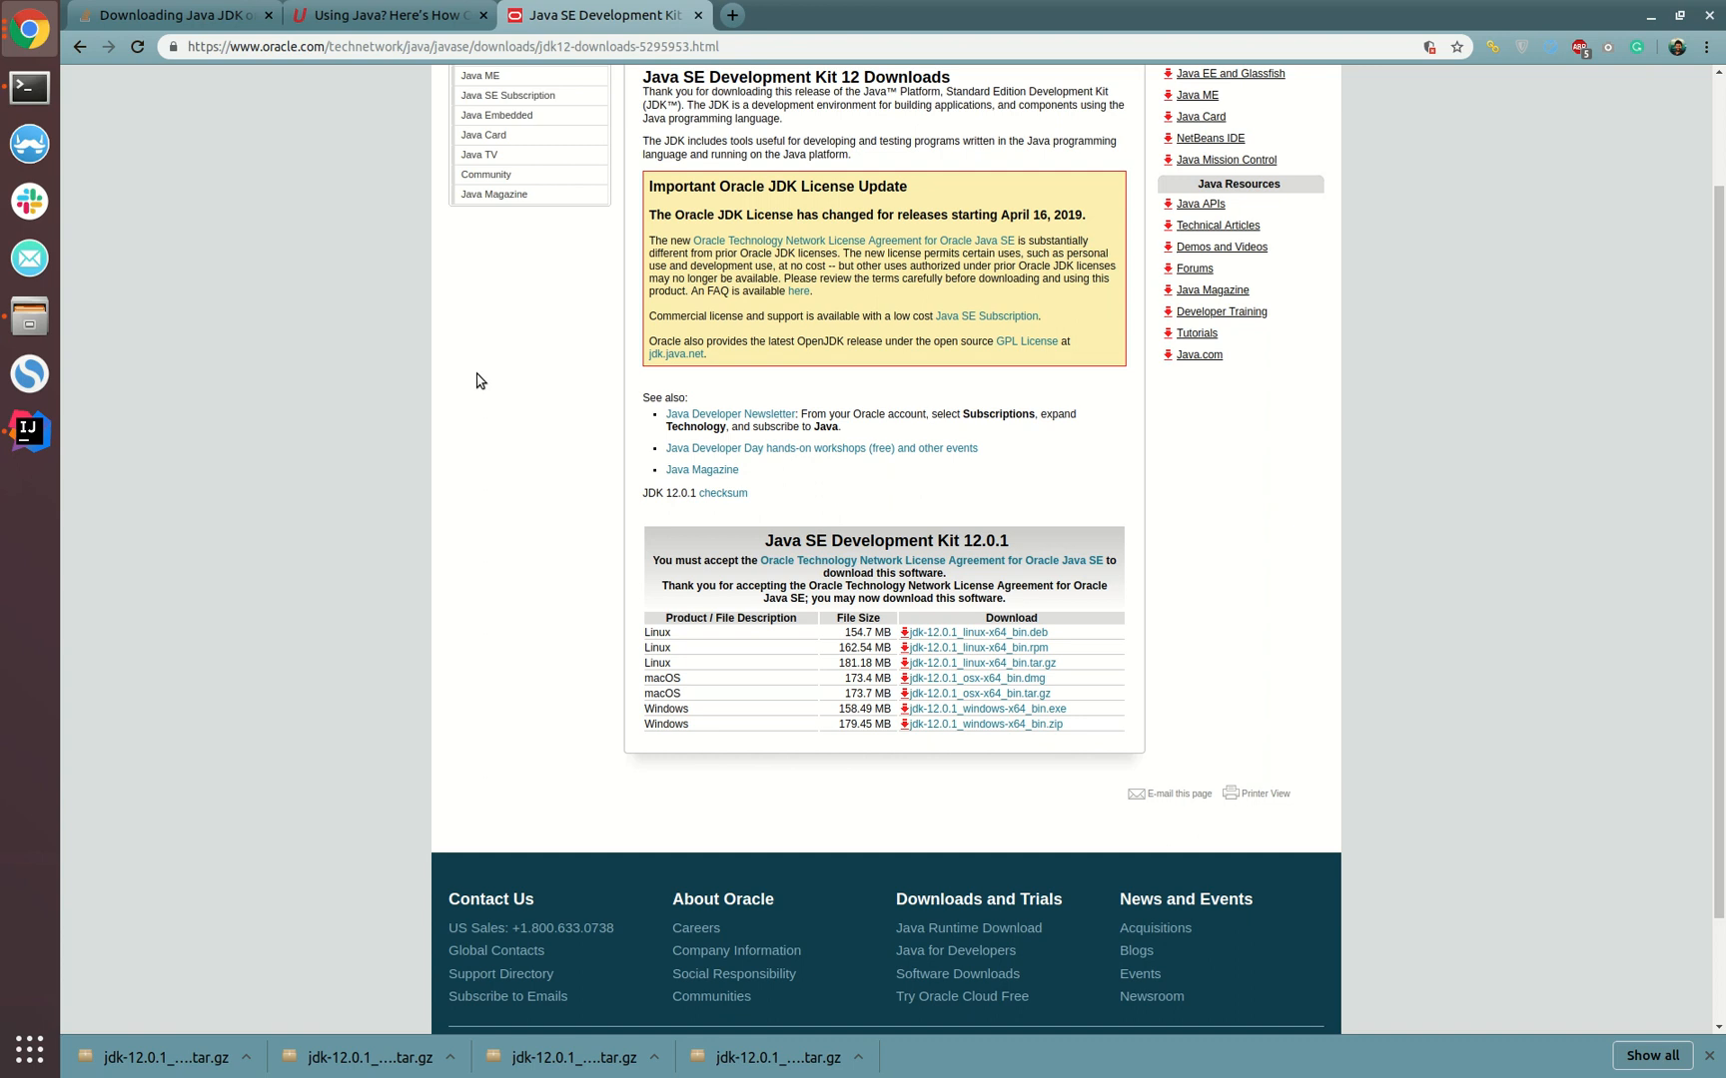
{"action": "mouse_move", "coordinate": [287, 971]}
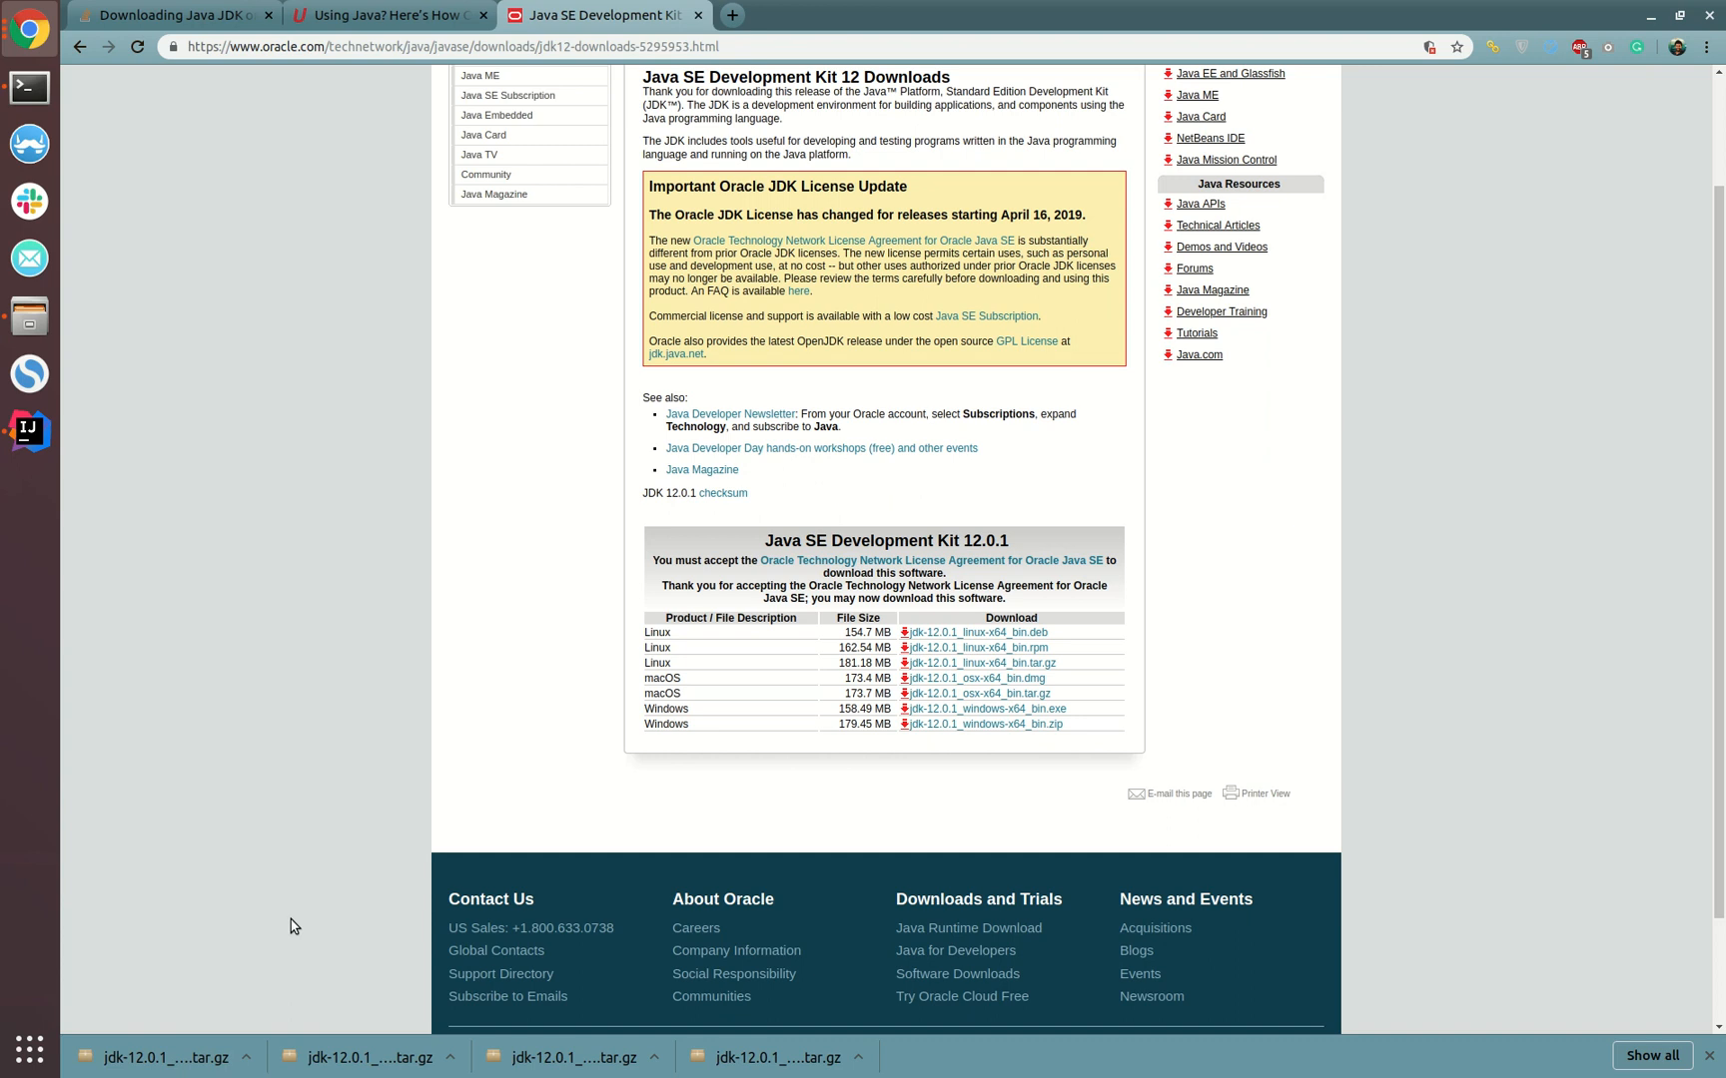
{"action": "mouse_move", "coordinate": [1219, 702]}
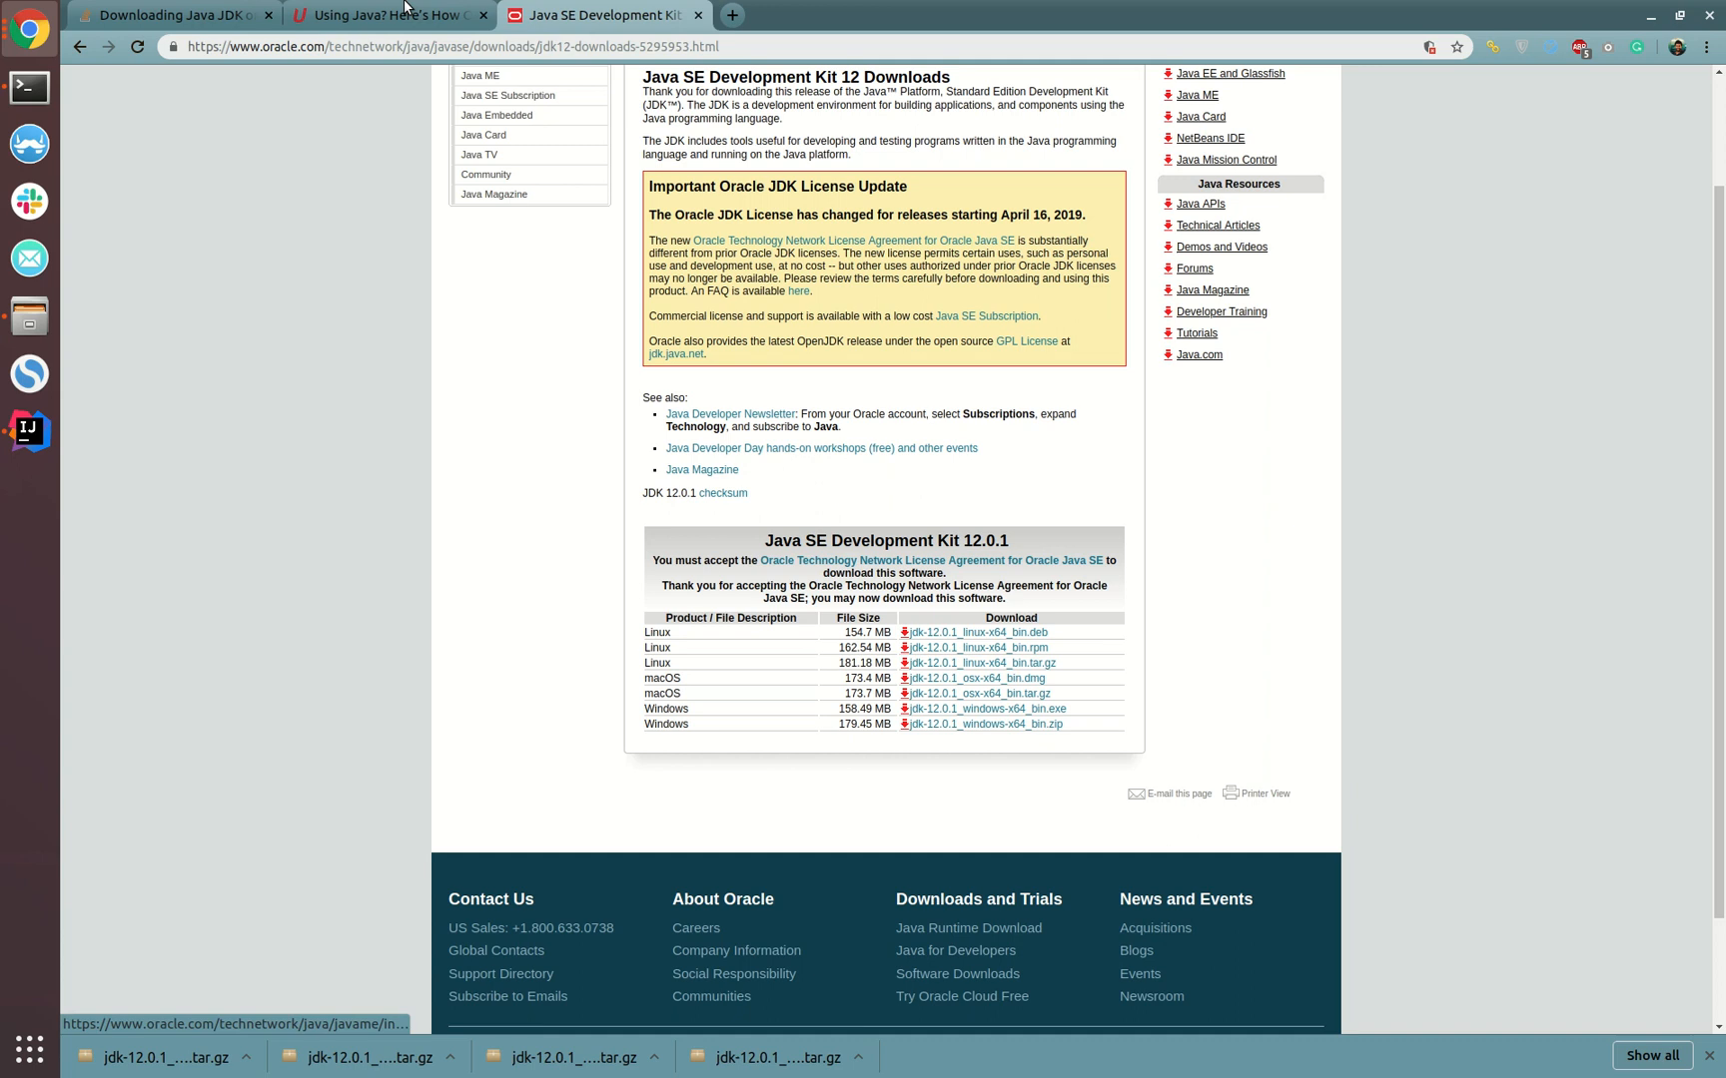
Bring up the Stack Overflow answers showing wget commands for downloading Oracle JDK
{"action": "left_click", "coordinate": [171, 15]}
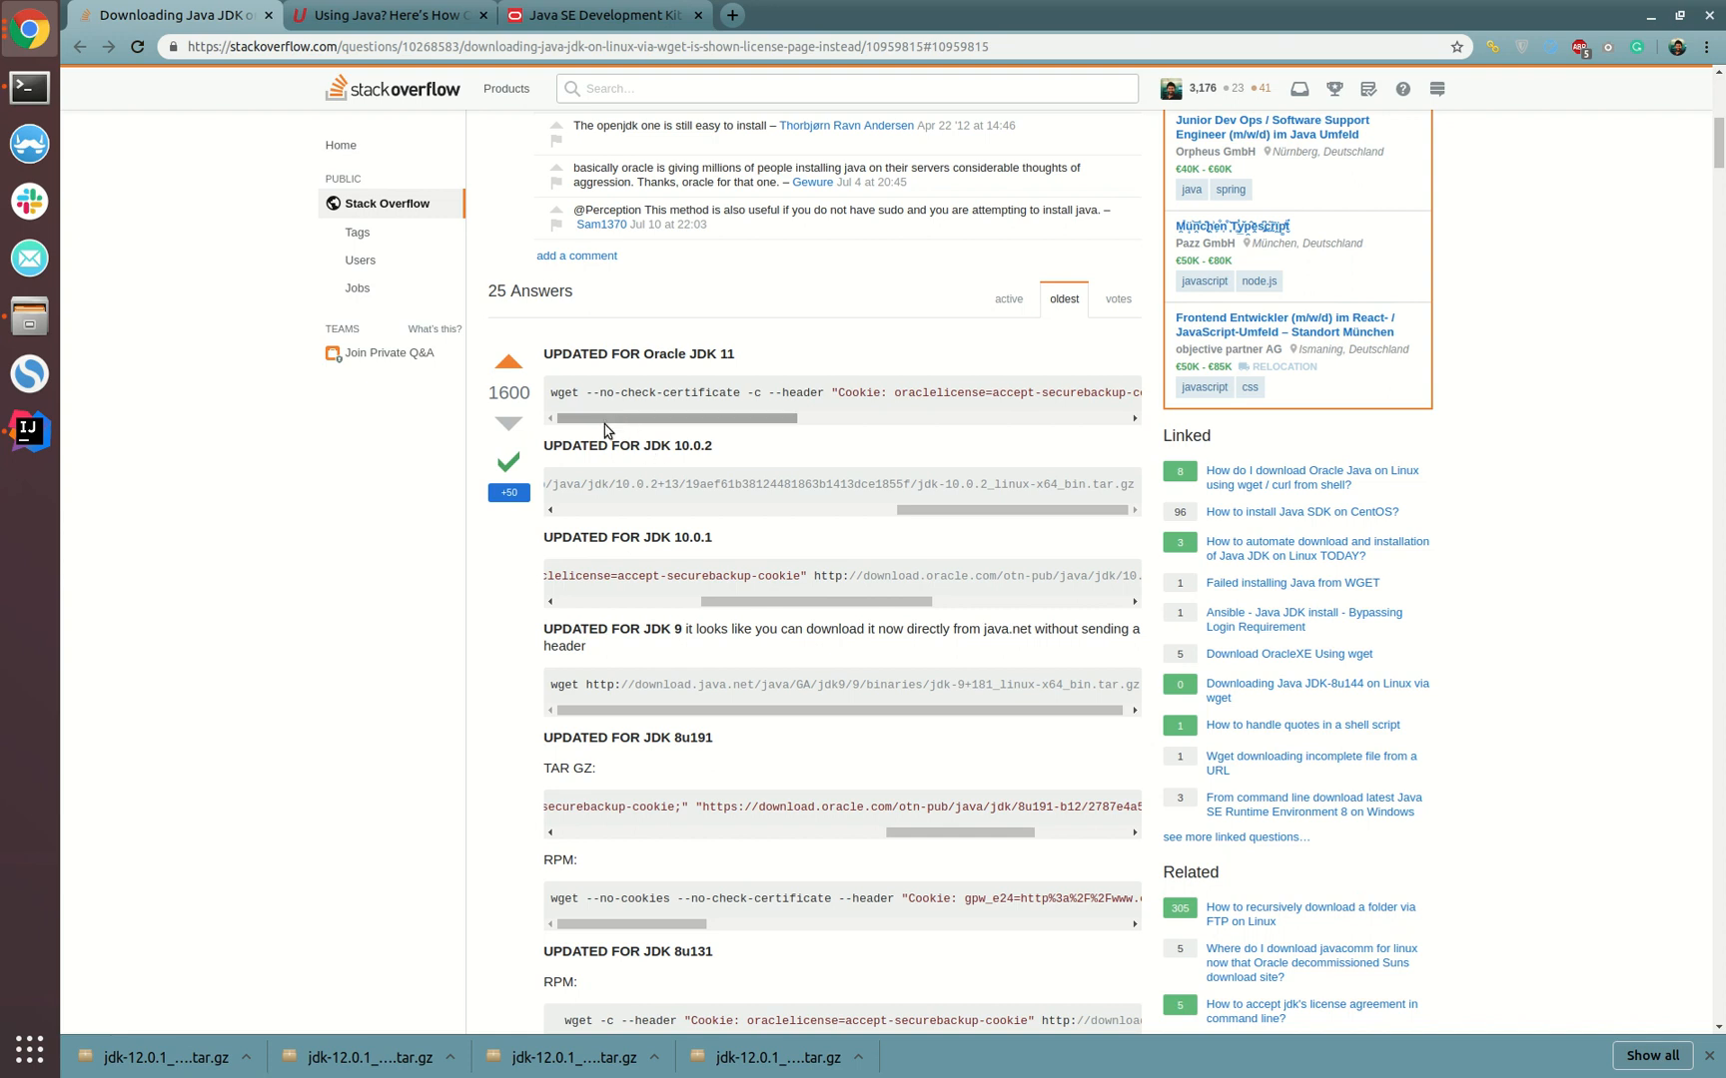
{"action": "mouse_move", "coordinate": [650, 430]}
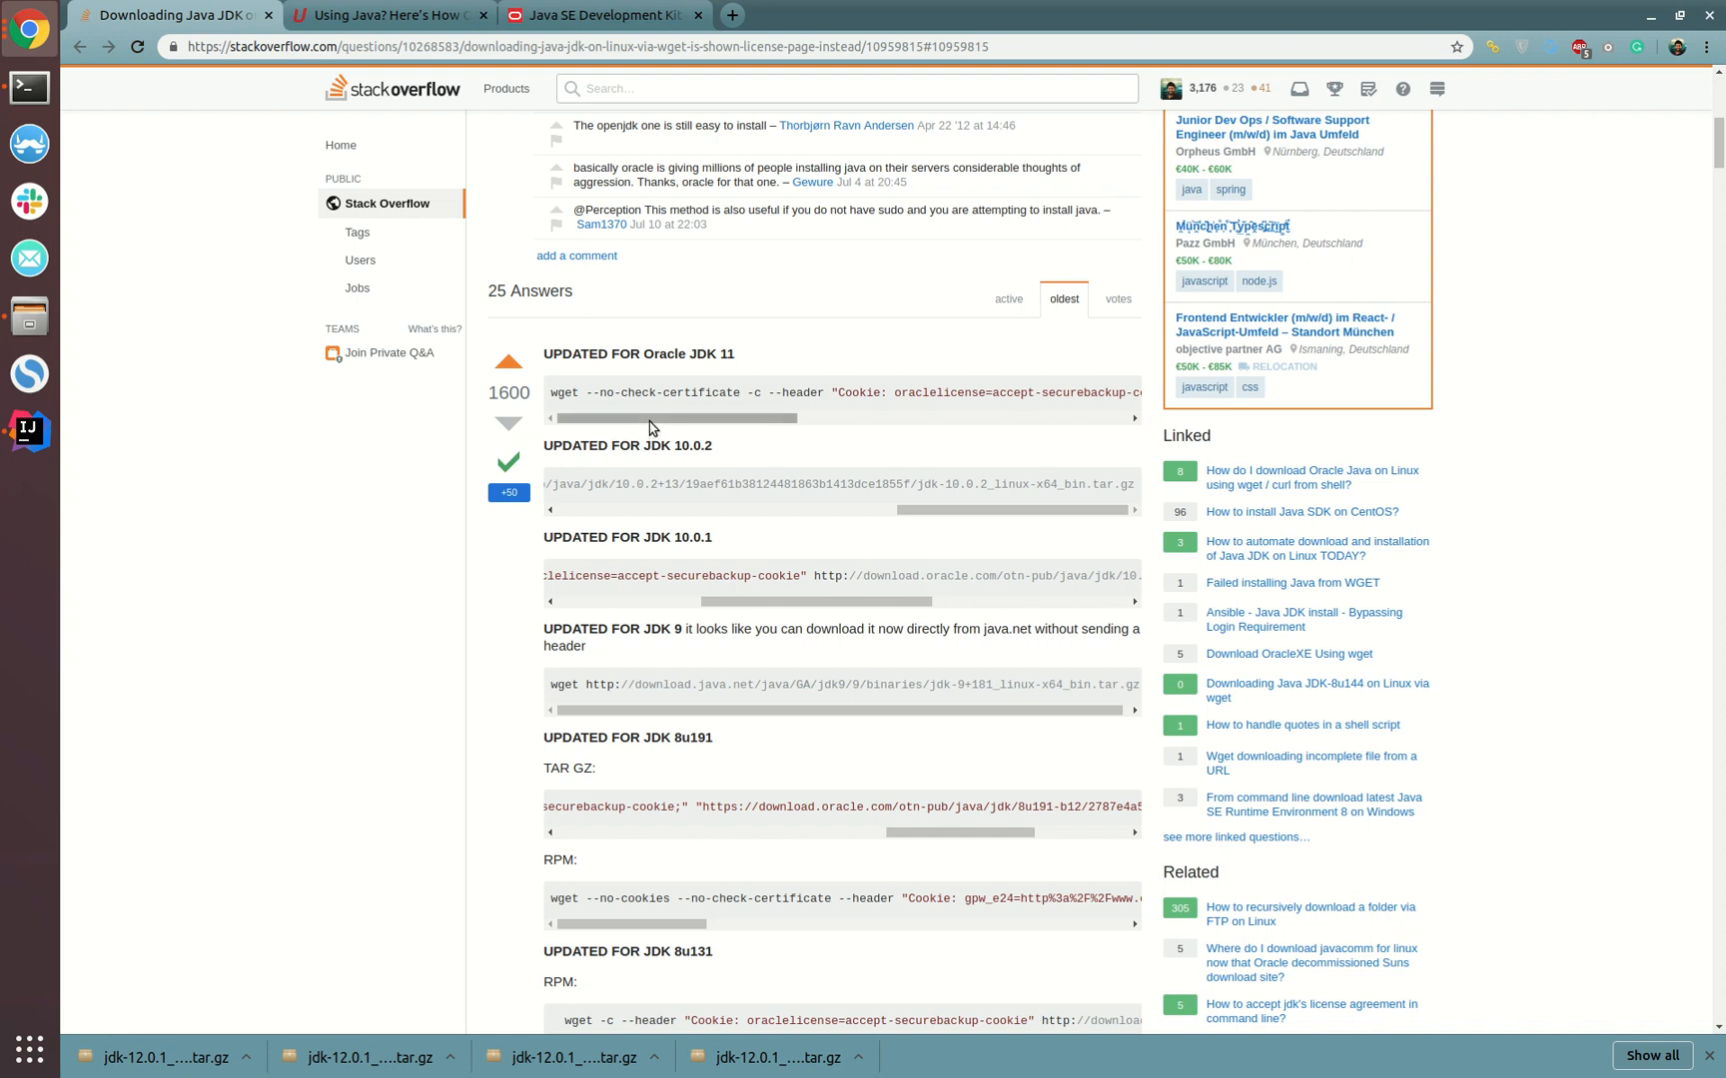
{"action": "scroll", "scroll_direction": "down", "scroll_amount": 3}
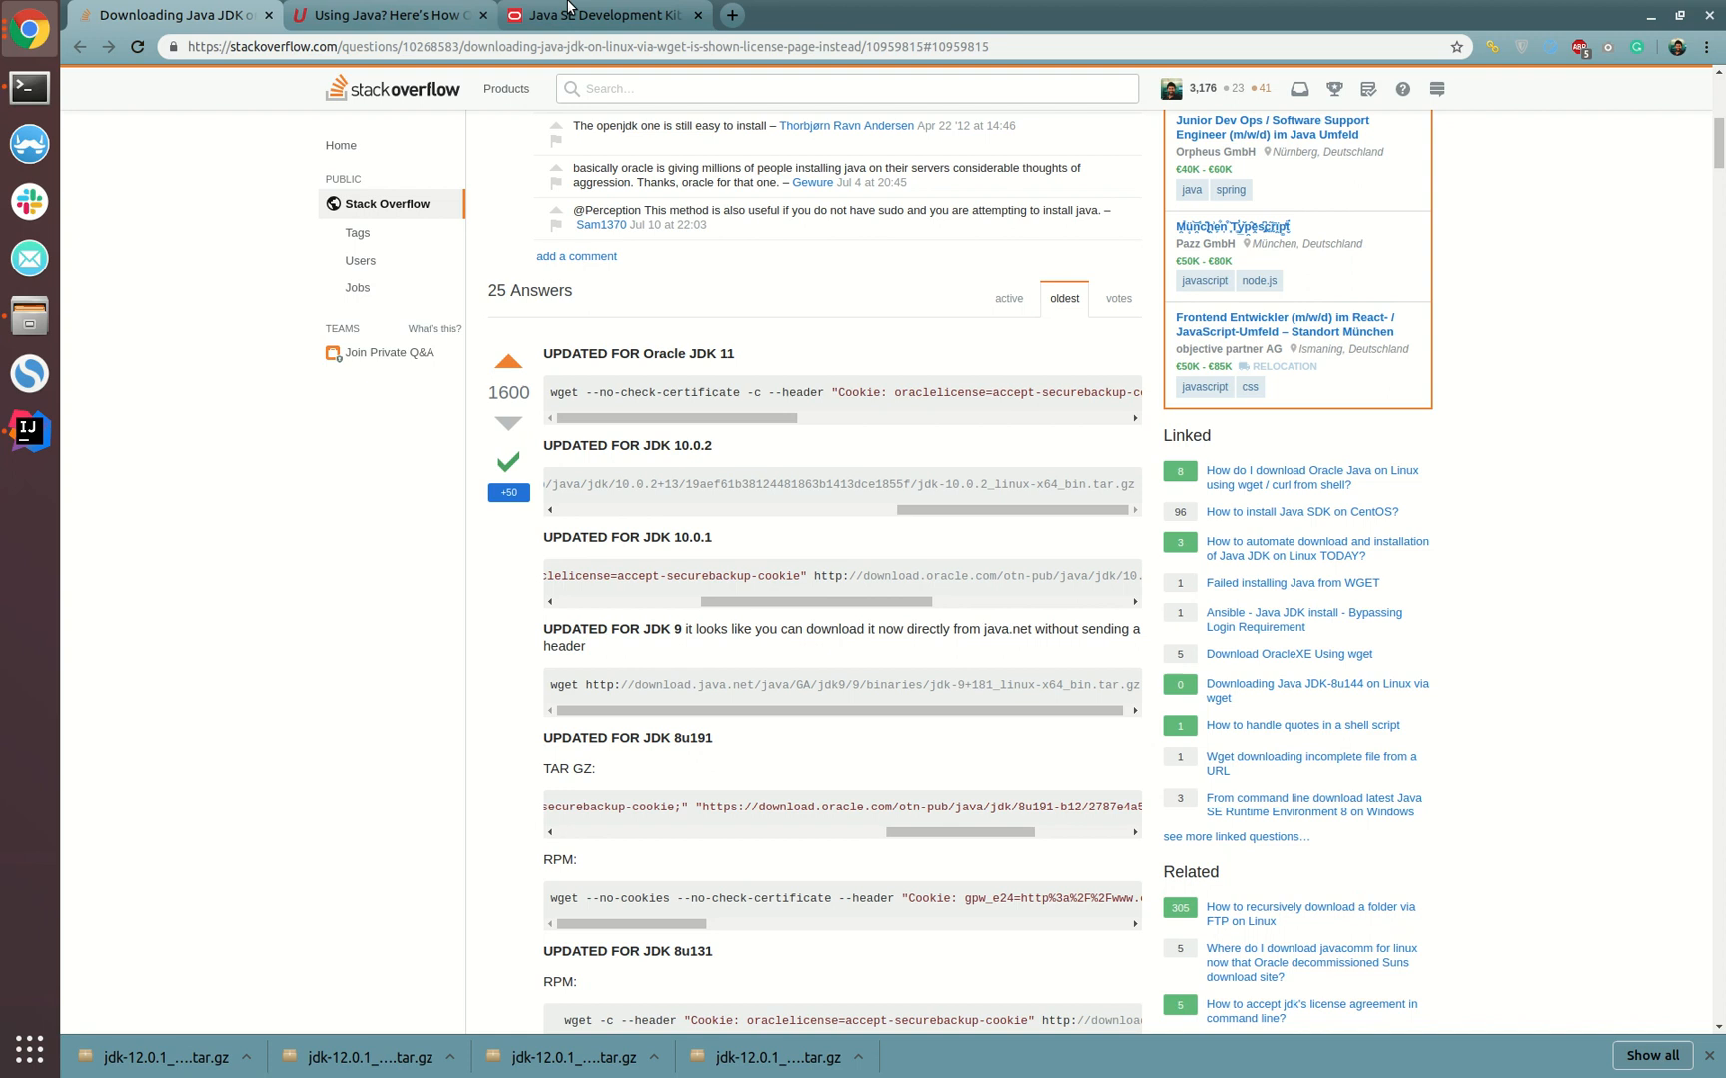
Type a wget command with the Oracle license cookie header and copy the Linux tar.gz link
{"action": "left_click", "coordinate": [600, 14]}
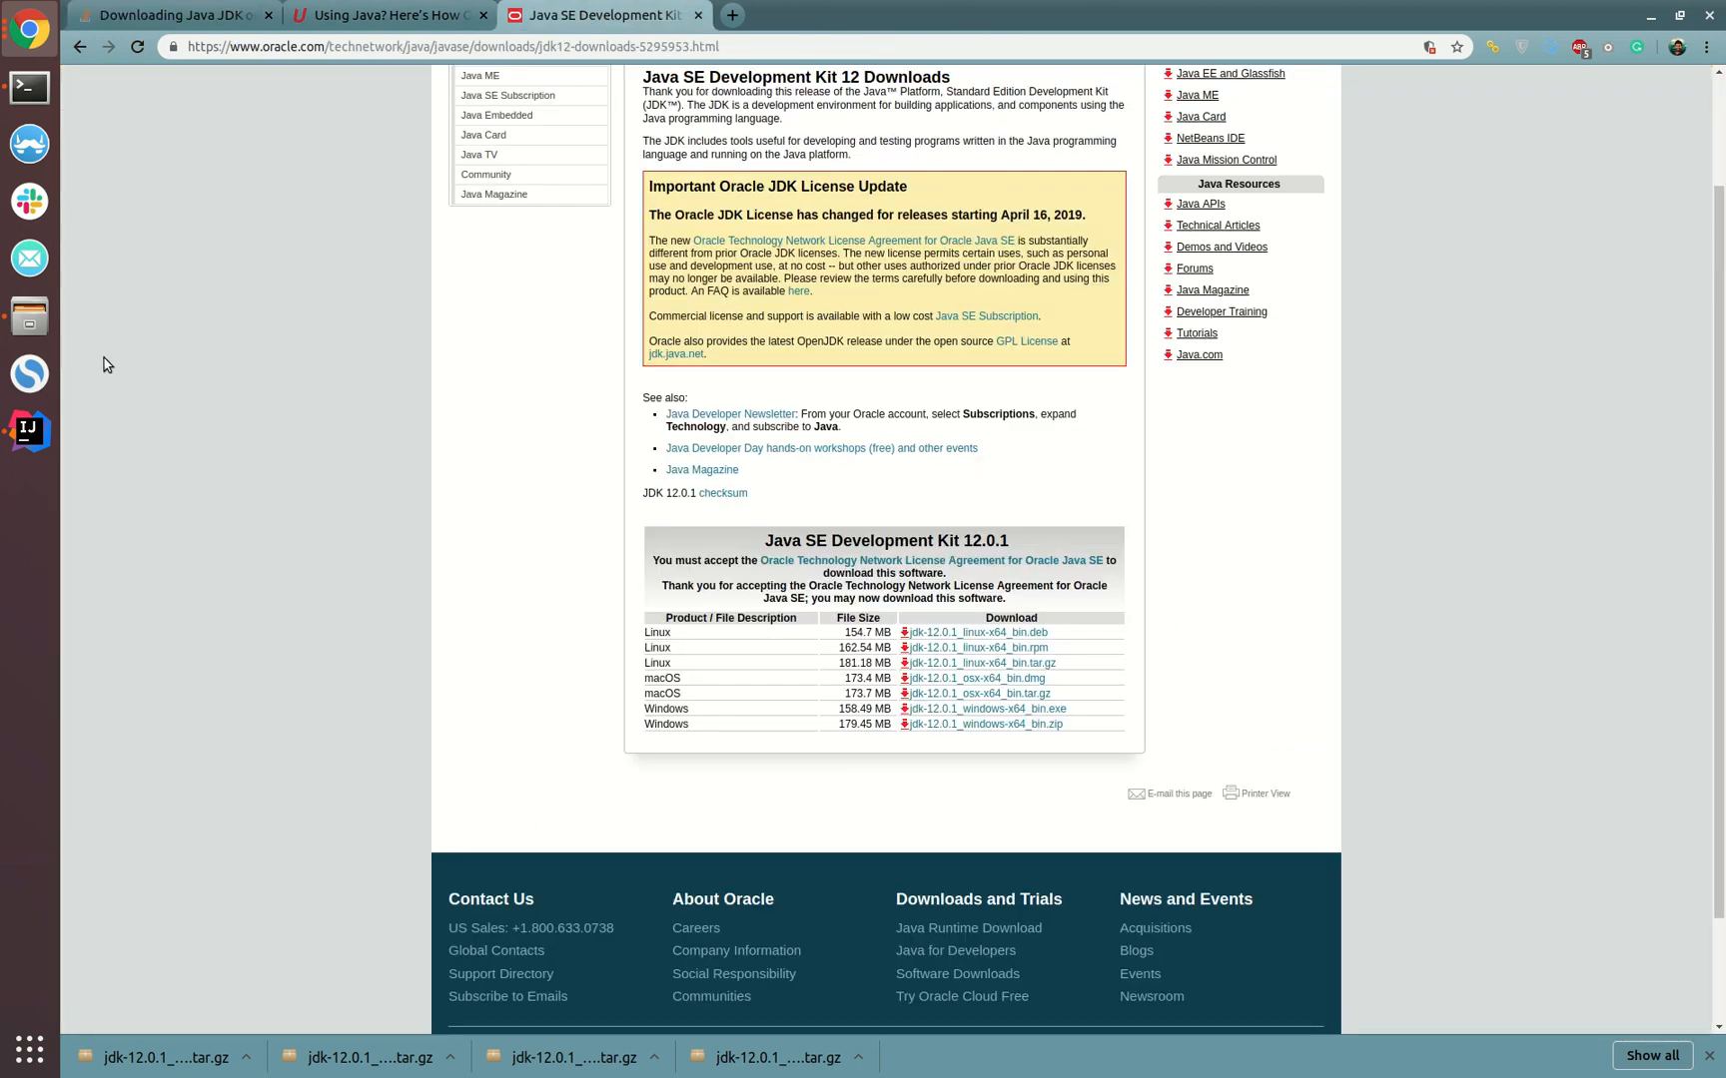
{"action": "mouse_move", "coordinate": [159, 445]}
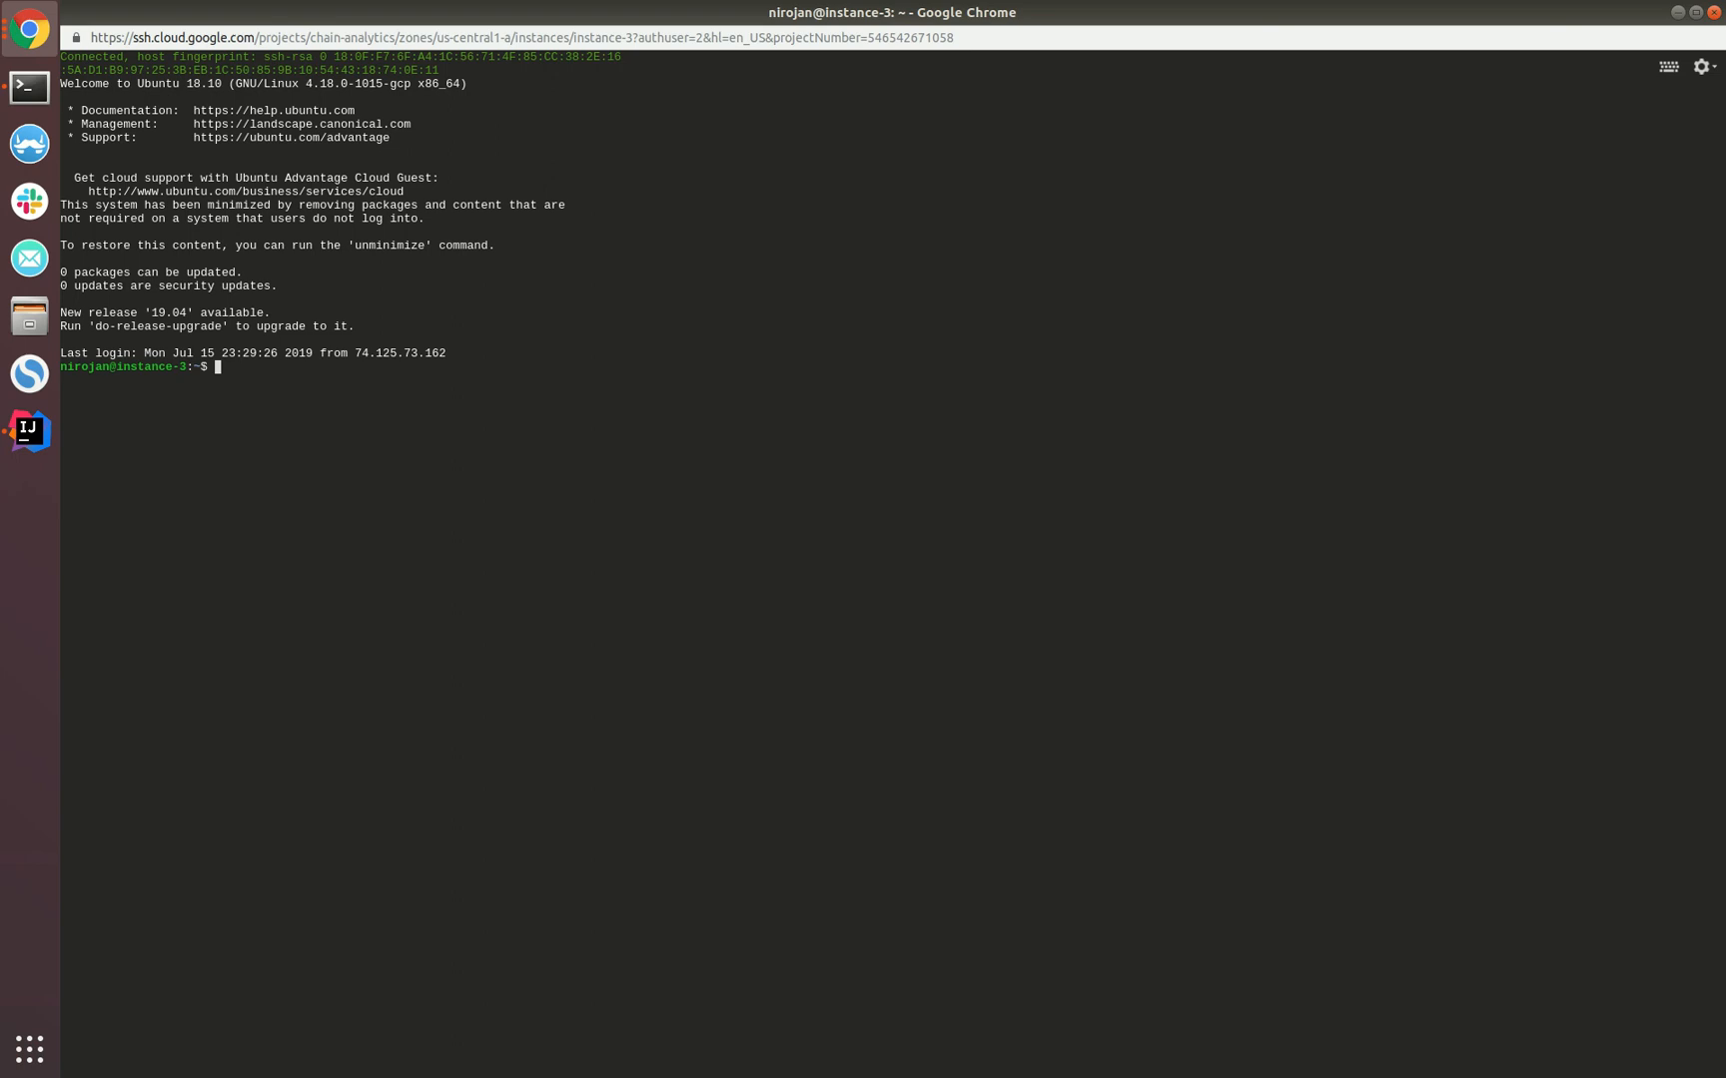
{"action": "type", "text": "wget --no-cookies --no-check-certificate --header \"Cookie: oraclelicense=accept-securebackup-cookie\""}
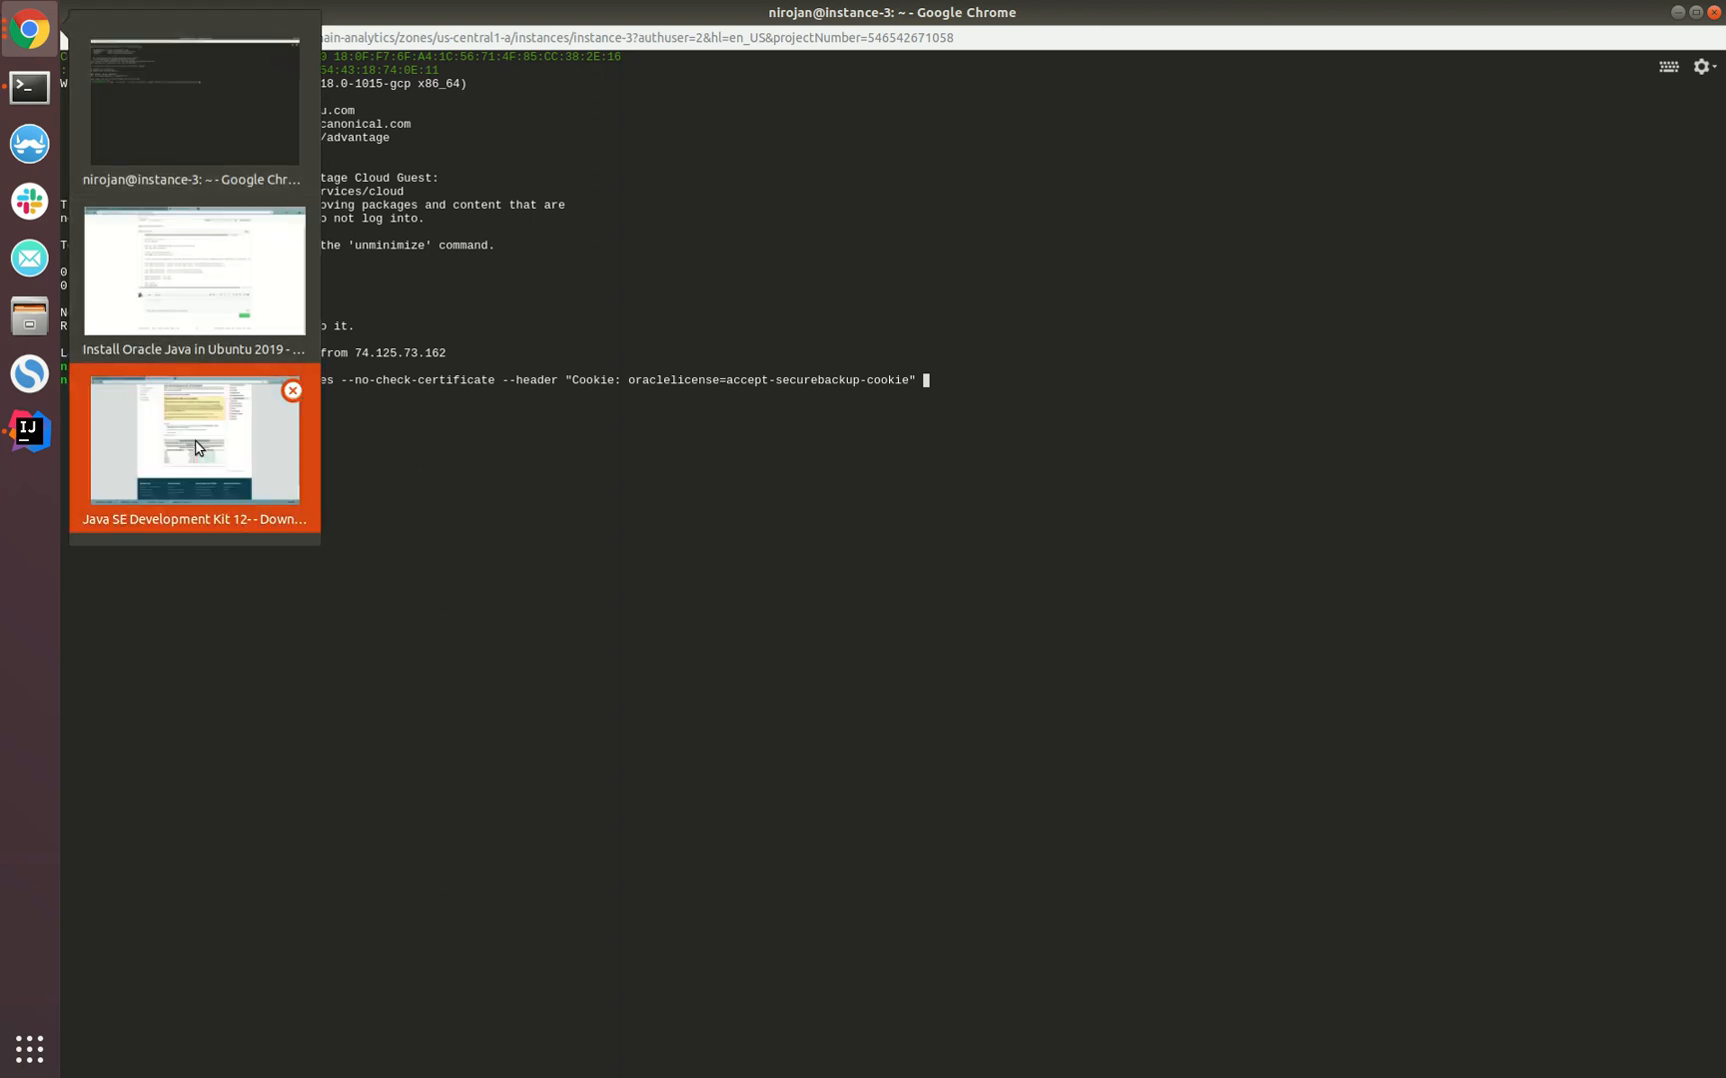
{"action": "left_click", "coordinate": [193, 438]}
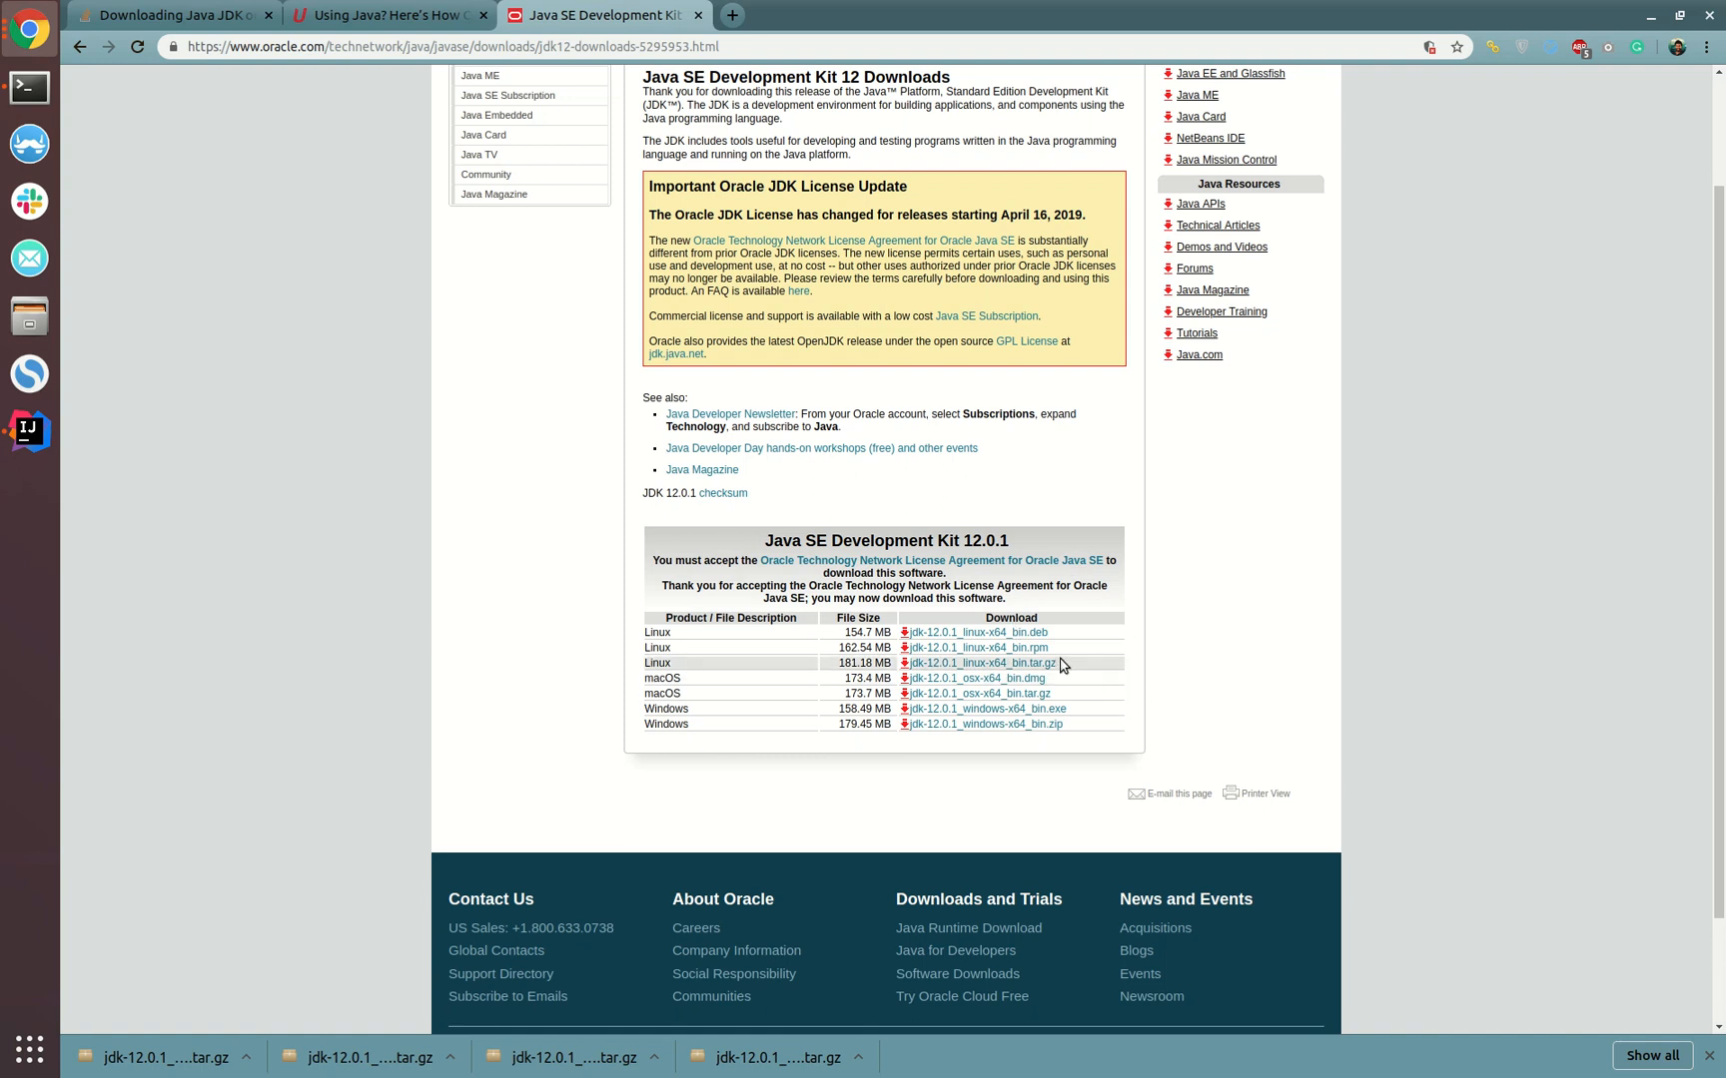
{"action": "right_click", "coordinate": [979, 662]}
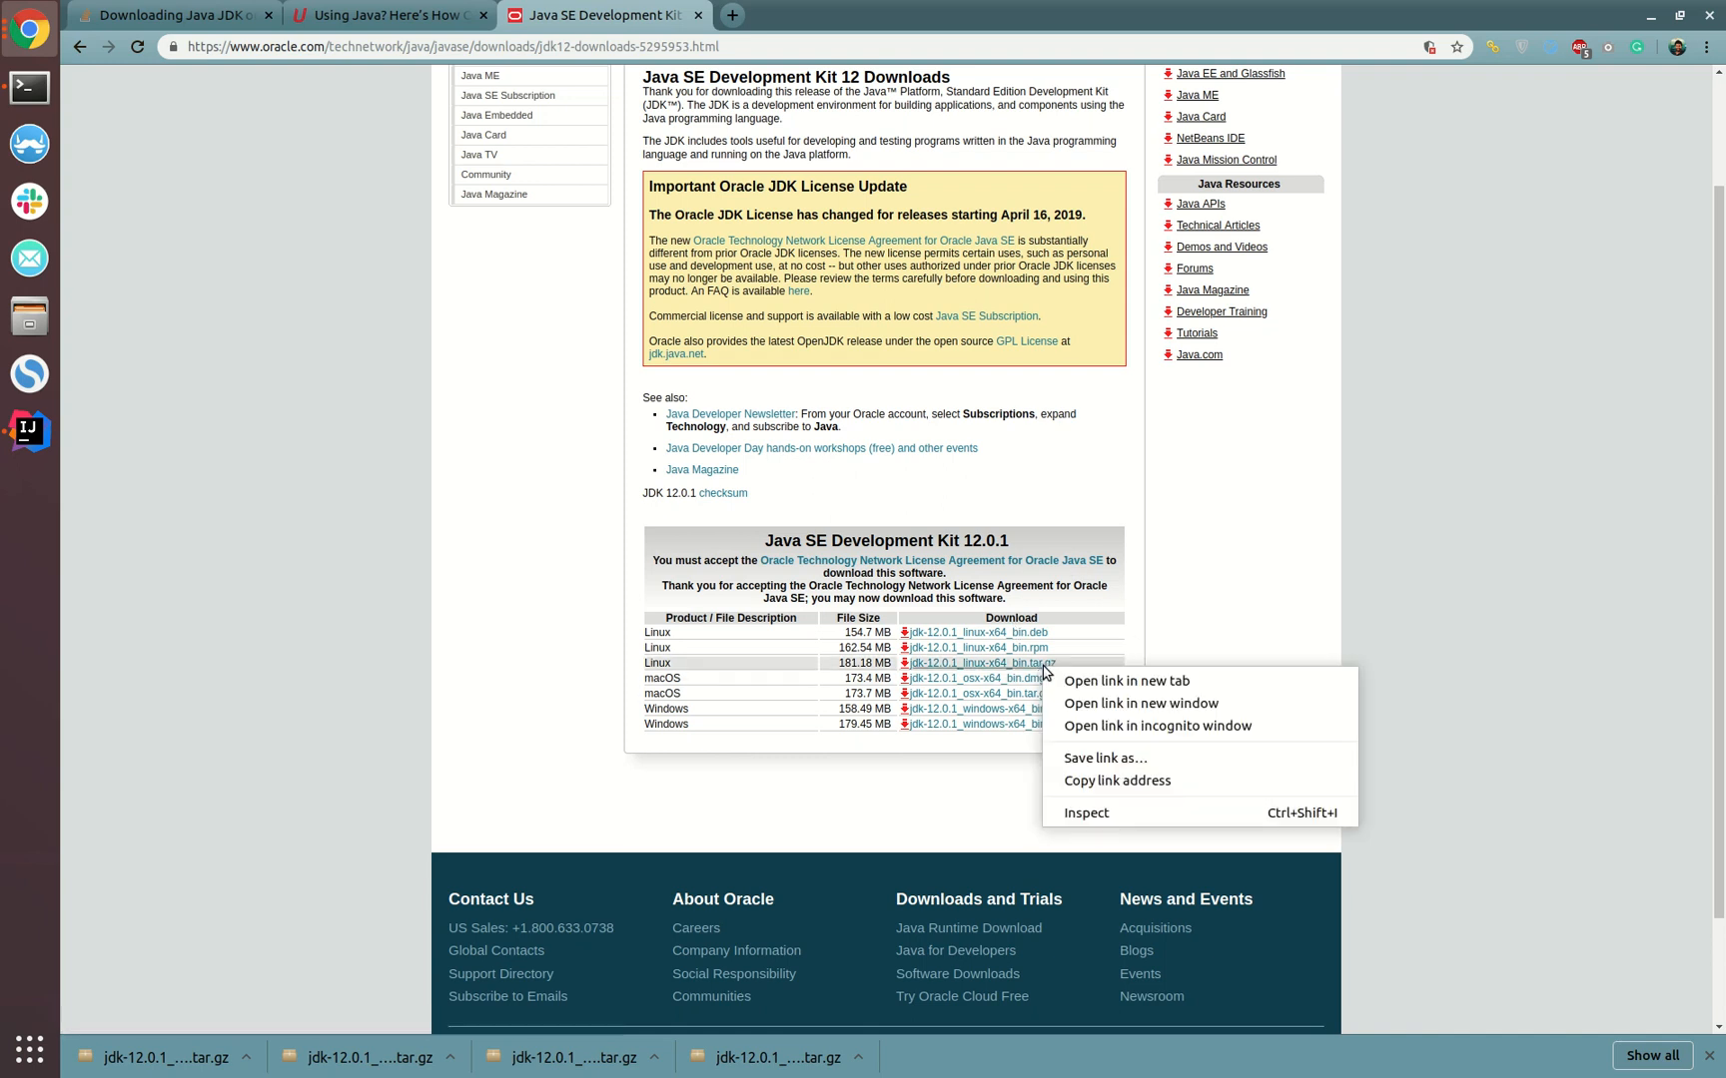
{"action": "left_click", "coordinate": [1119, 783]}
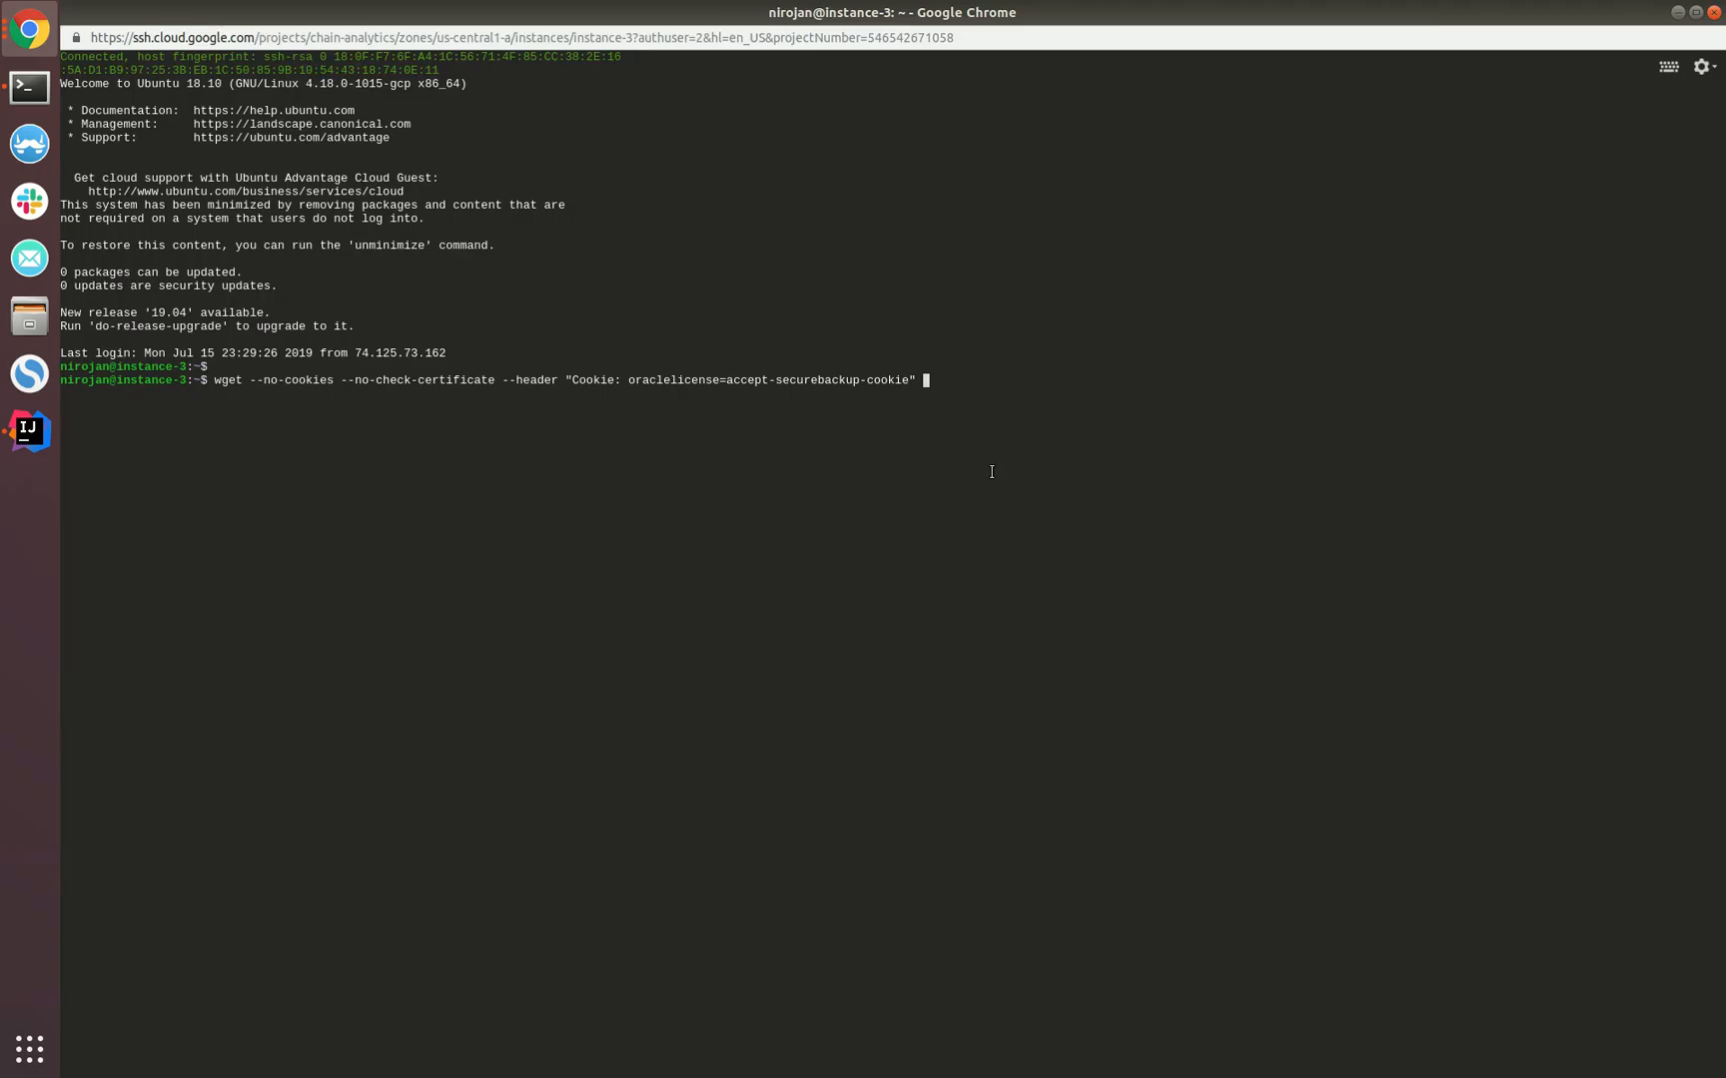
{"action": "mouse_move", "coordinate": [991, 471]}
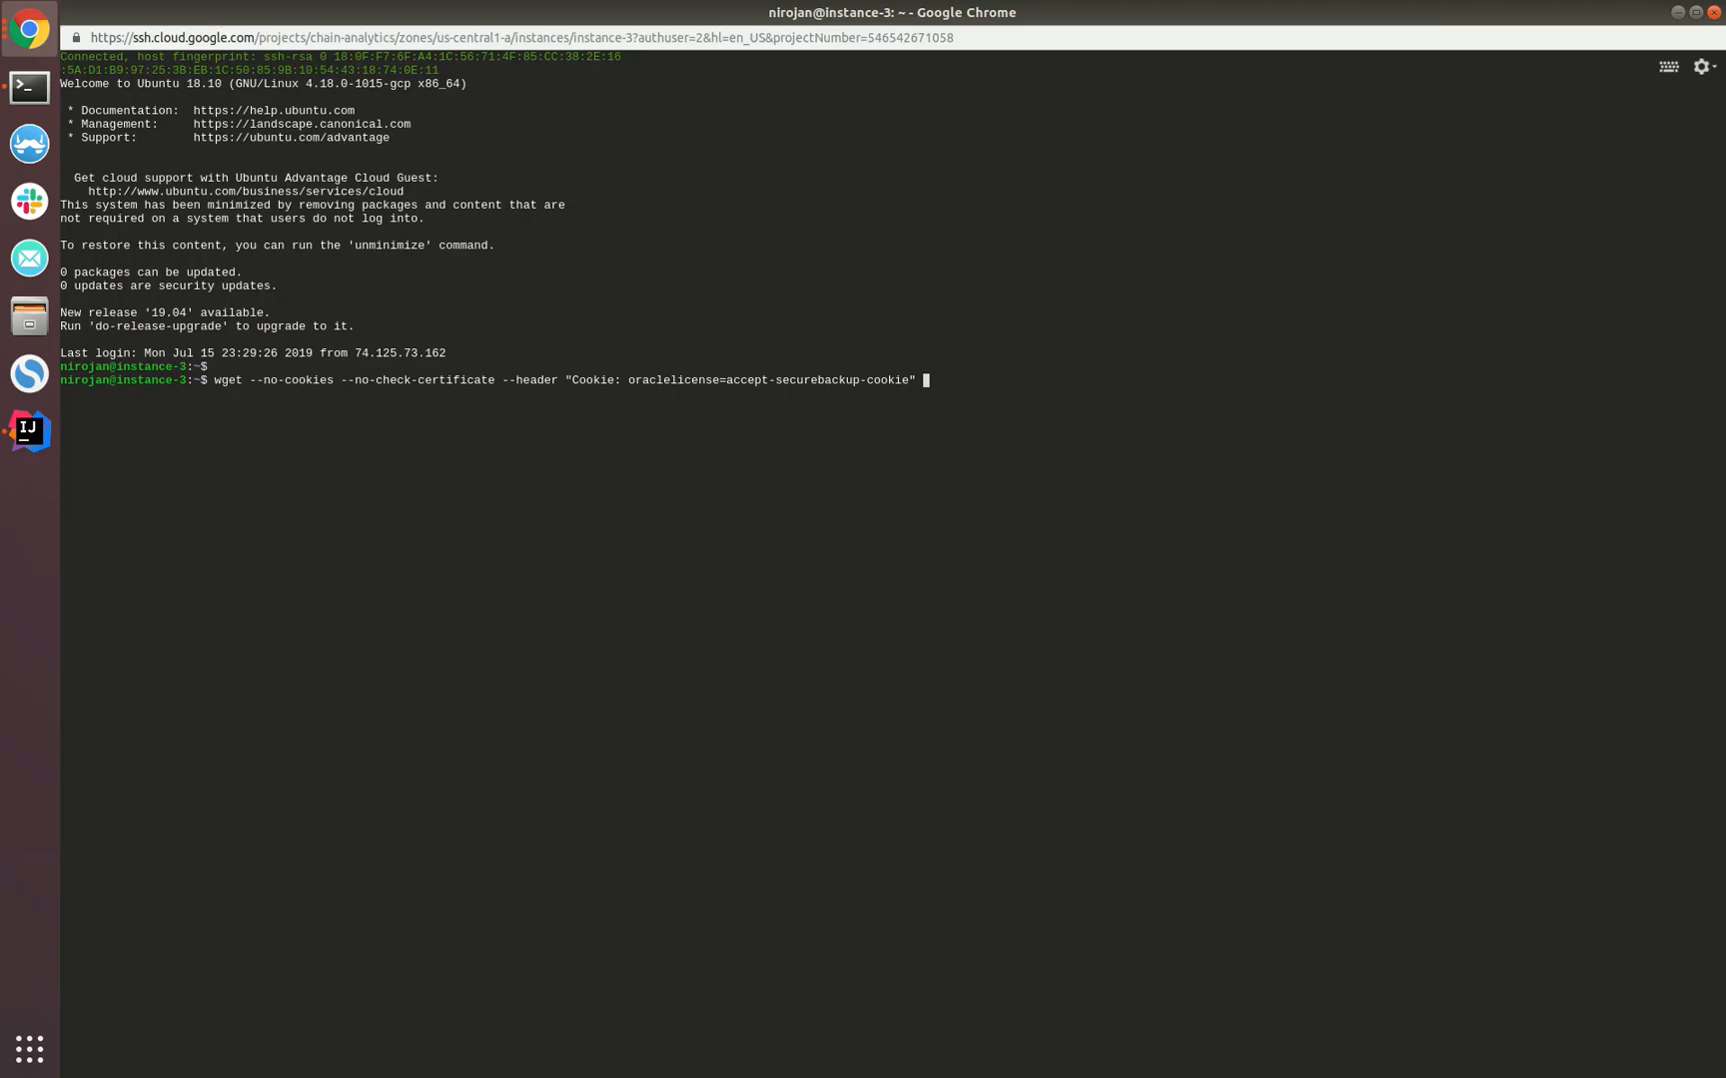
Start wget on the JDK 12.0.1 Linux URL, cancel it, and list the home directory
{"action": "type", "text": "https://download.oracle.com/otn-pub/java/jdk/12.0.1+12/69cfe15208a647278a19ef0990eea691/jdk-12.0.1_linux-x64_bin.tar.gz"}
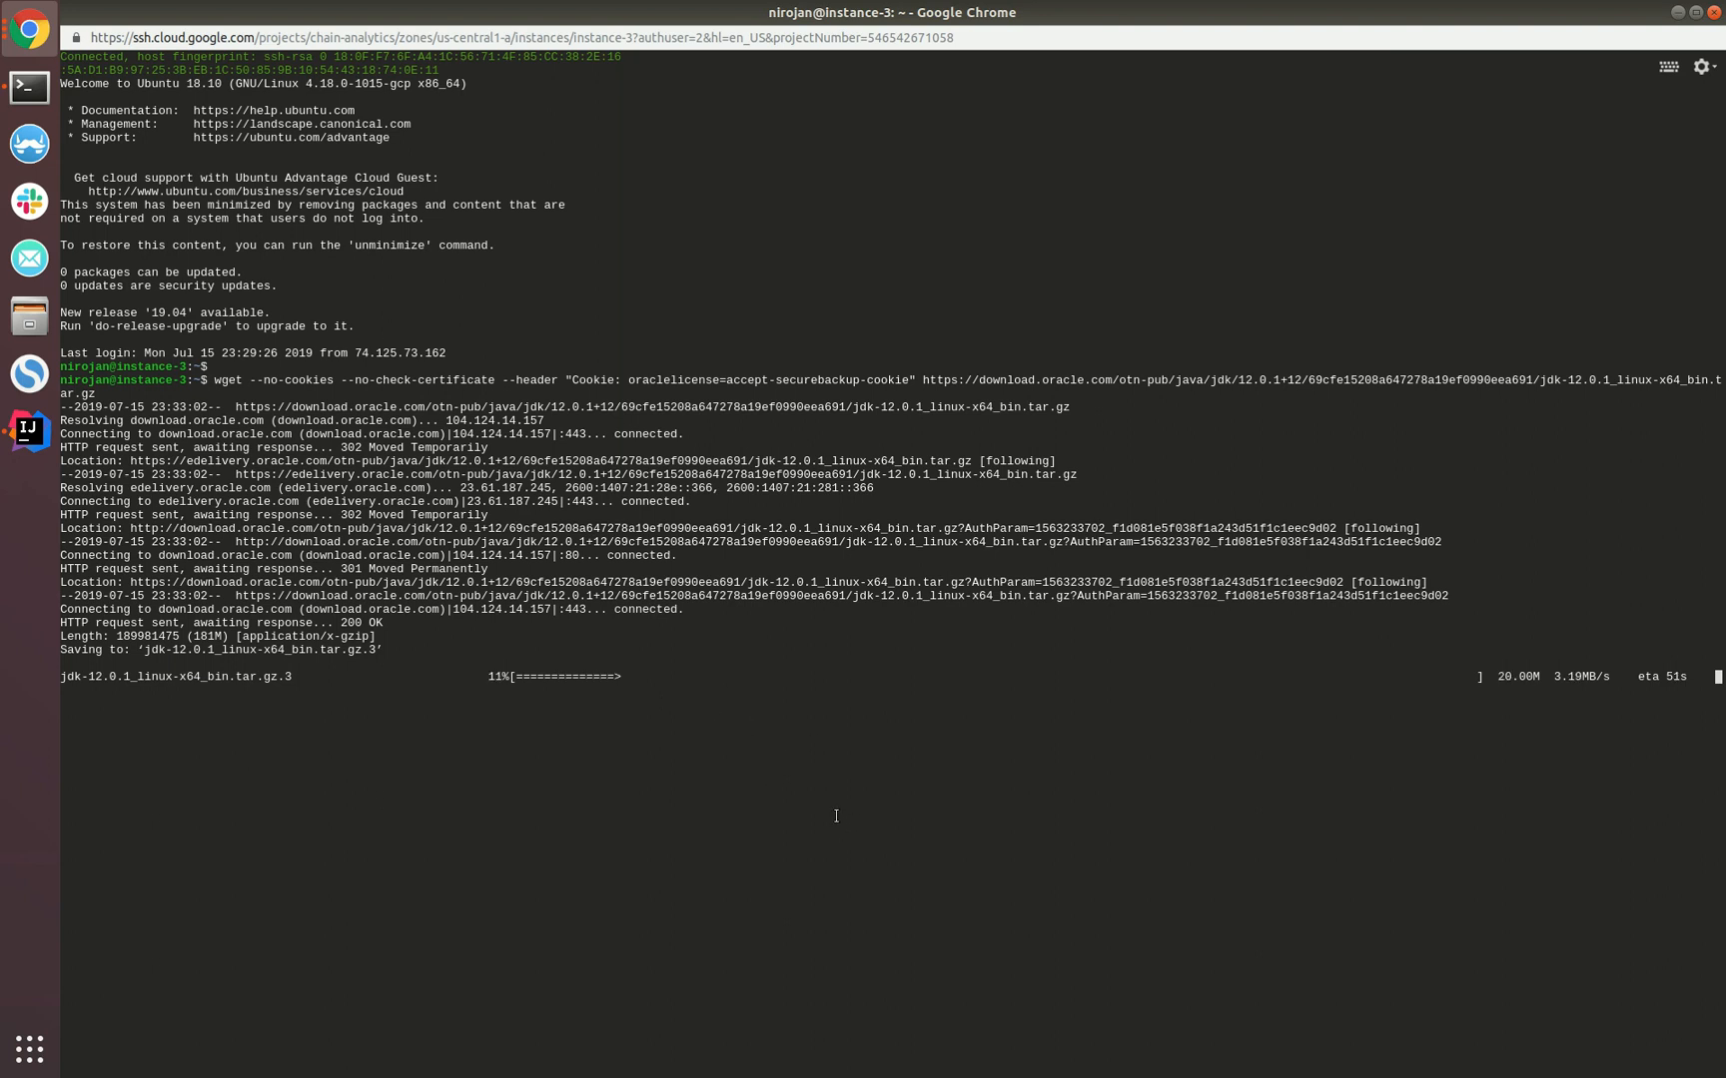
{"action": "key", "text": "ctrl+c"}
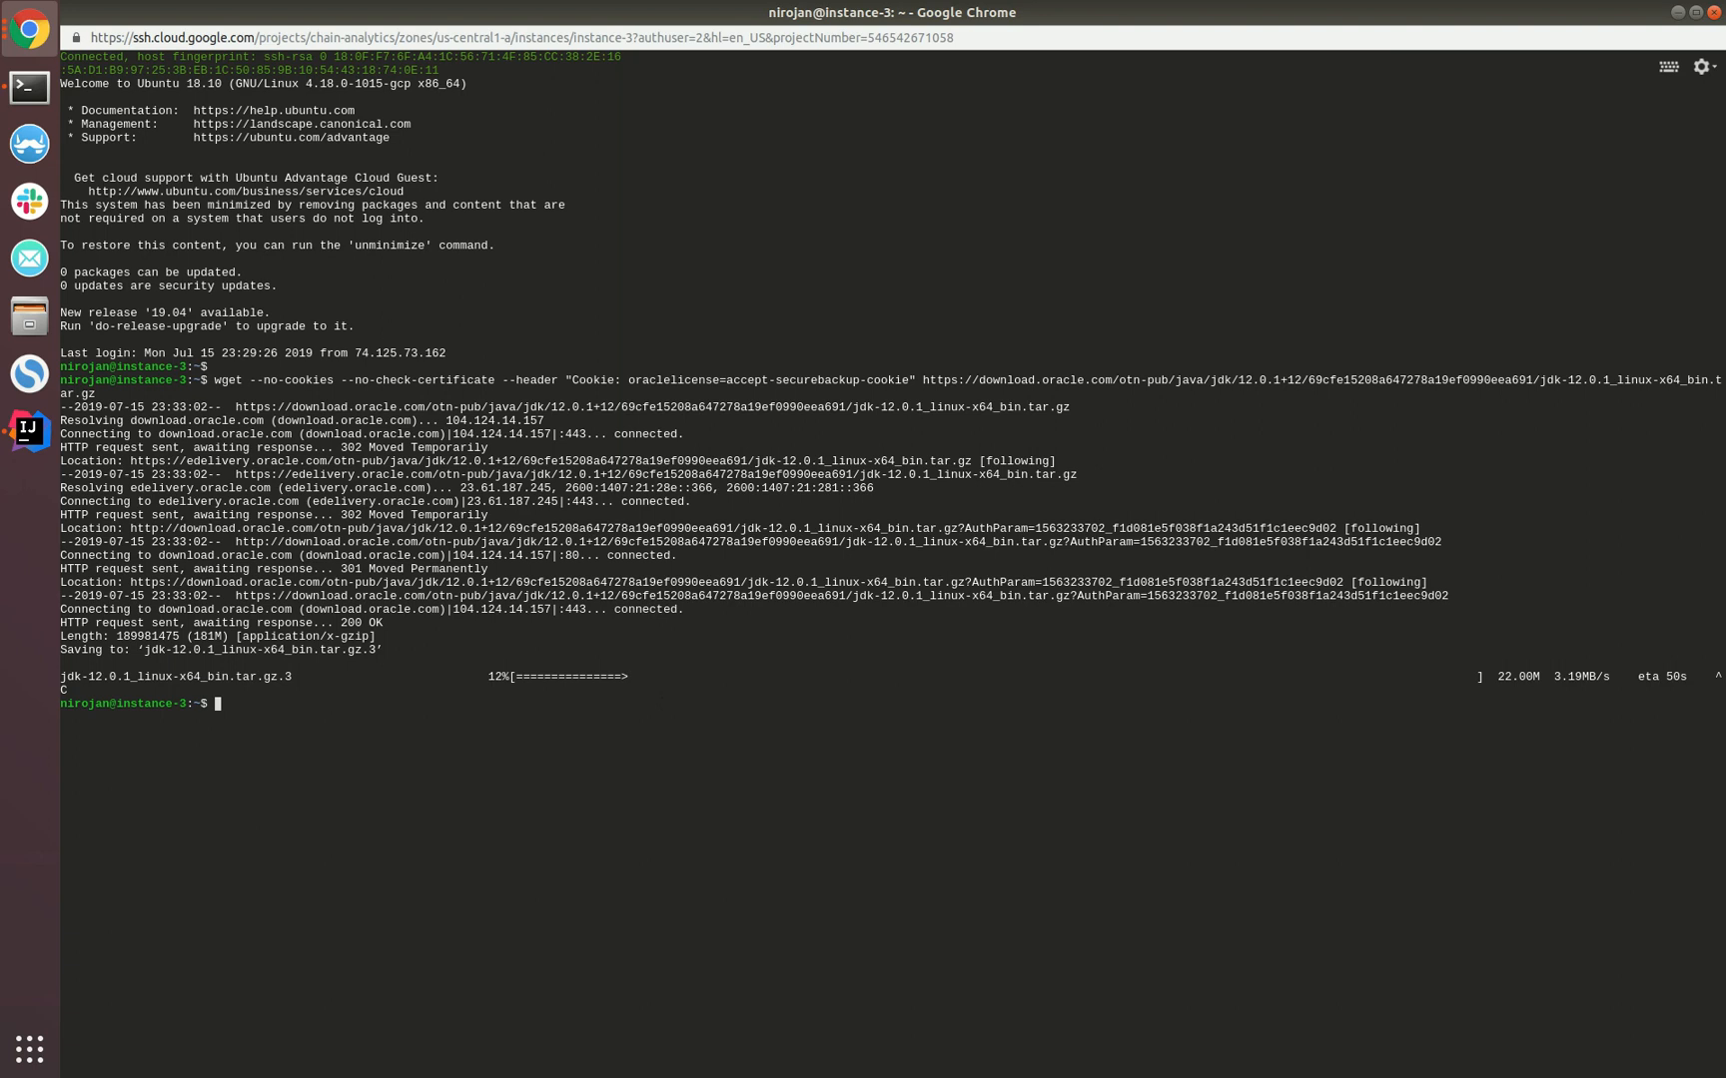
{"action": "type", "text": "ls"}
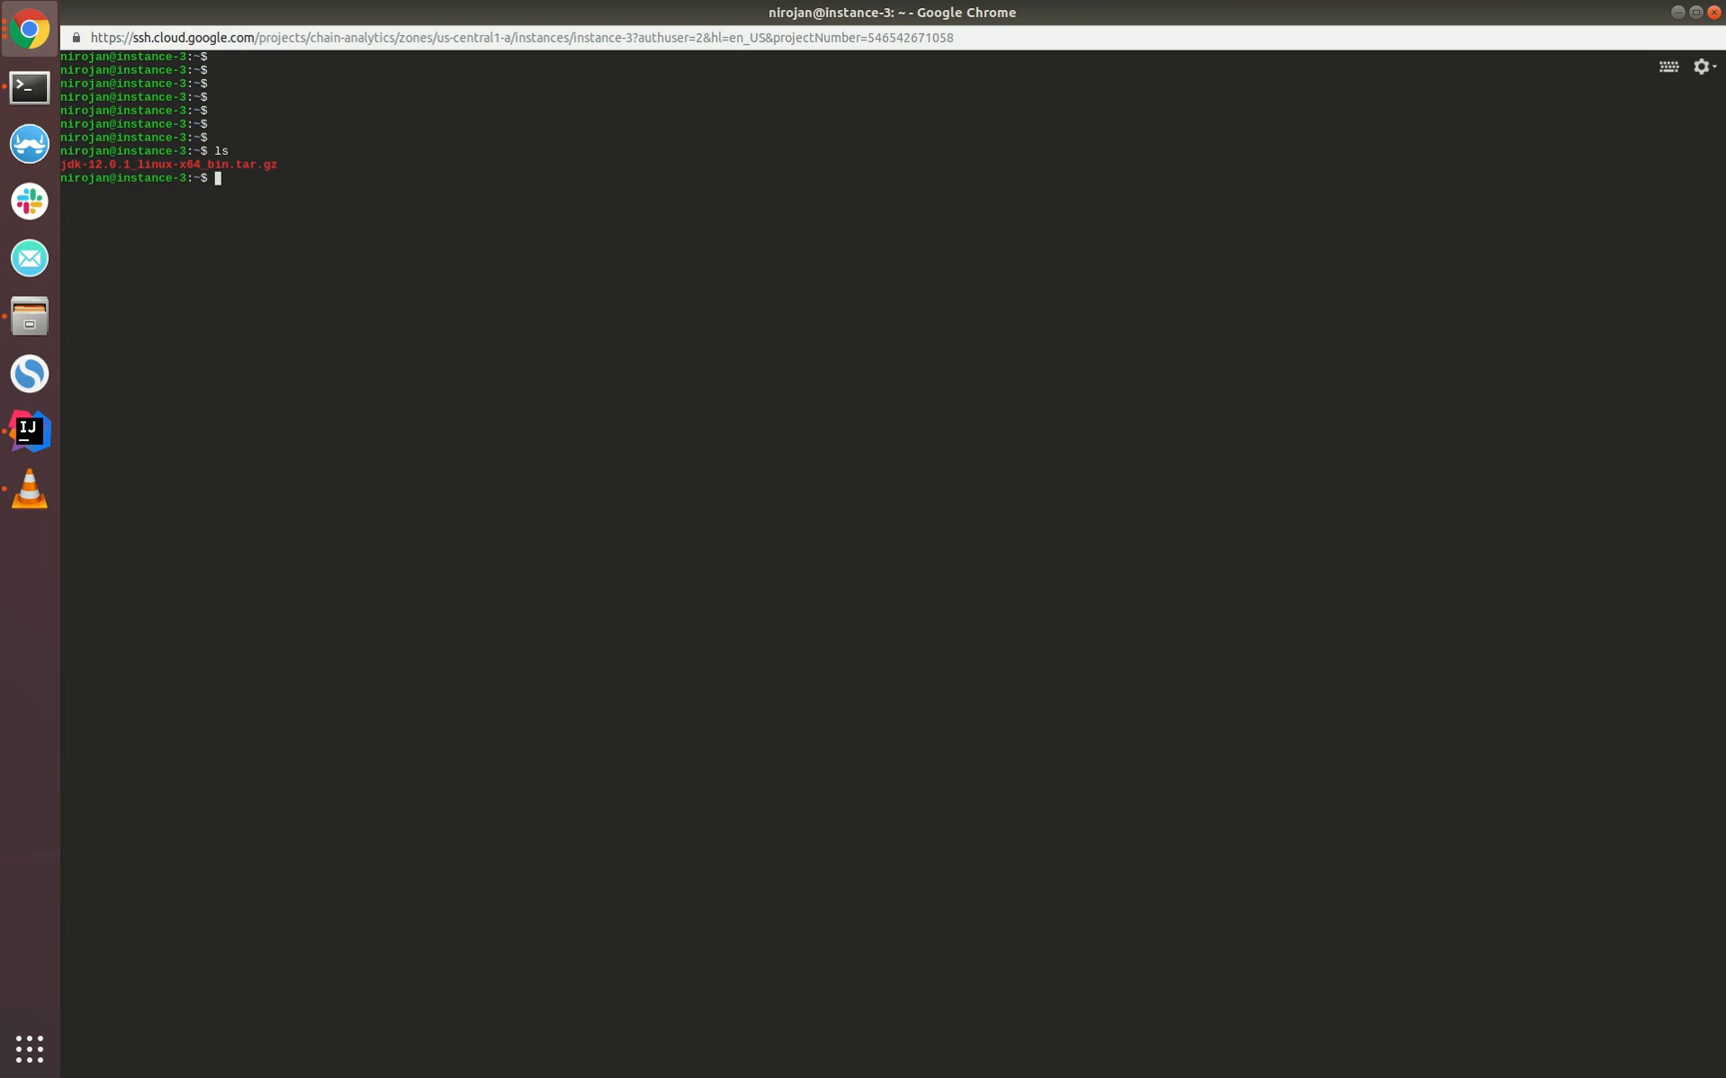
Create /usr/lib/jvm and extract jdk-12.0.1_linux-x64_bin.tar.gz into it with sudo tar
{"action": "type", "text": "pwd"}
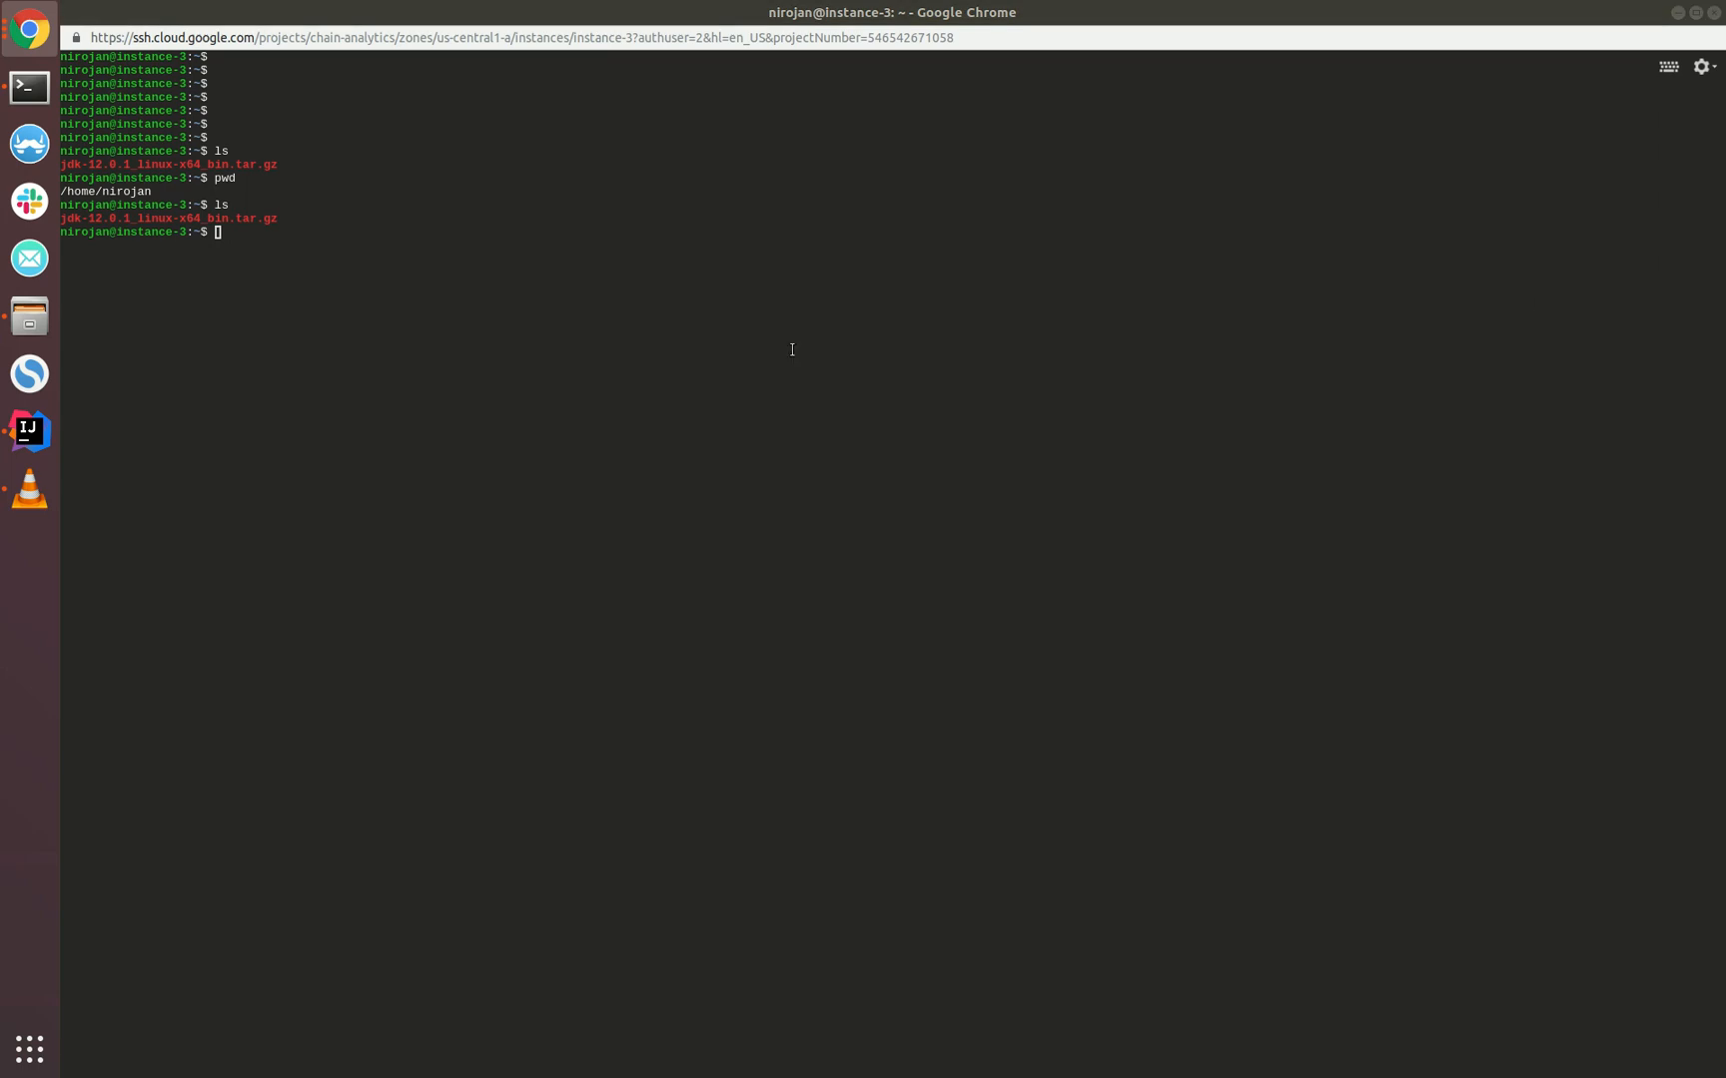
{"action": "type", "text": "sudo mkdir /usr/lib/jvm"}
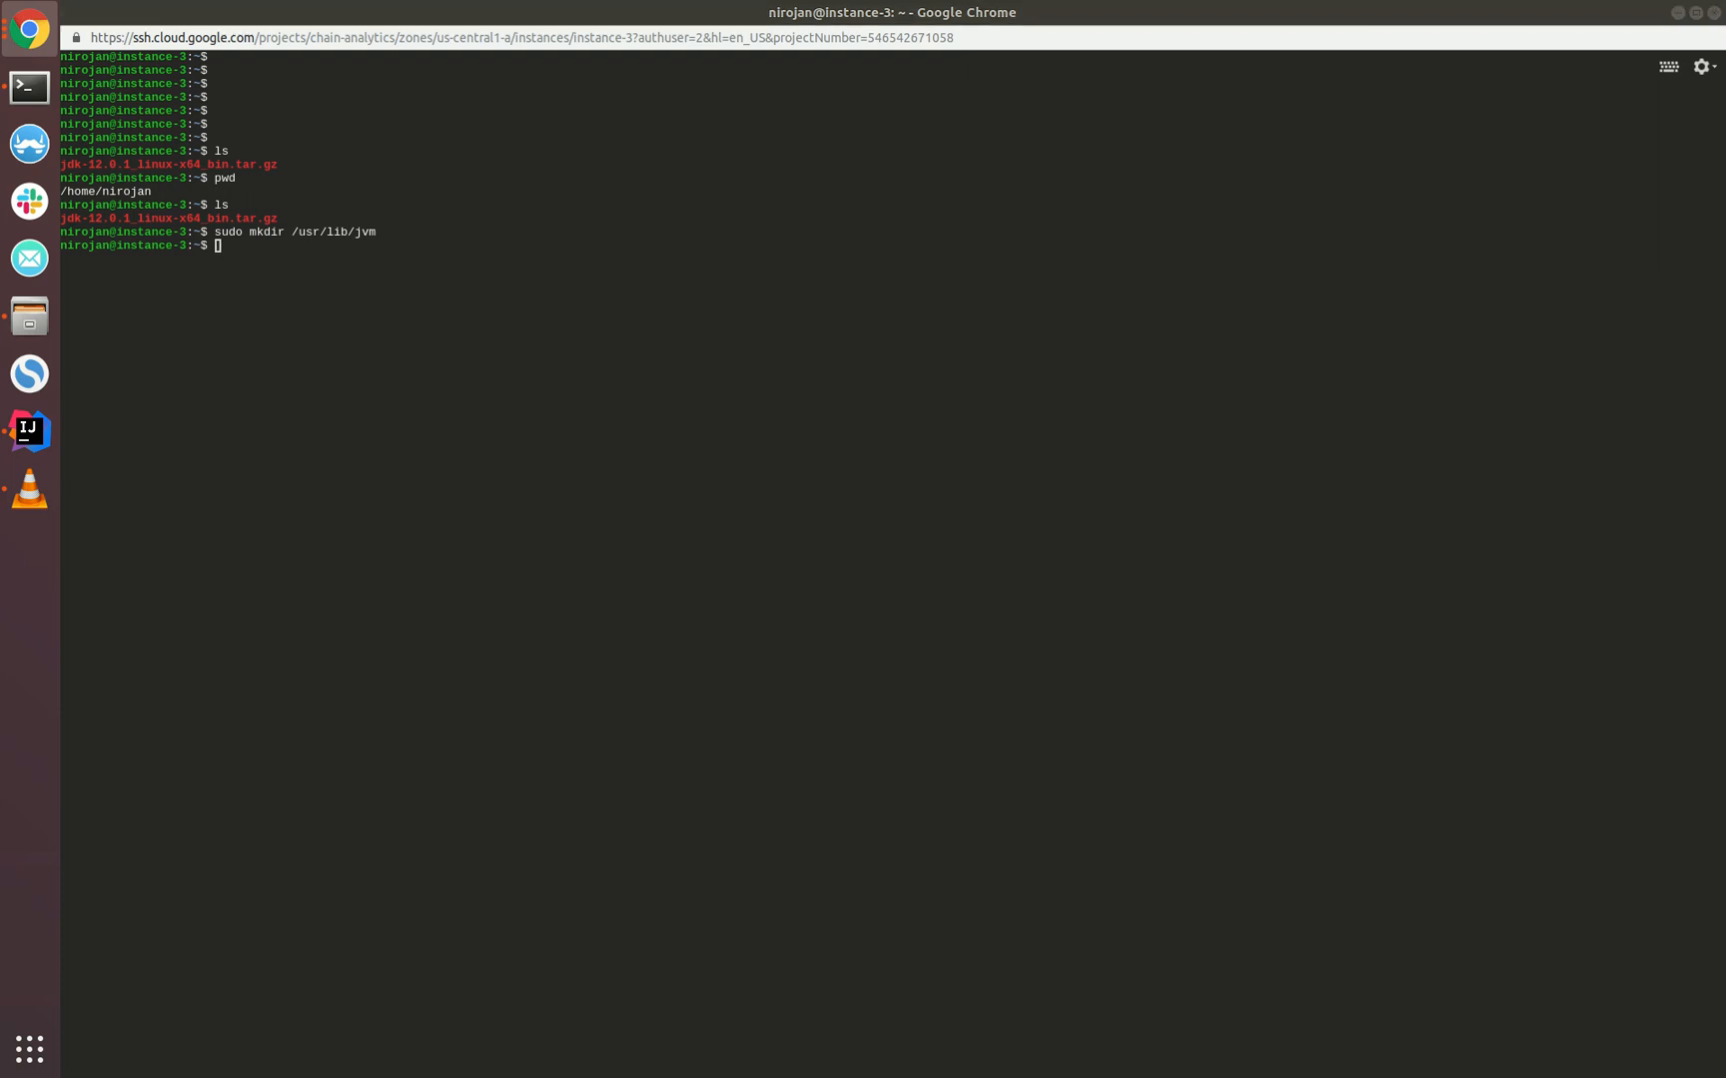
{"action": "type", "text": "cd /usr/lib/jvm"}
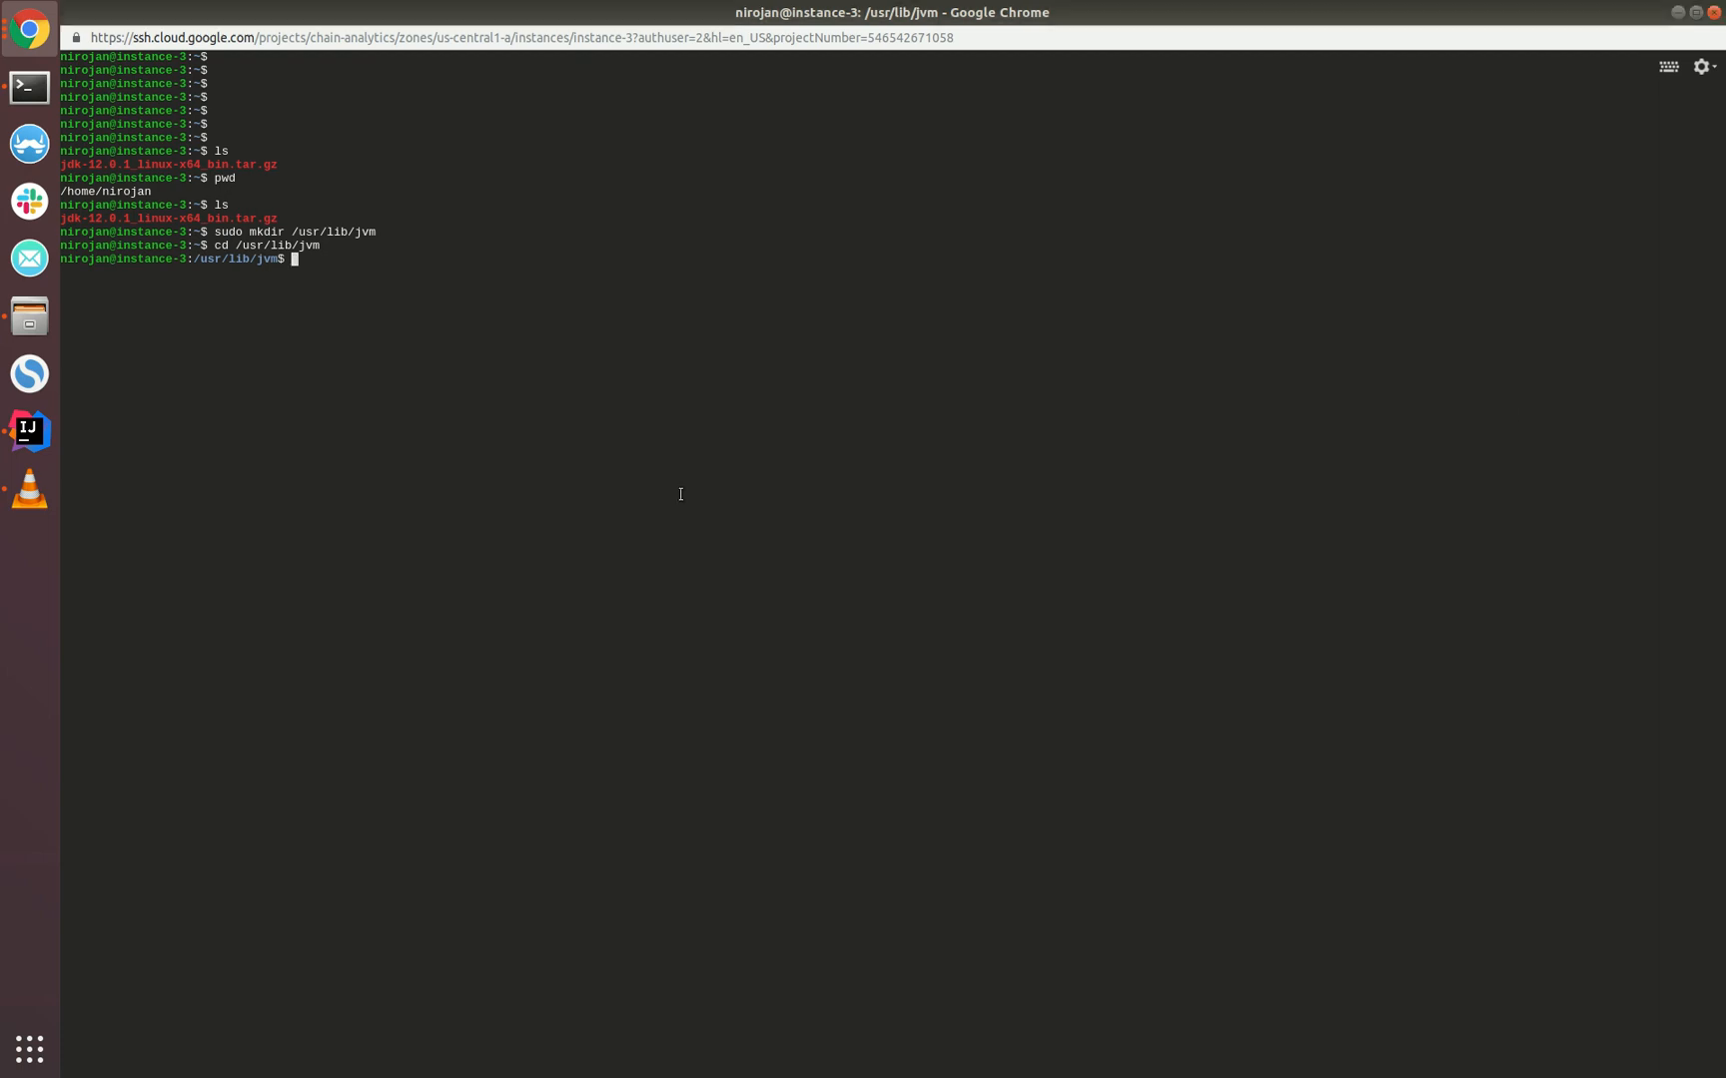
{"action": "type", "text": "sudo tar -xvzf /home/nirojan/jdk-12.0.1_linux-x64_bin.tar.gz"}
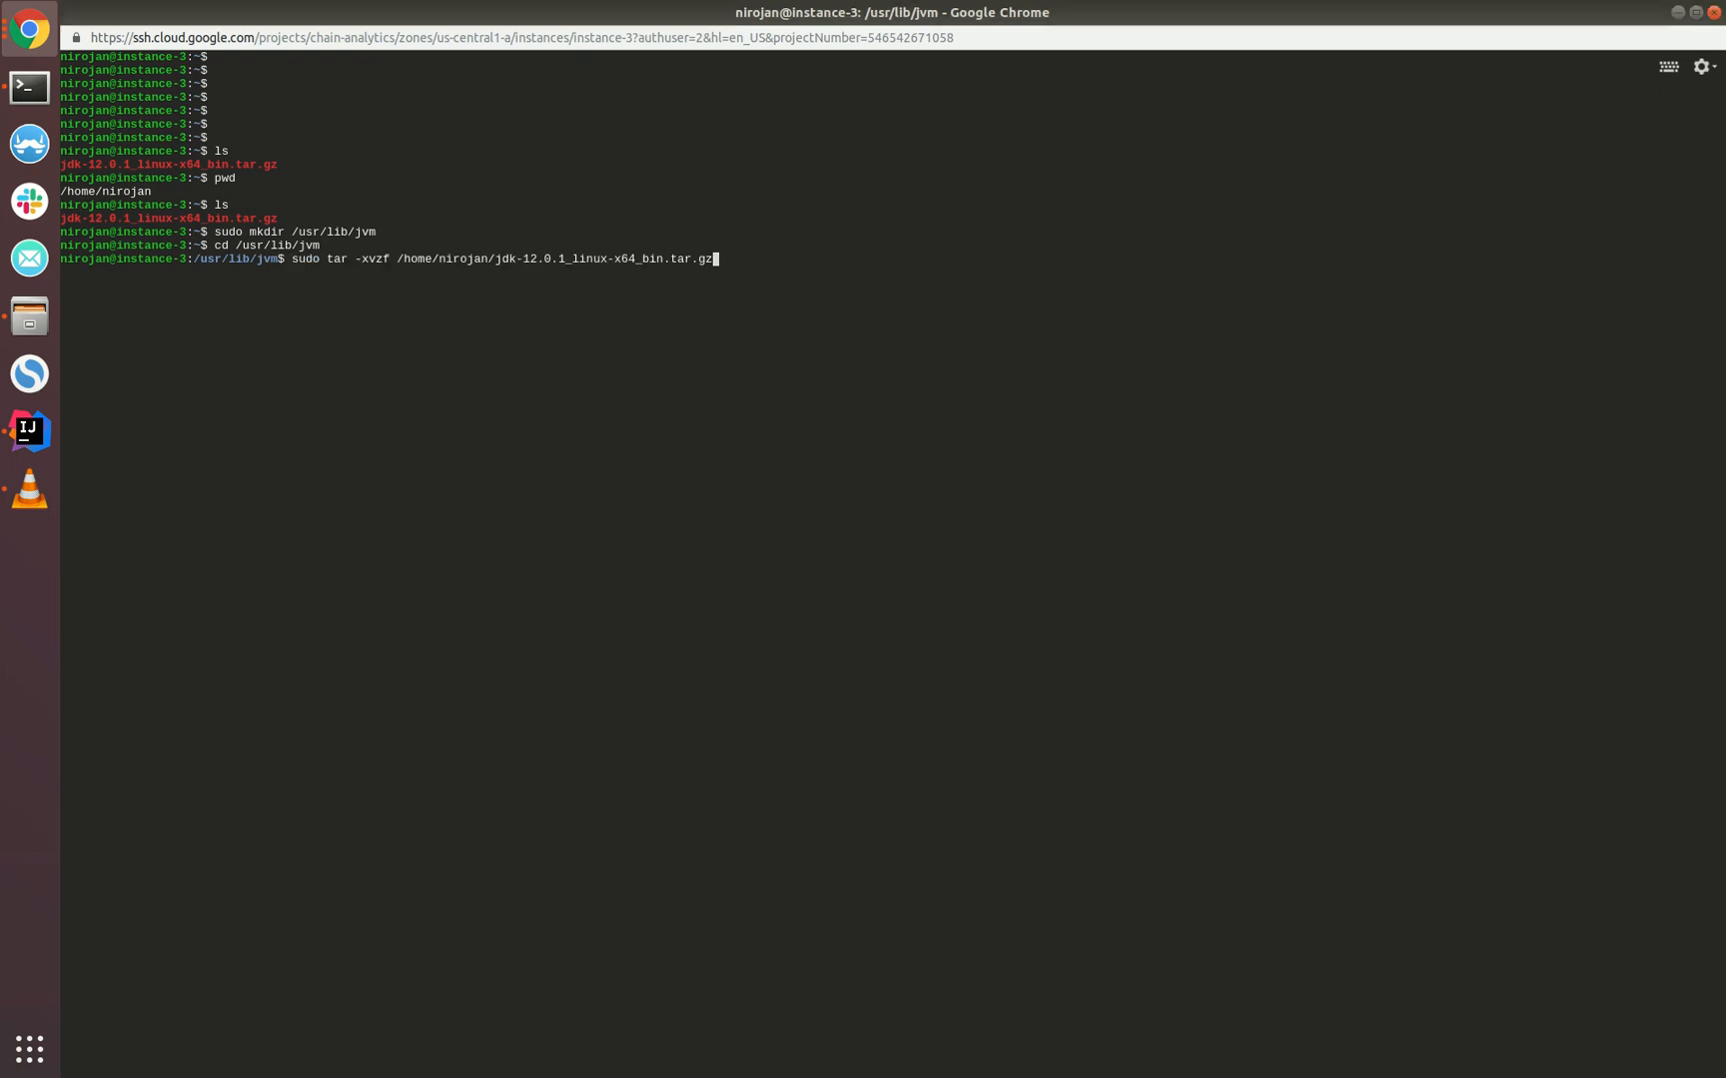
{"action": "mouse_move", "coordinate": [515, 330]}
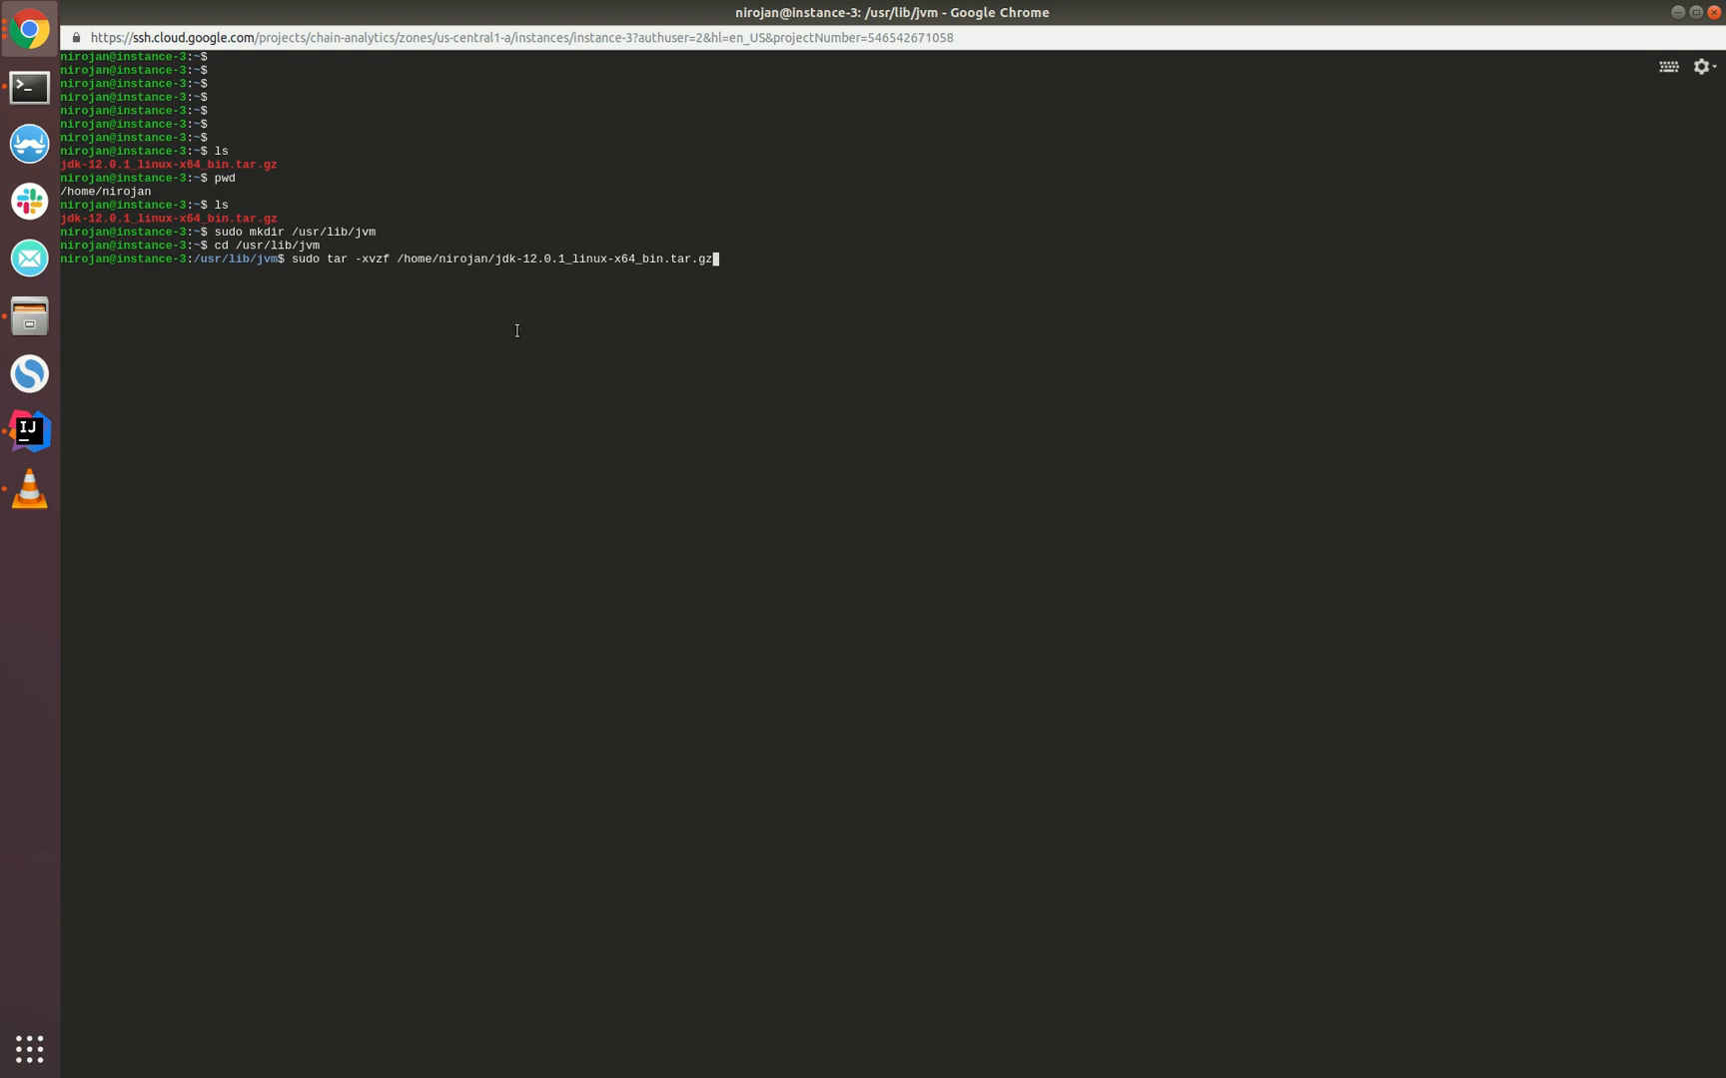
Review the extraction output and enter sudo nano /etc/environment
{"action": "left_click_drag", "start_coordinate": [397, 259], "coordinate": [712, 259]}
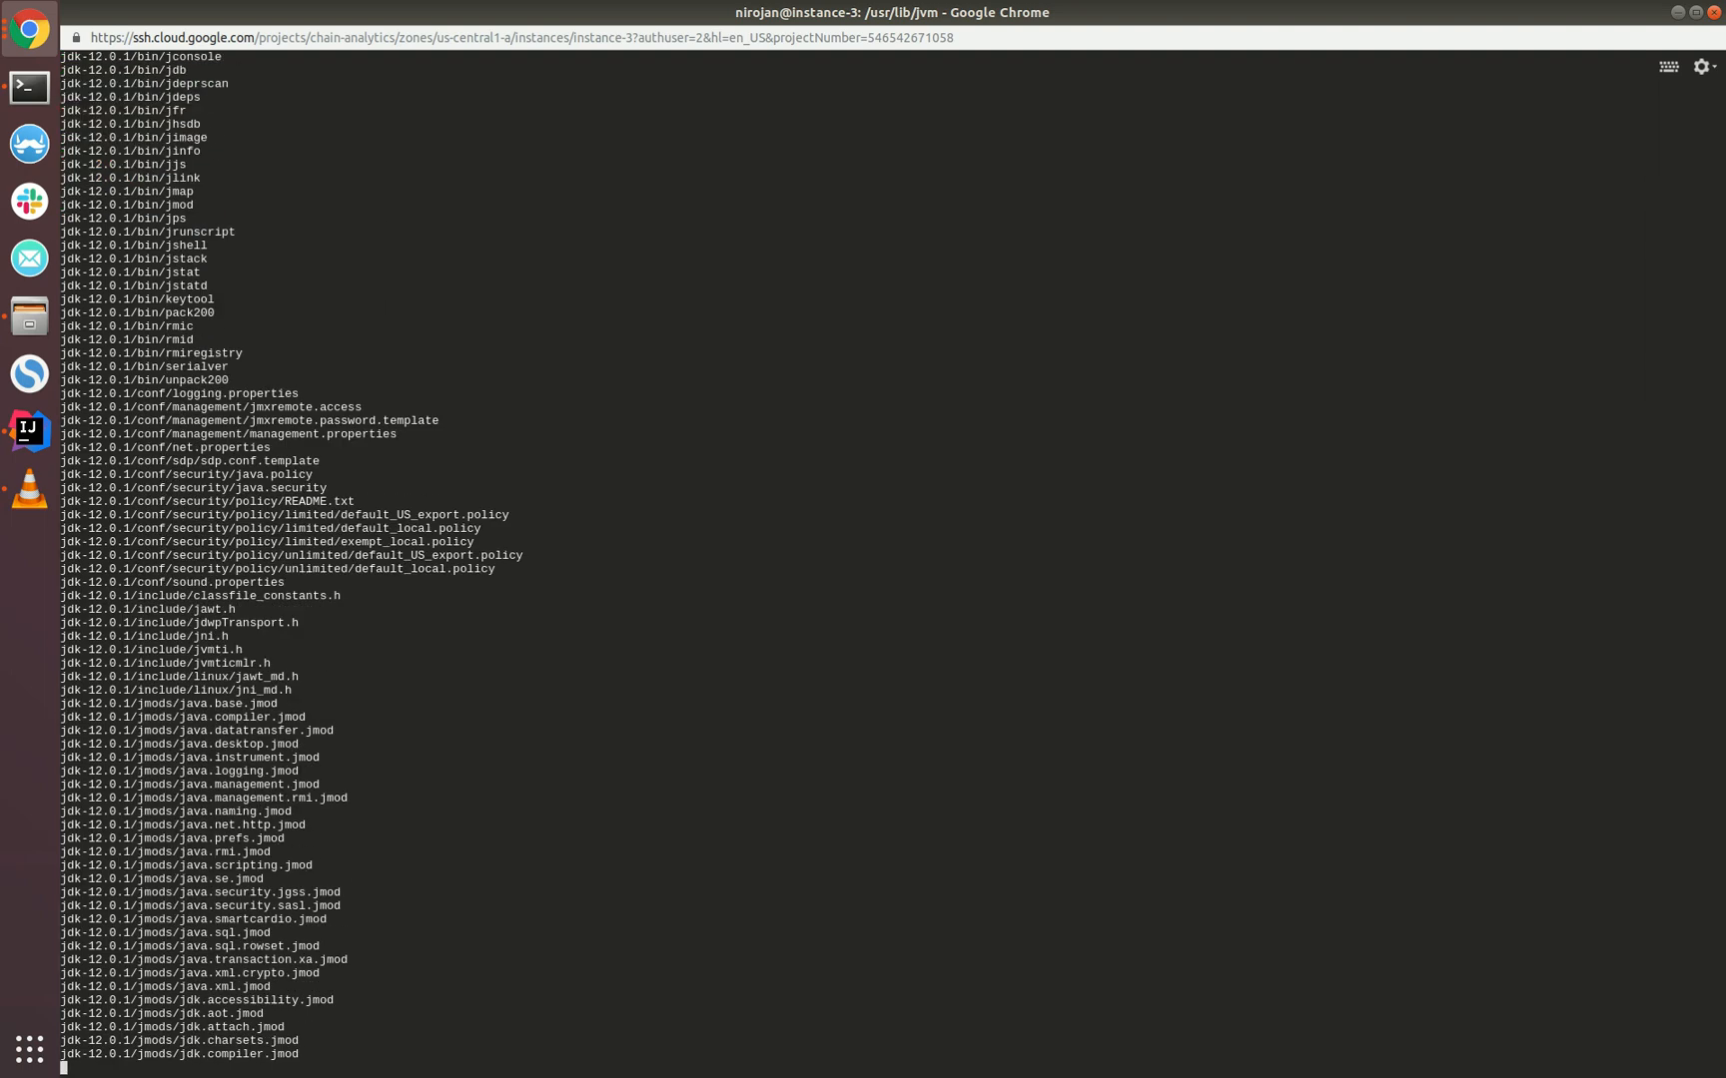
{"action": "scroll", "scroll_direction": "down", "scroll_amount": 3}
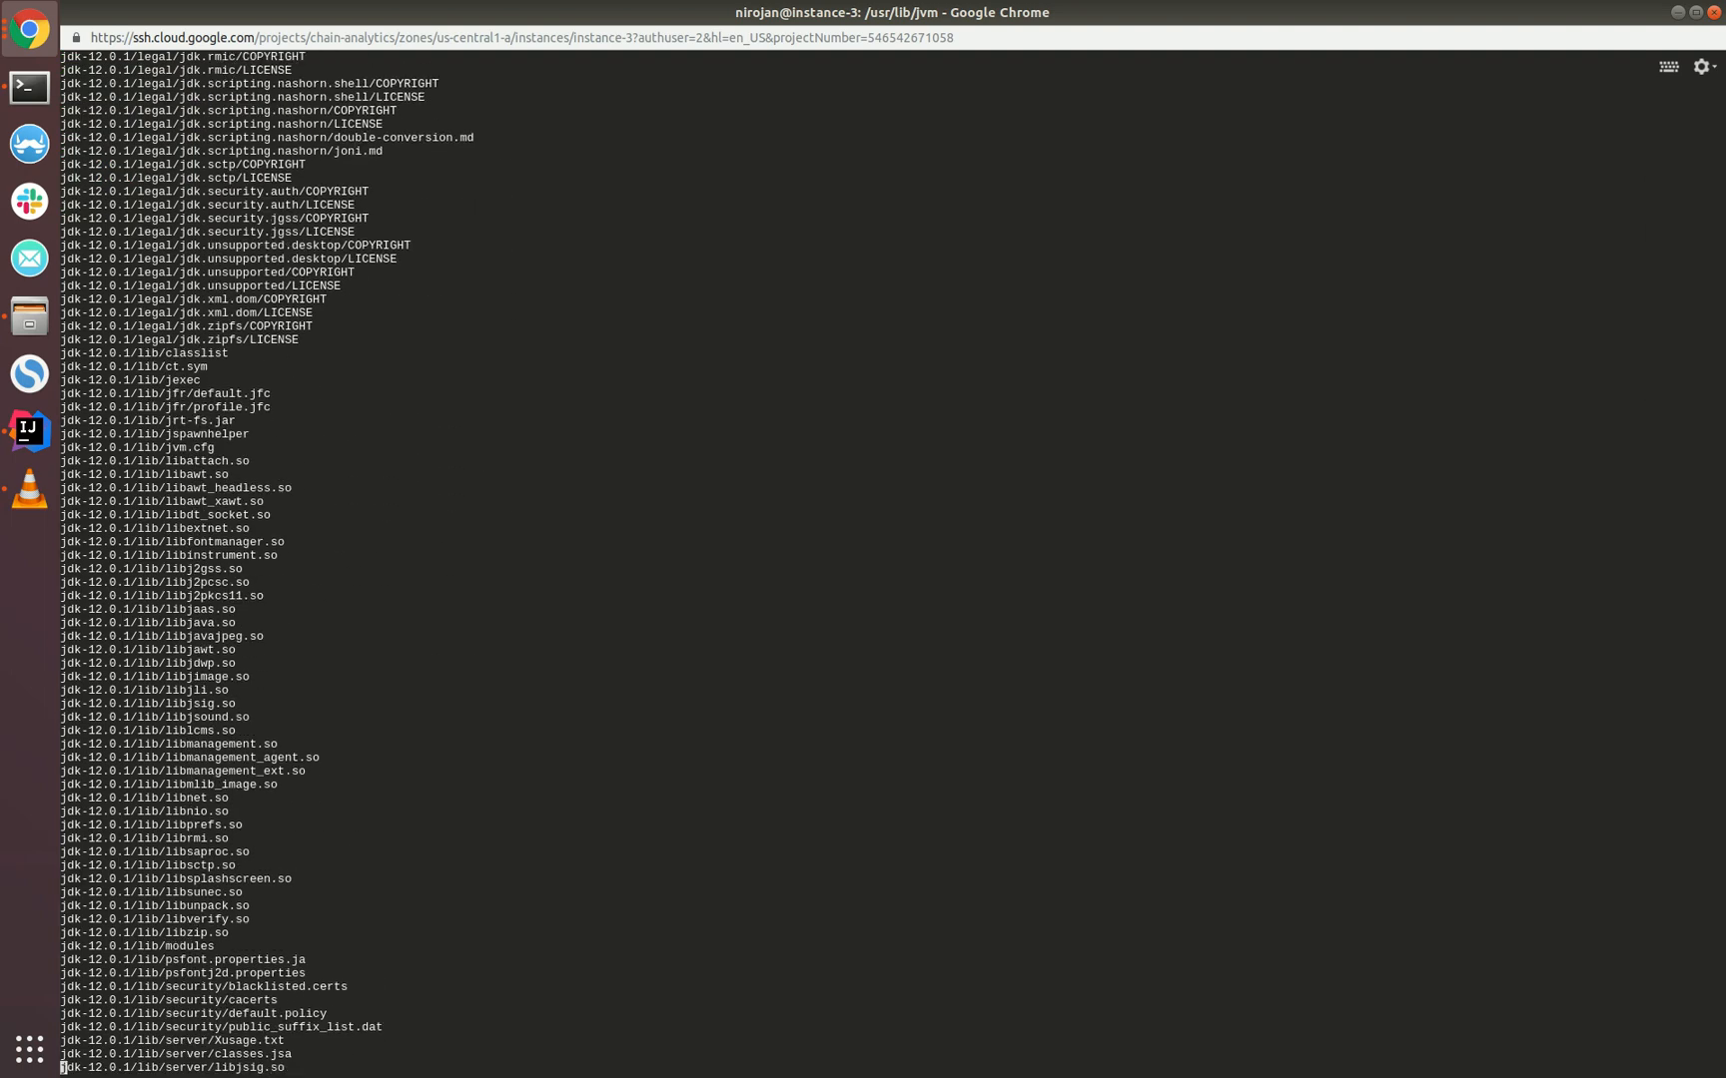
{"action": "scroll", "scroll_direction": "down", "scroll_amount": 3}
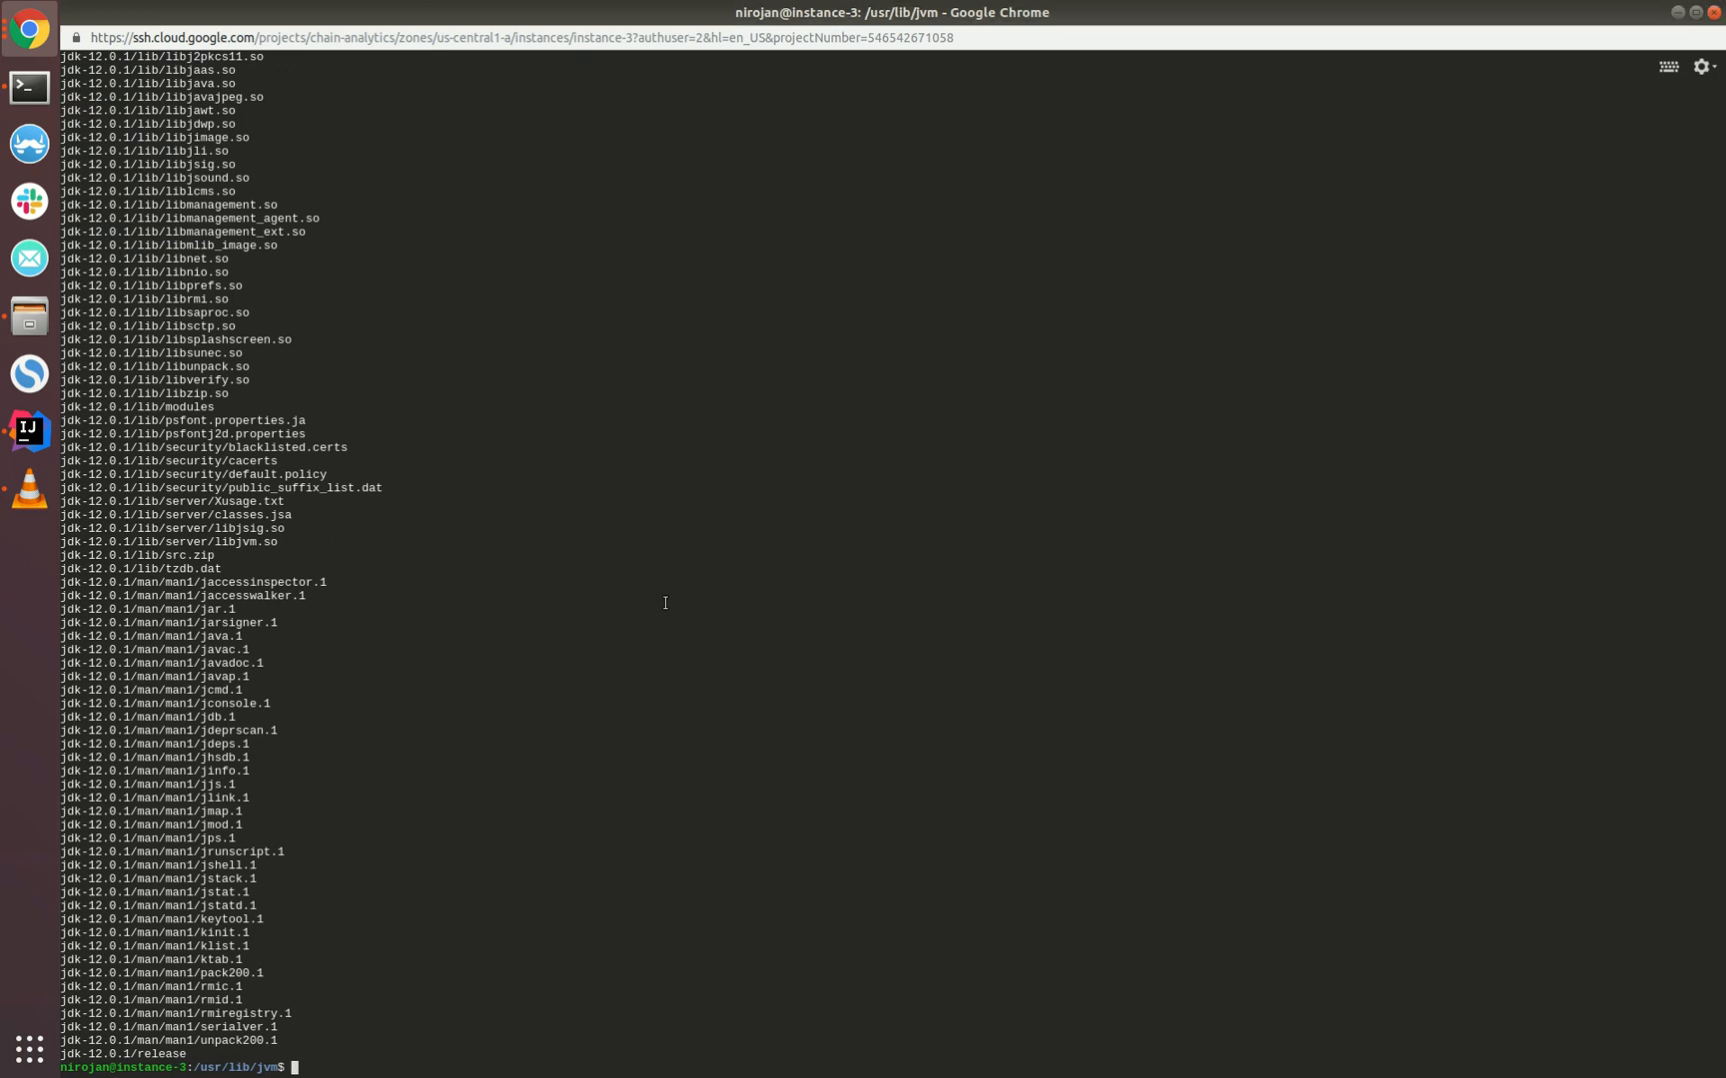
{"action": "type", "text": "sudo nano /etc/environment"}
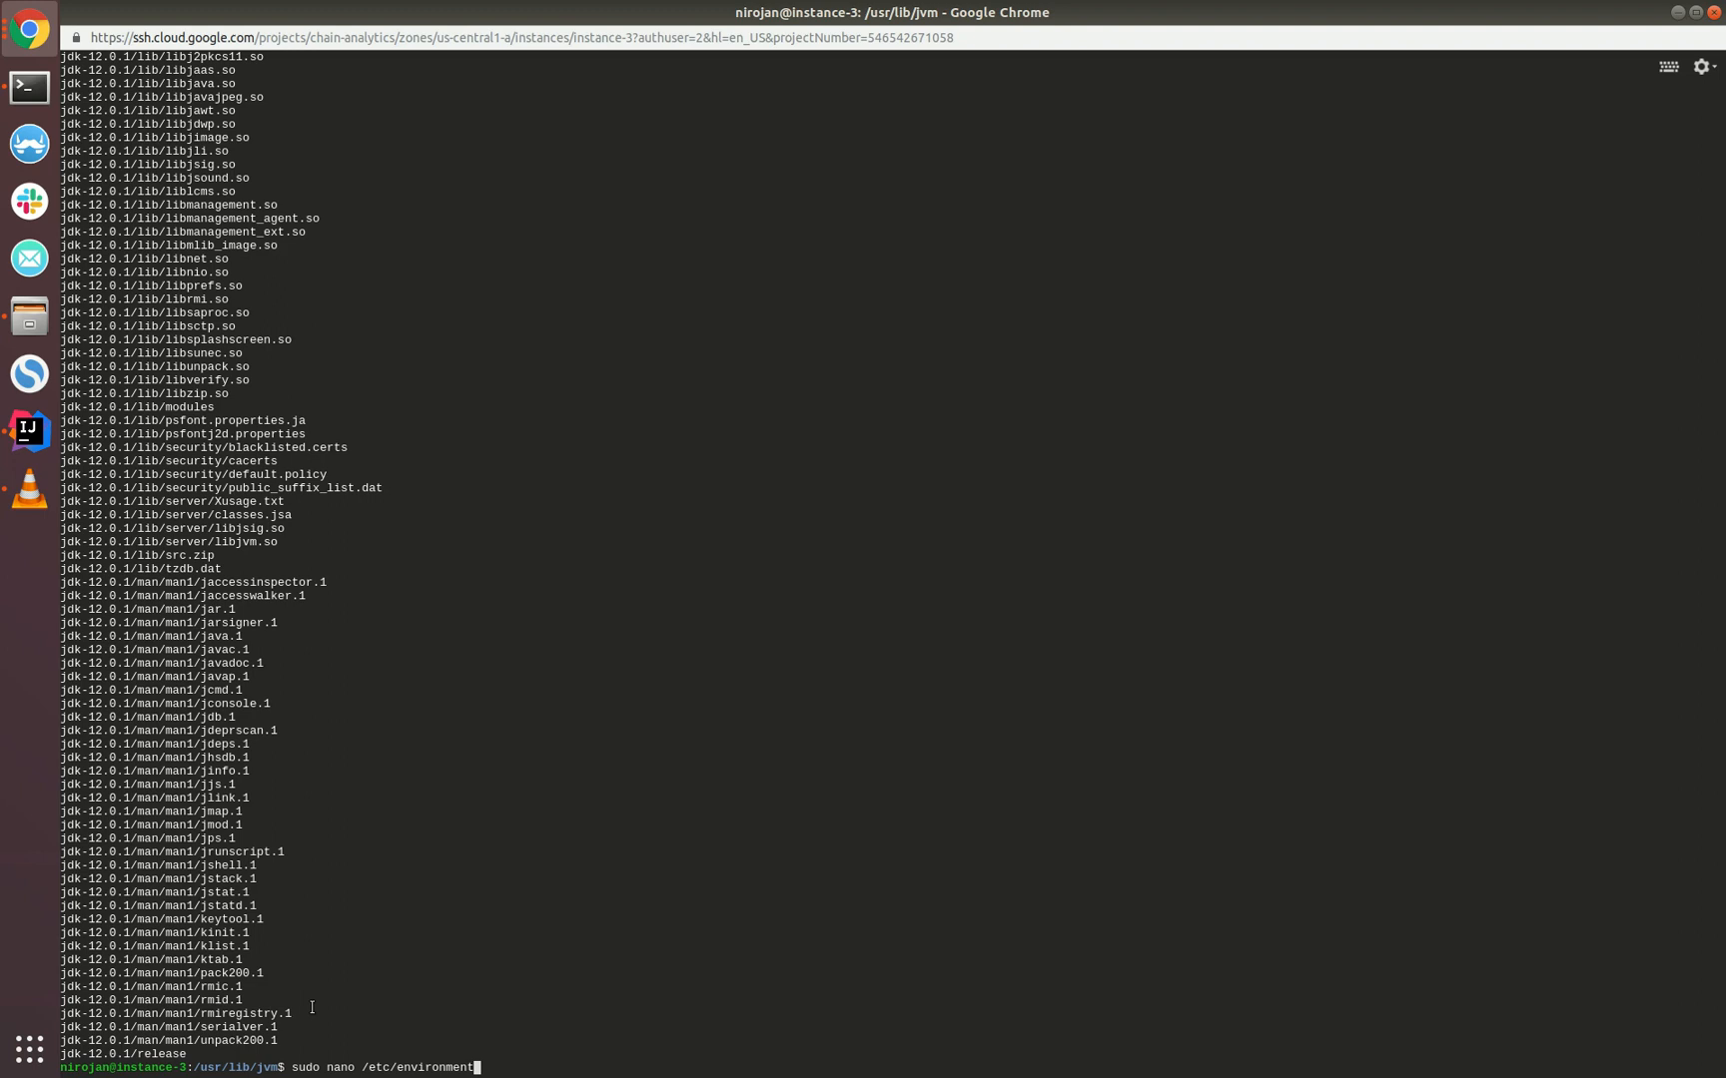
Change into /usr/lib/jvm/jdk-12.0.1 to confirm the JDK install path
{"action": "double_click", "coordinate": [341, 1068]}
{"action": "type", "text": "ls"}
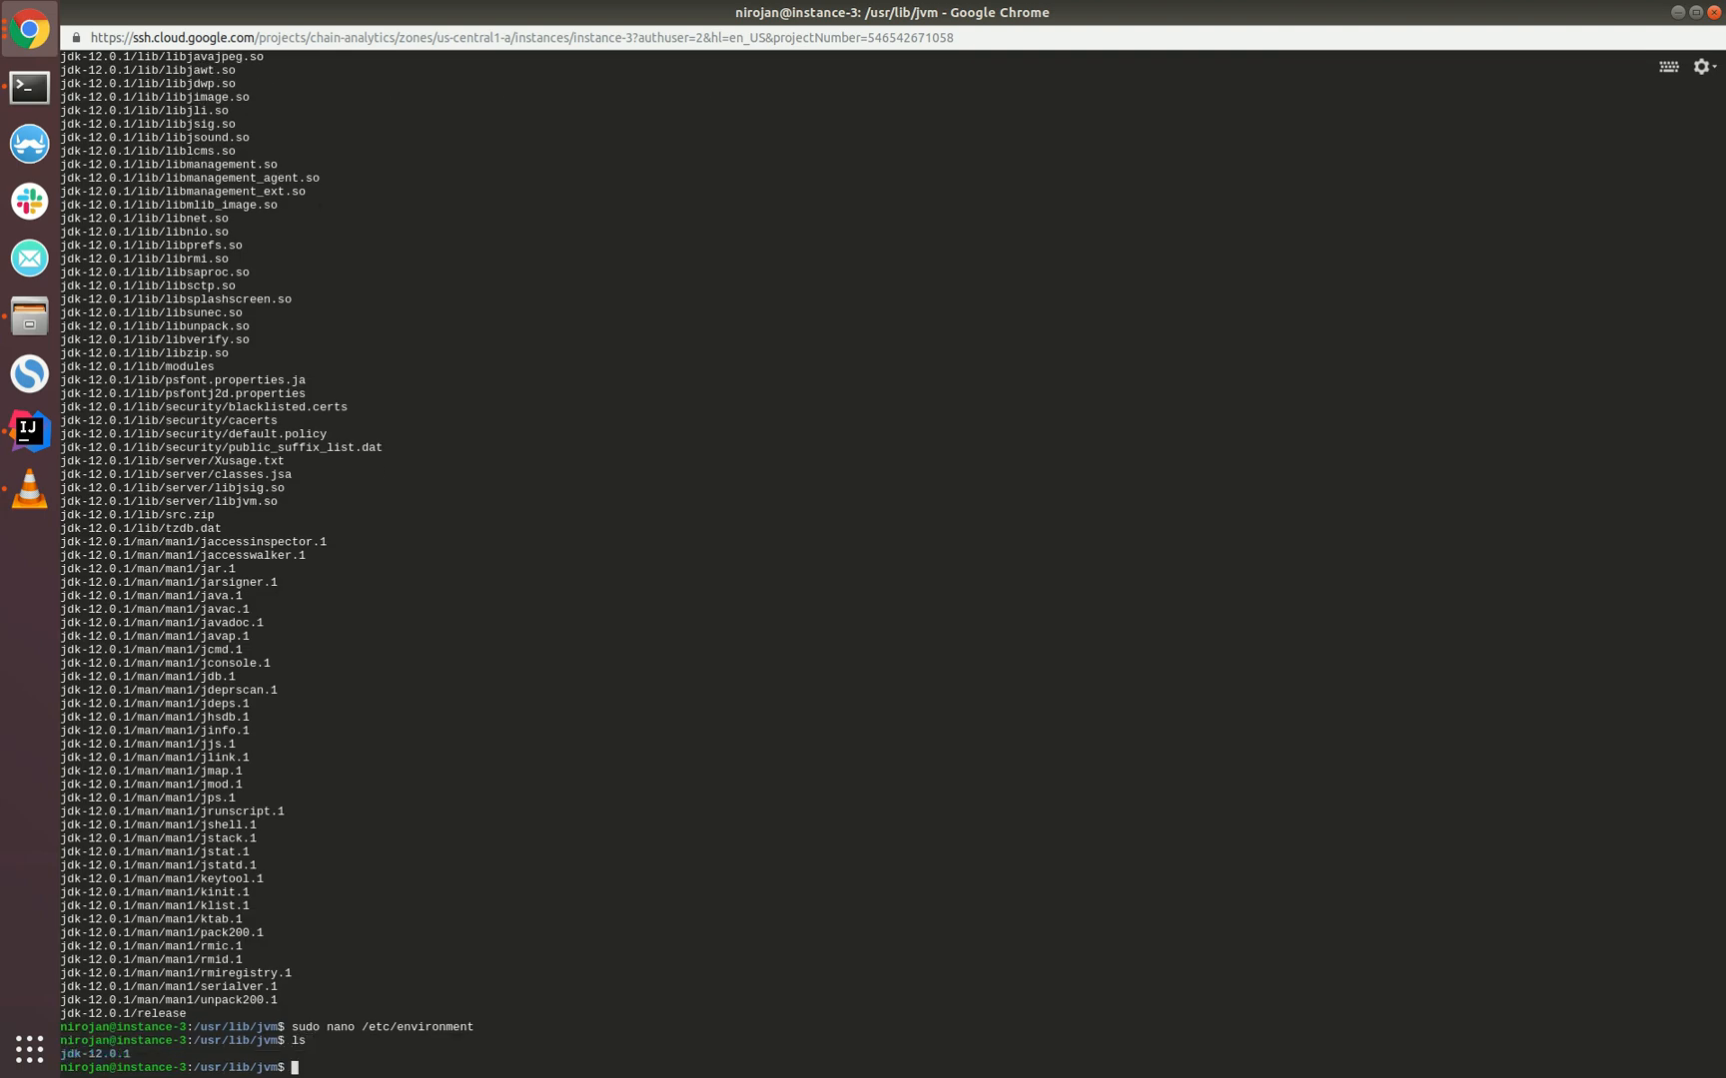
{"action": "type", "text": "cd jdk-12.0.1/"}
{"action": "type", "text": "pwd"}
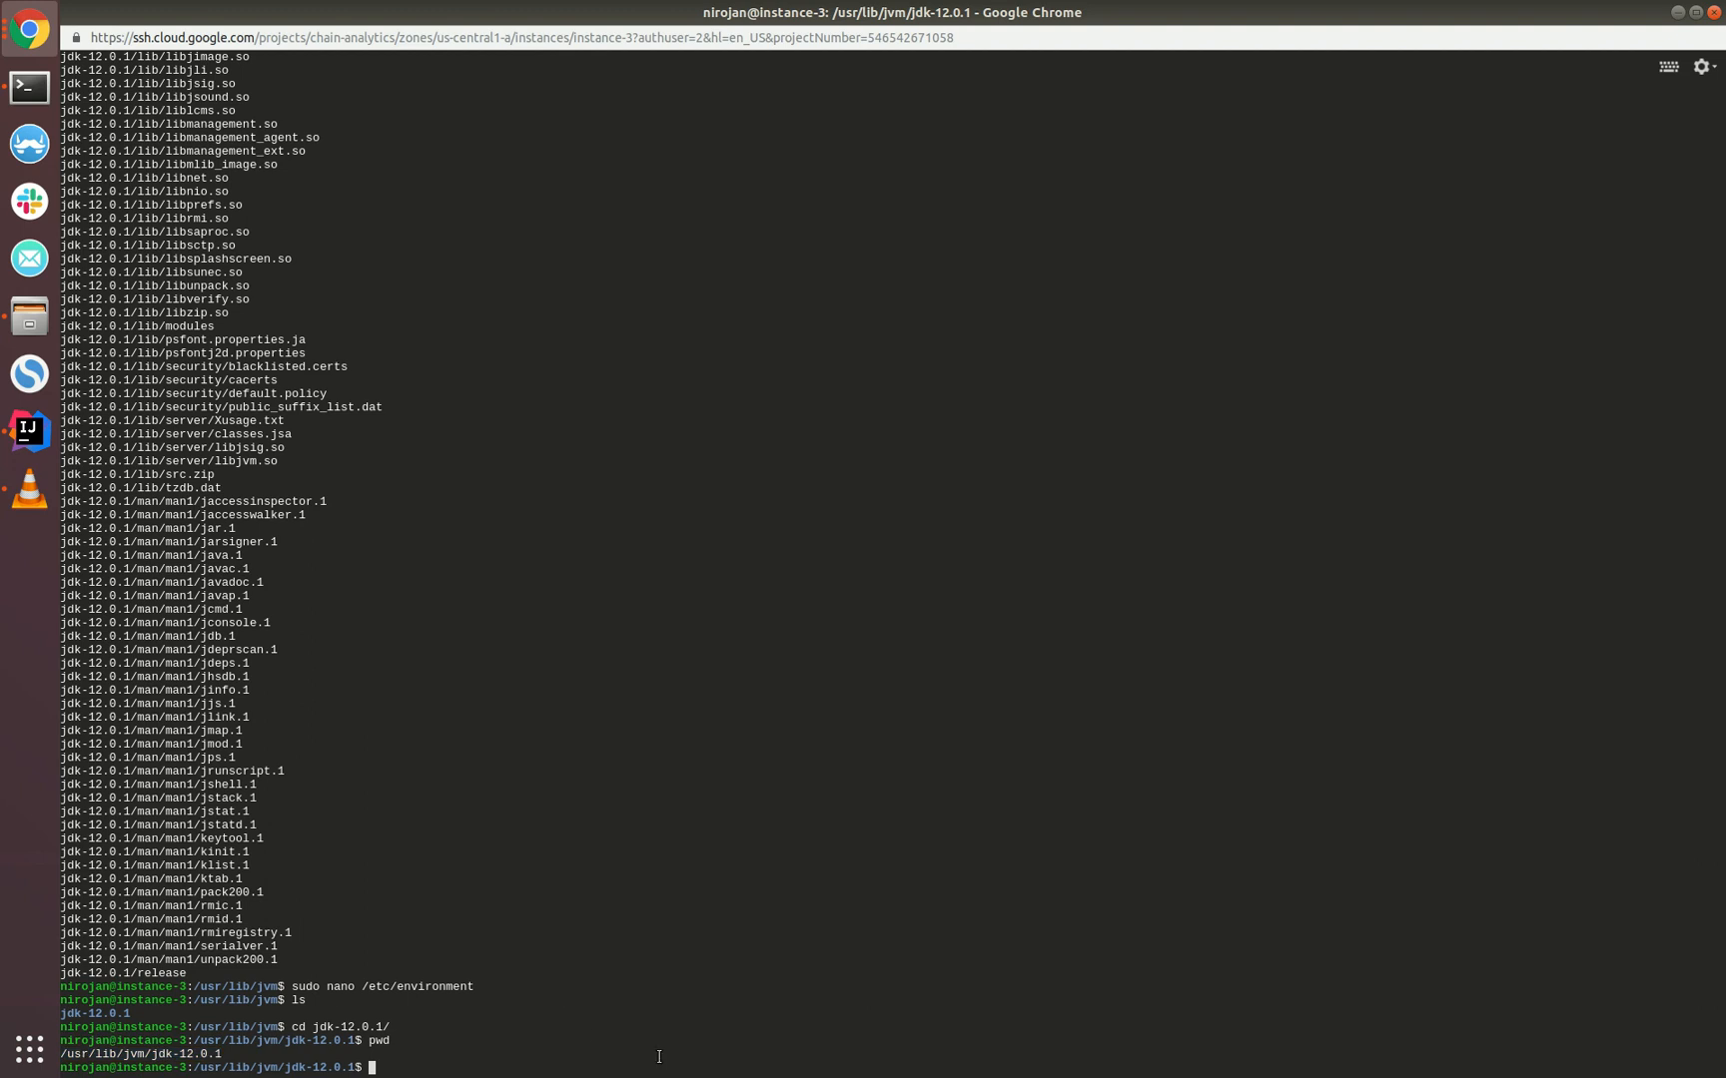
{"action": "type", "text": "cd jdk-12.0.1/"}
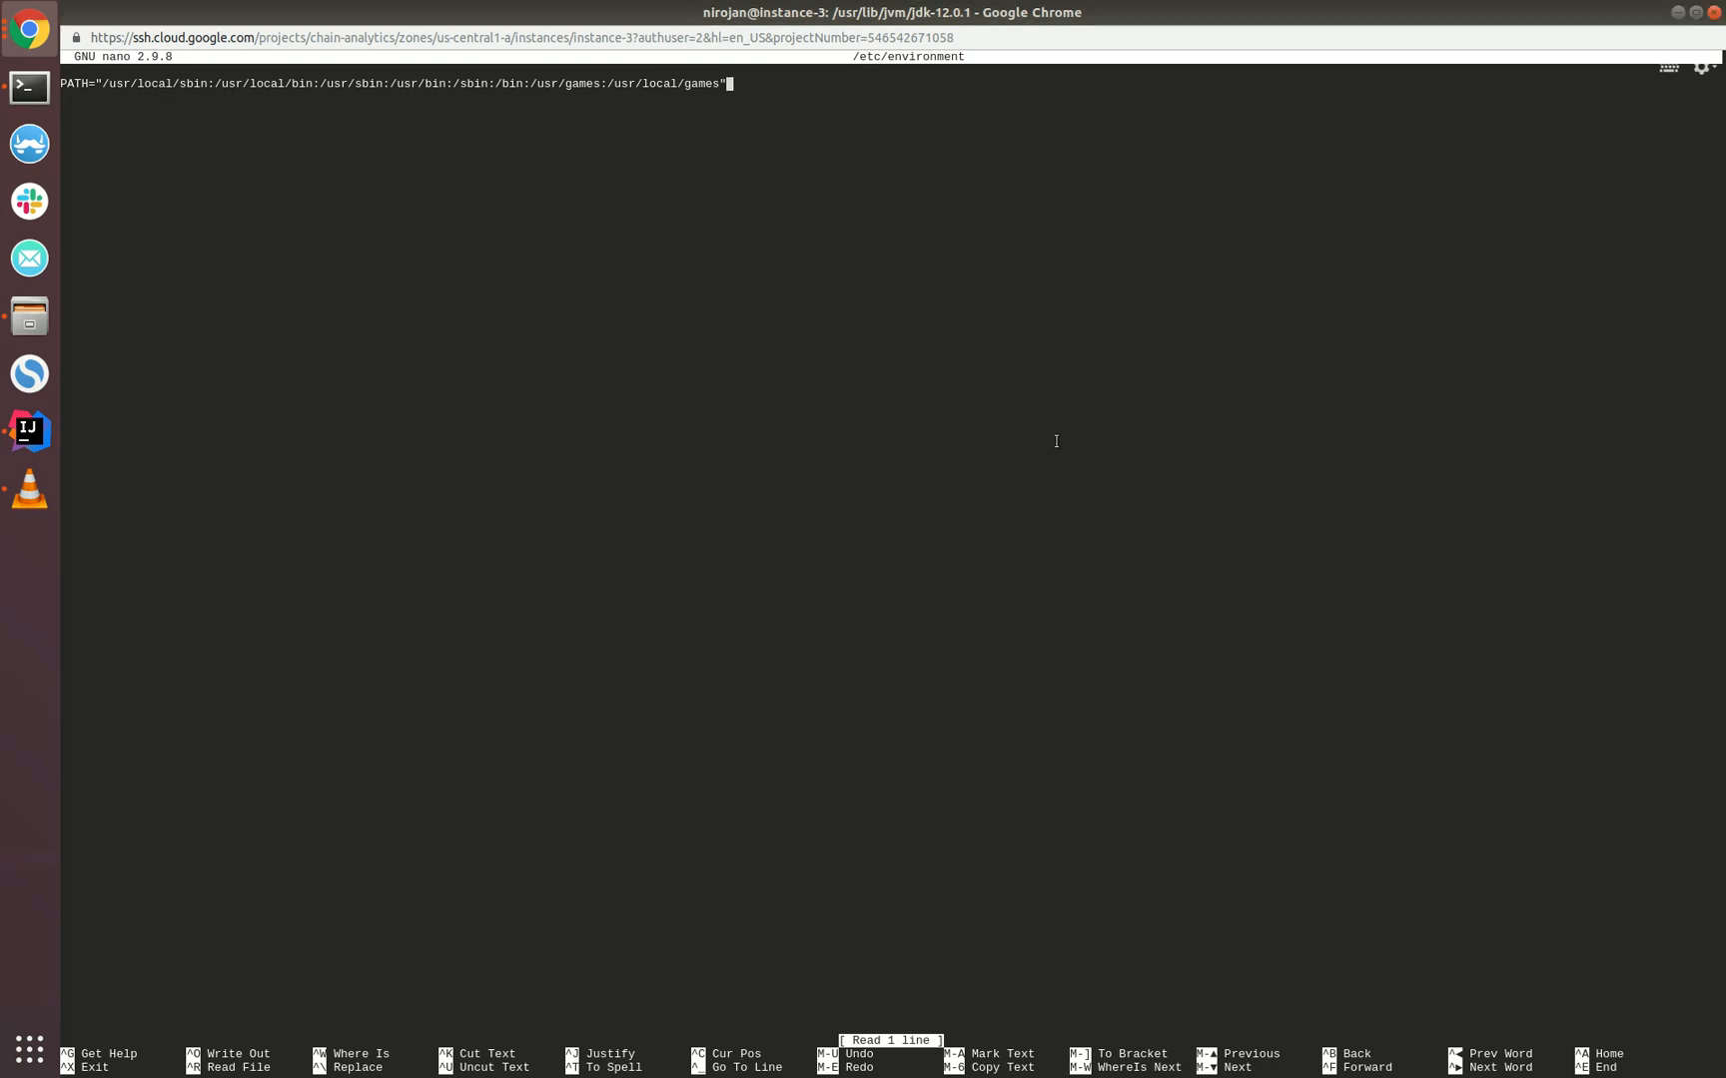
Append :/usr/lib/jvm/jdk-12.0.1 to PATH, add JAVA_HOME="/usr/lib/jvm/jdk-12.0.1", and save
{"action": "type", "text": ":/usr/lib/jvm/jdk-12.0.1"}
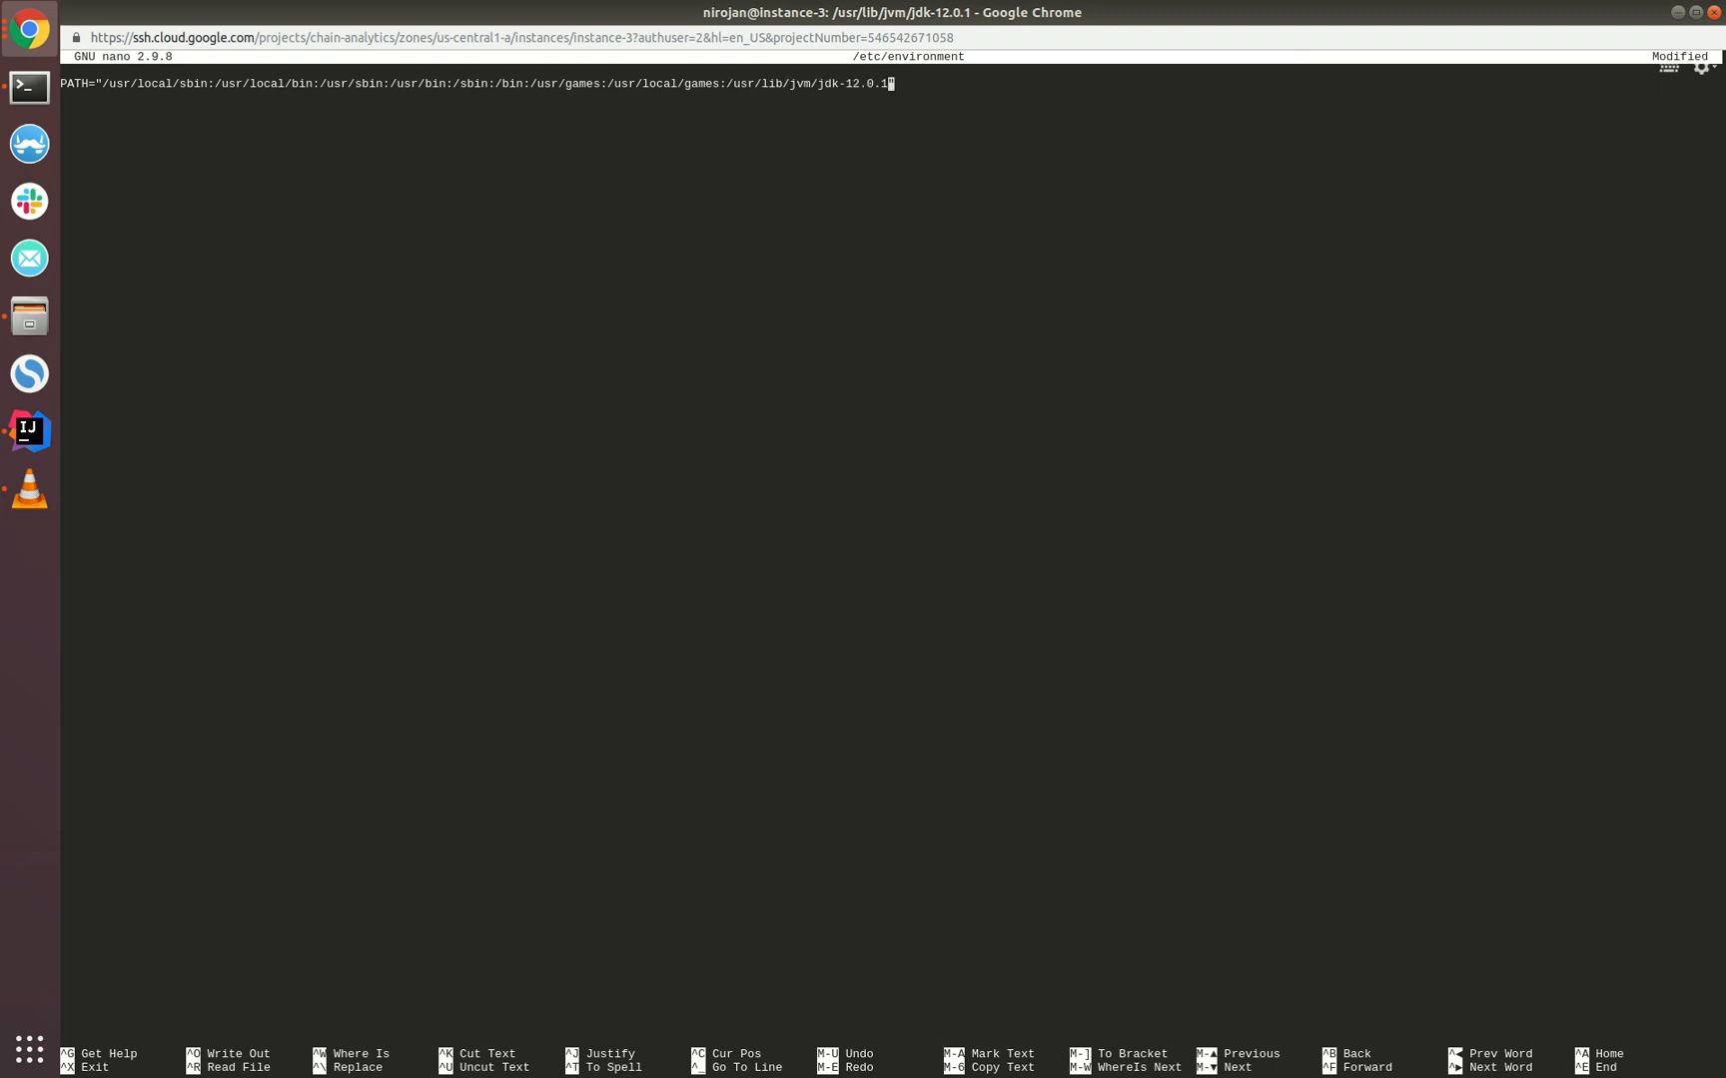
{"action": "double_click", "coordinate": [751, 84]}
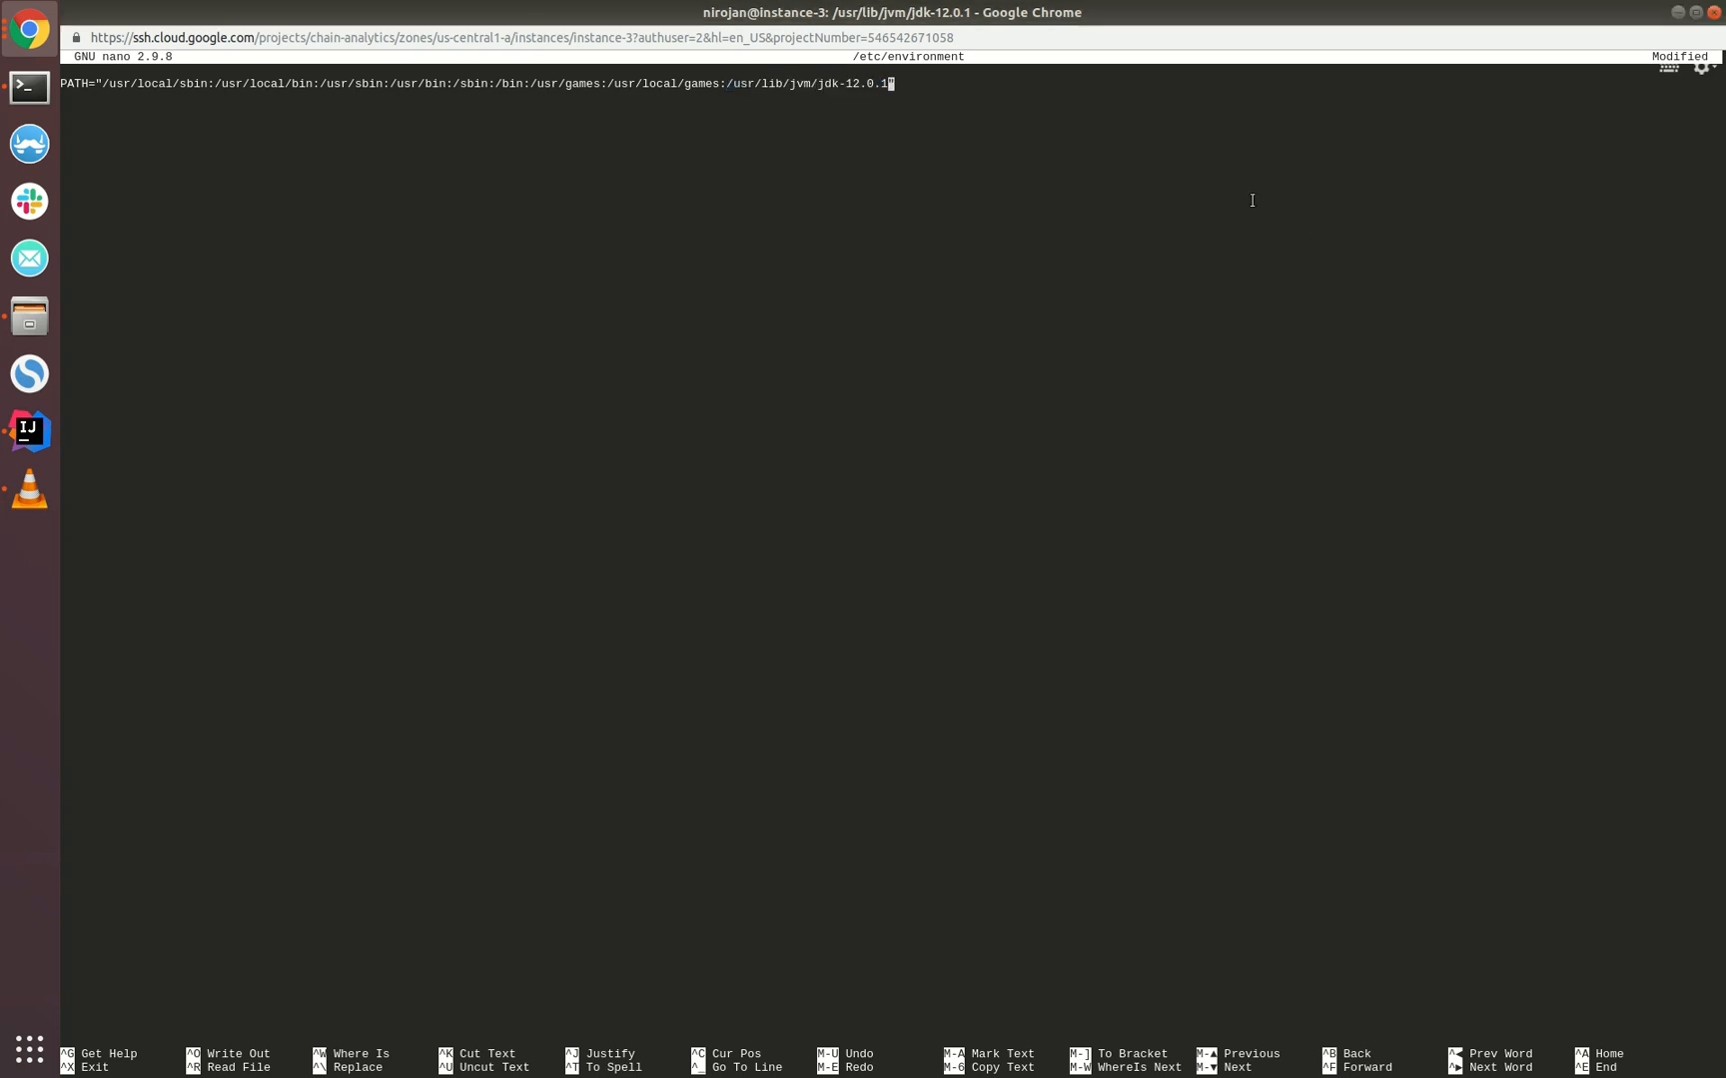
{"action": "type", "text": "JAVA_HOME=\"/usr/lib/jvm/jdk-12.0.1\""}
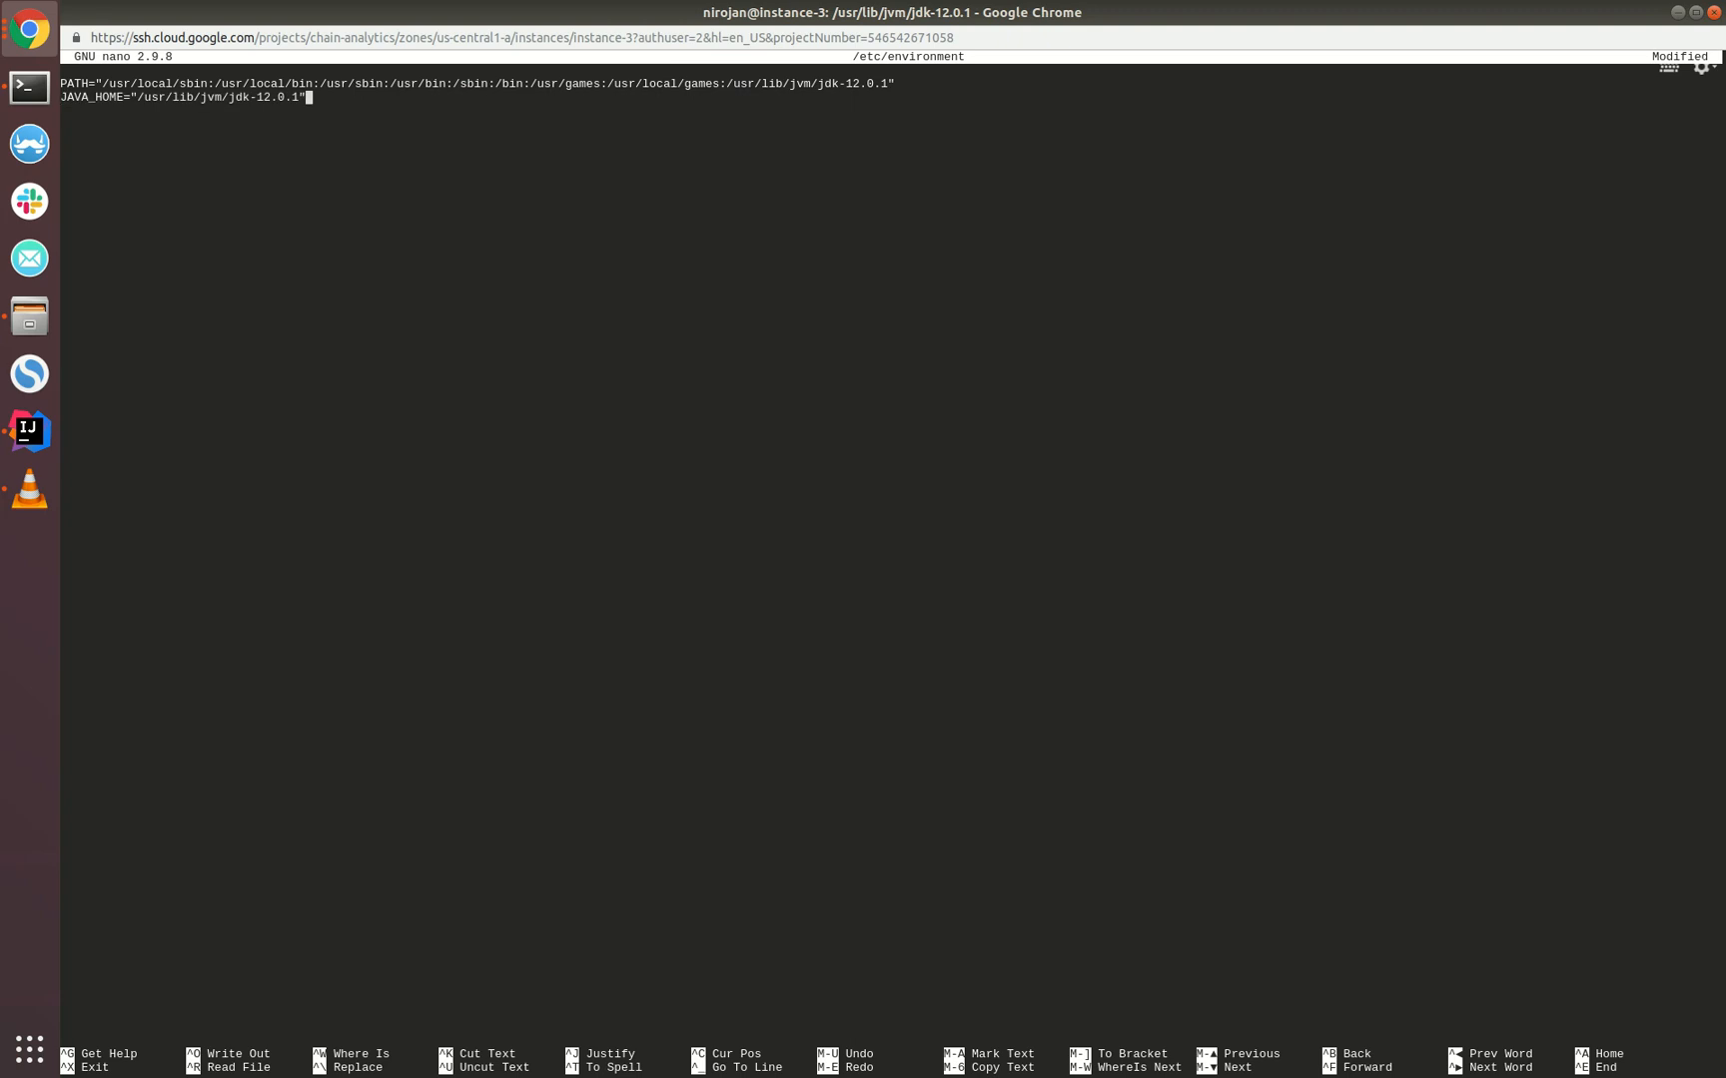
{"action": "key", "text": "ctrl+x"}
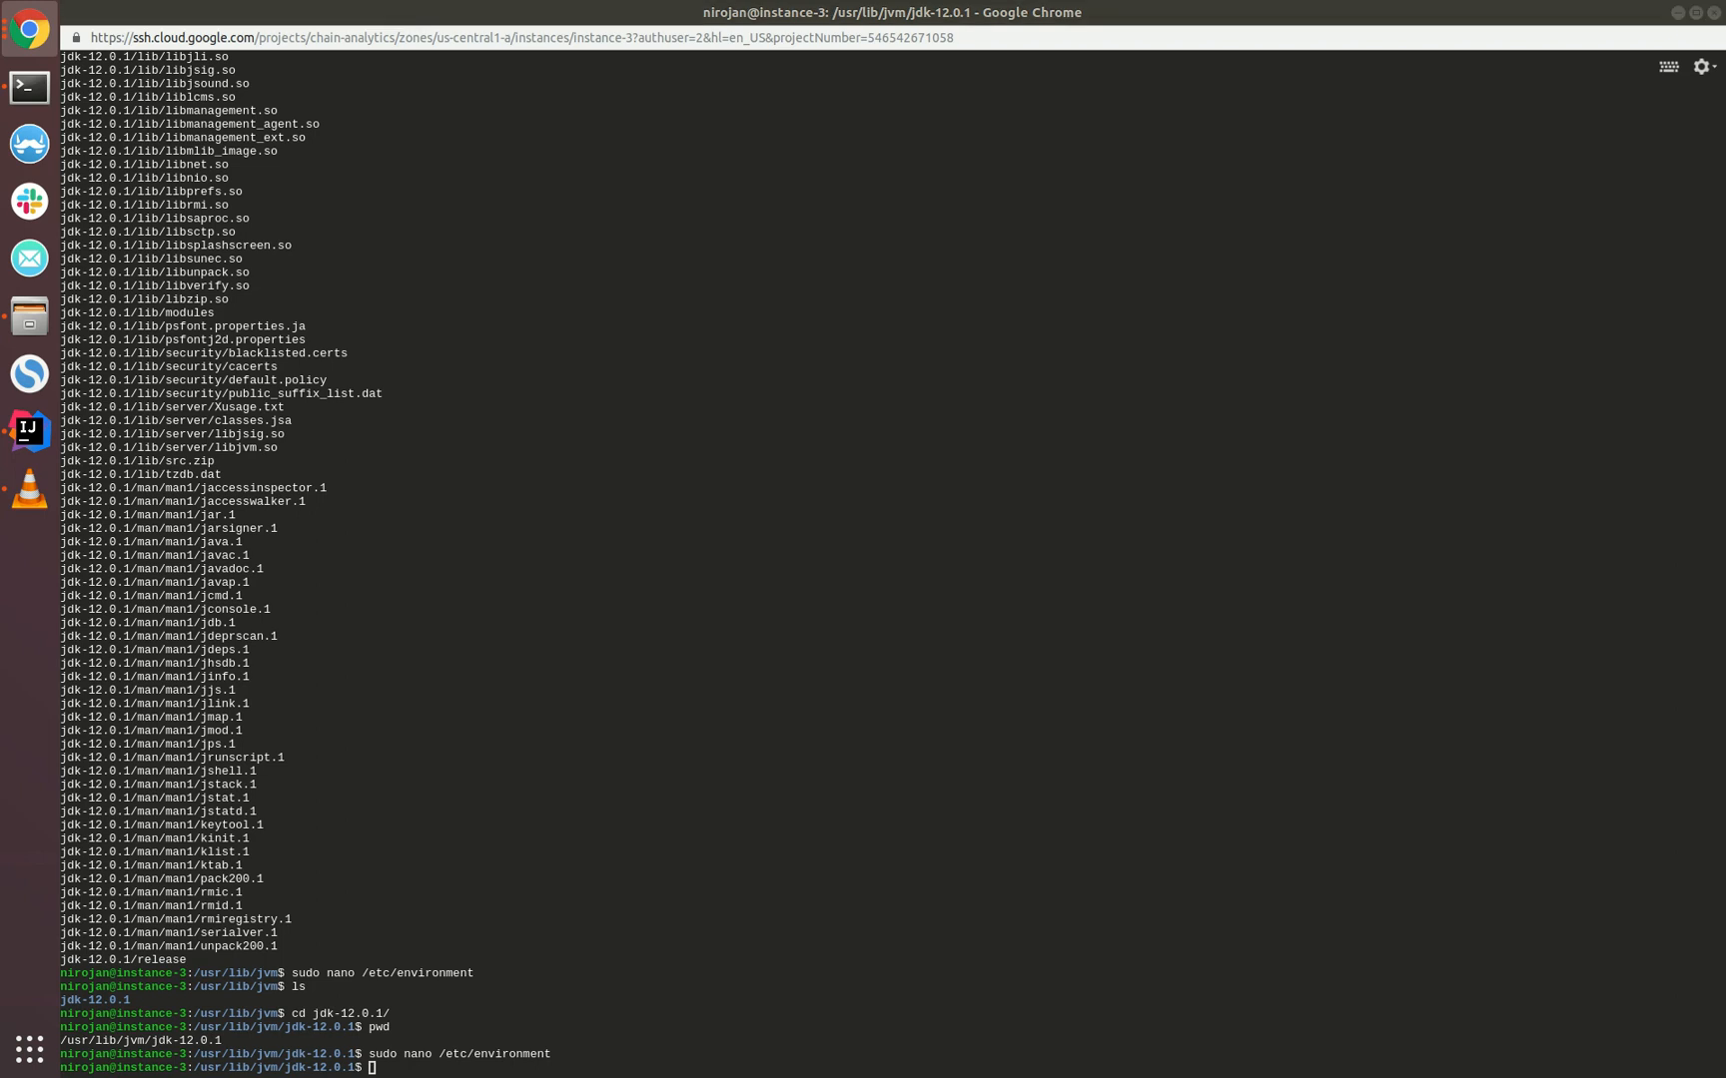
{"action": "mouse_move", "coordinate": [935, 732]}
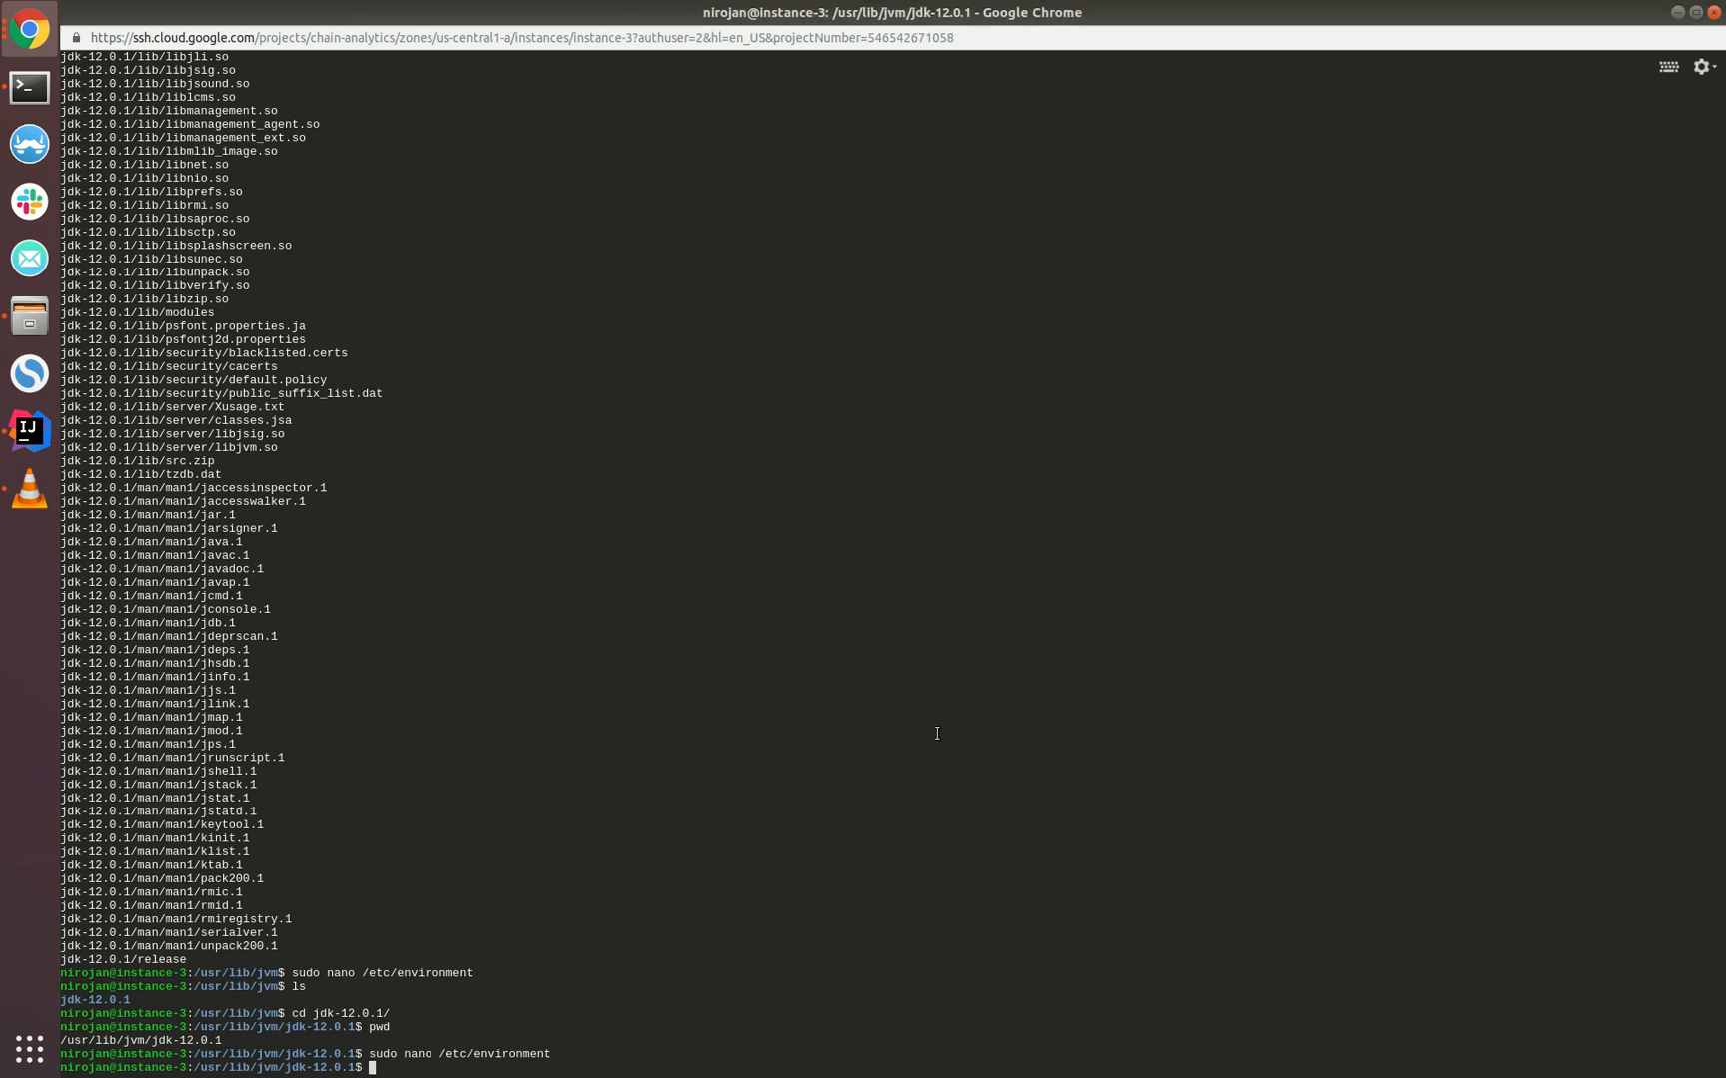
Install and set jdk-12.0.1 java and javac alternatives, then list the java alternatives
{"action": "type", "text": "sudo update-alternatives --install \"/usr/bin/java\" \"java\" \"/usr/lib/jvm/jdk-12.0.1/bin/java\" 0"}
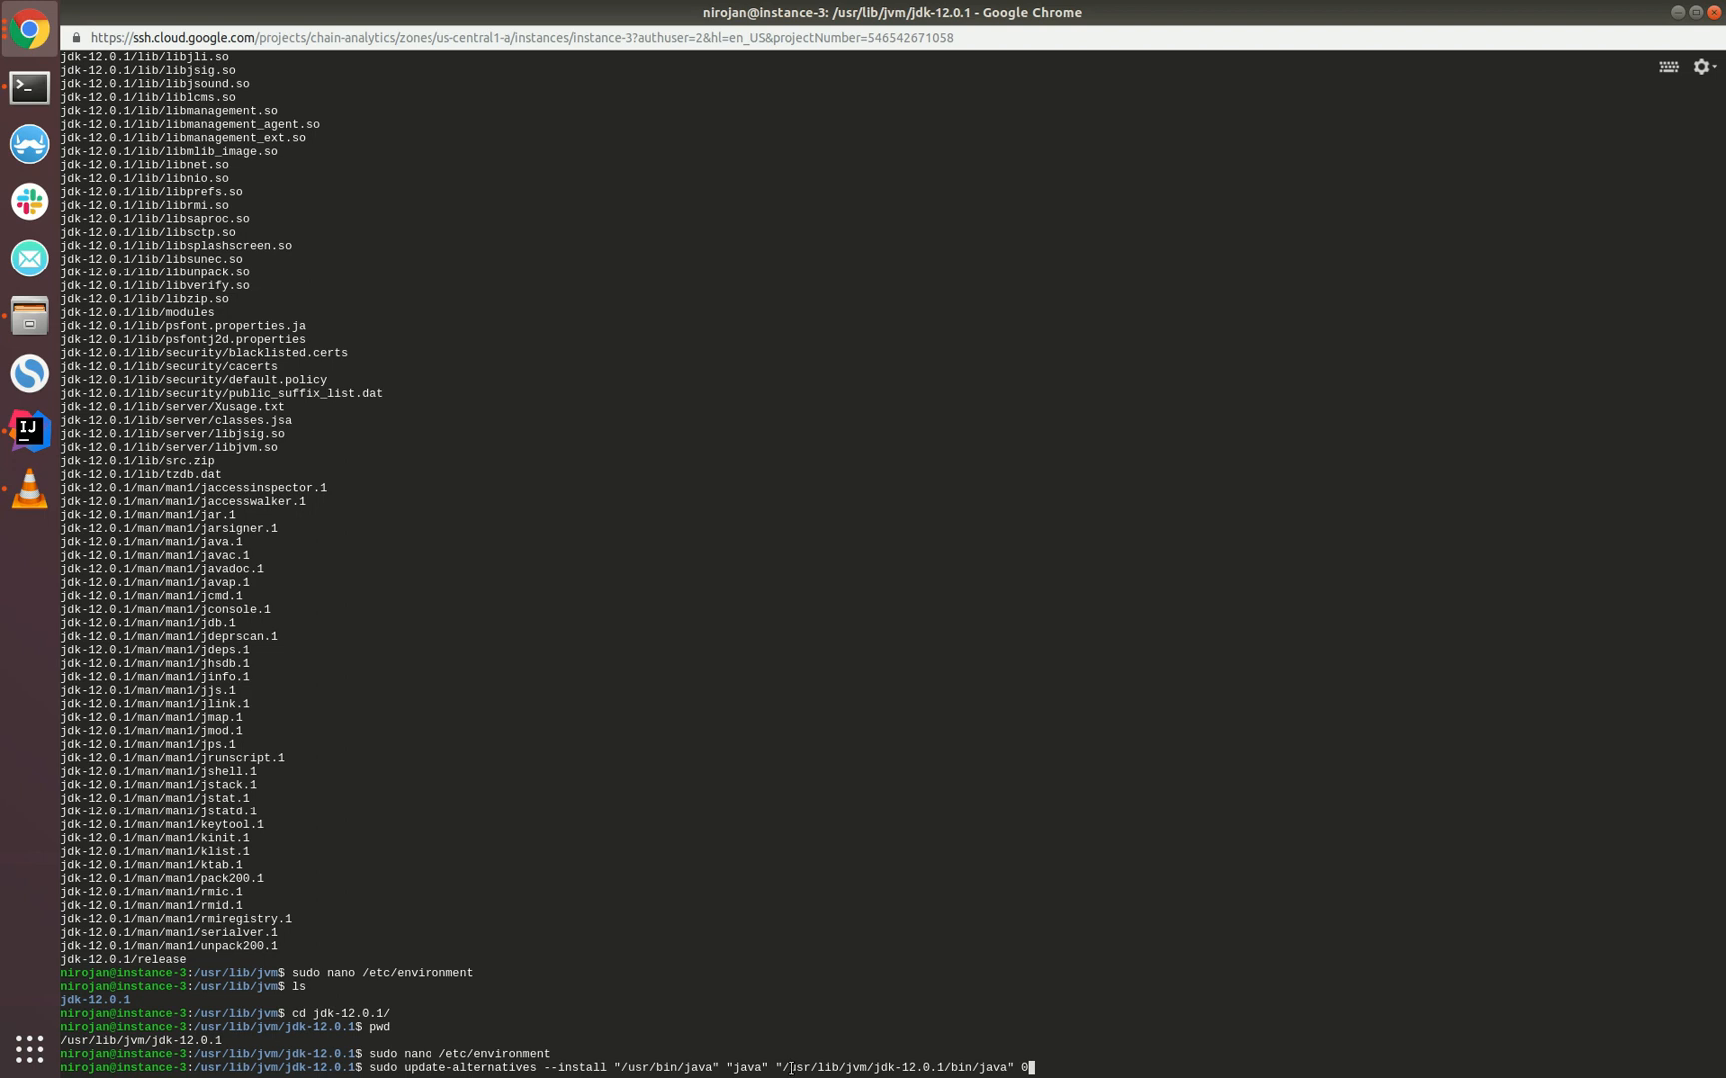
{"action": "left_click_drag", "start_coordinate": [788, 1067], "coordinate": [1006, 1068]}
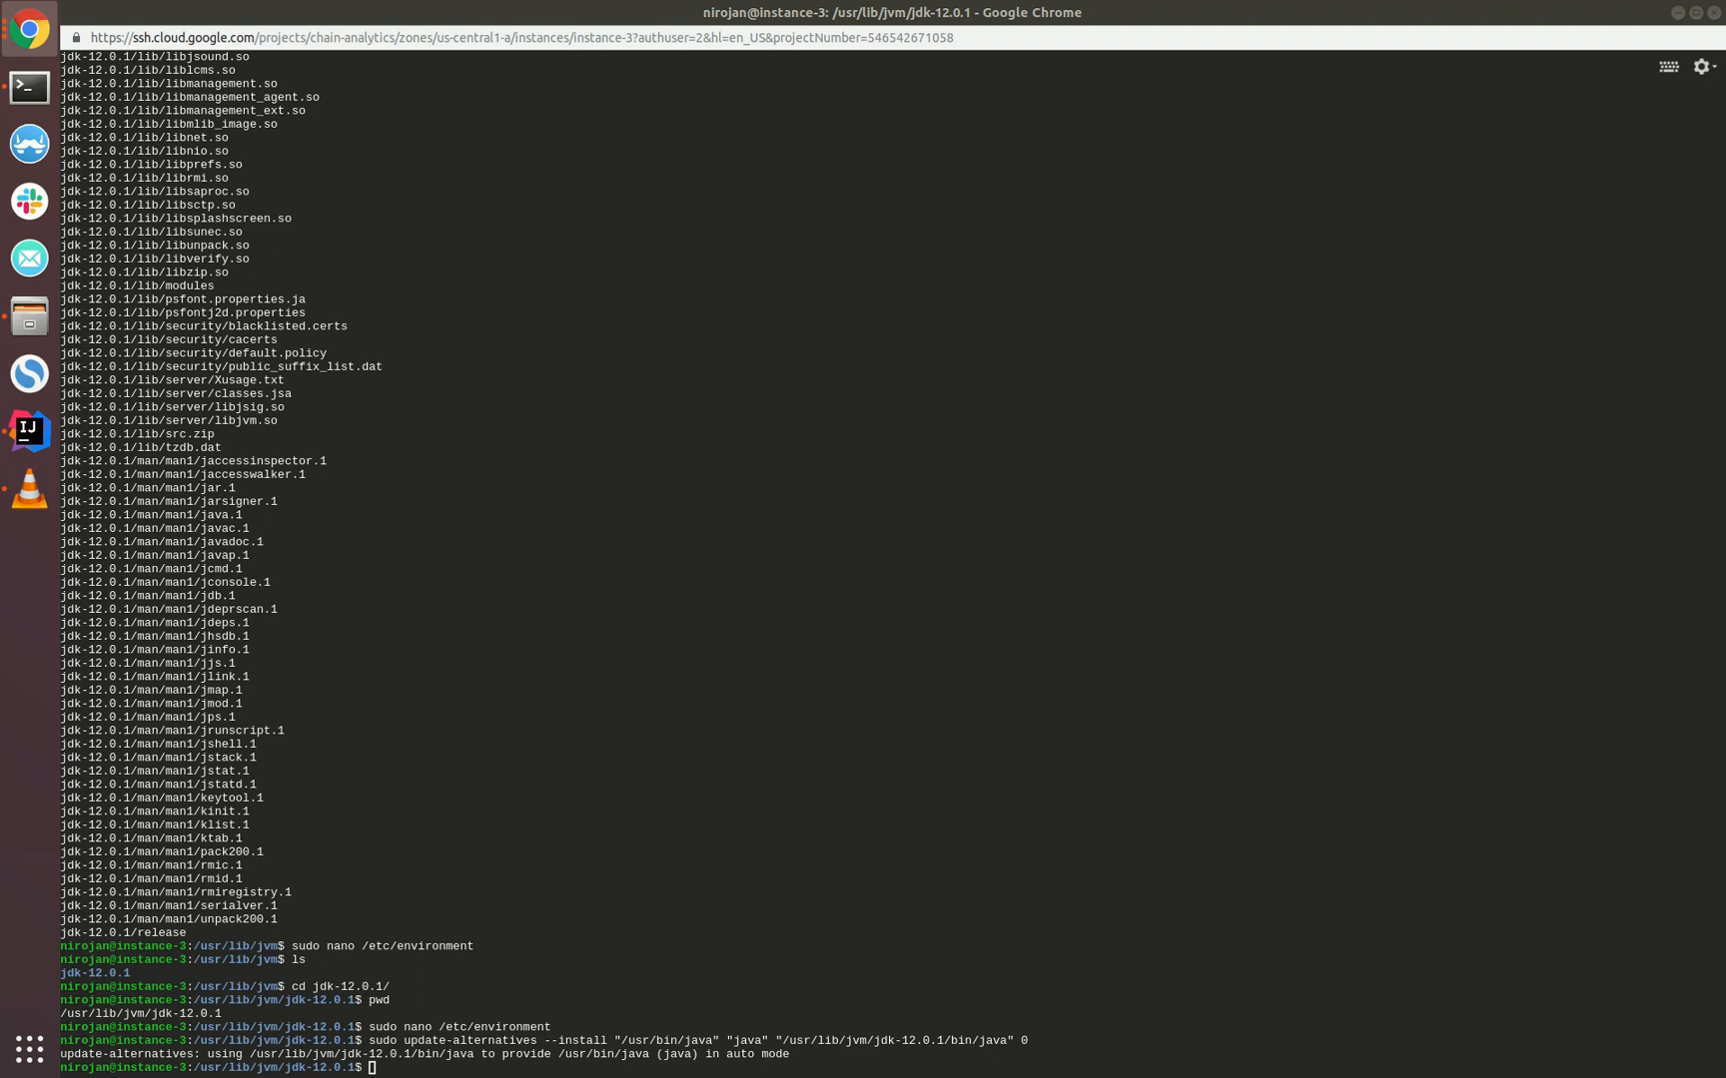
{"action": "mouse_move", "coordinate": [1014, 908]}
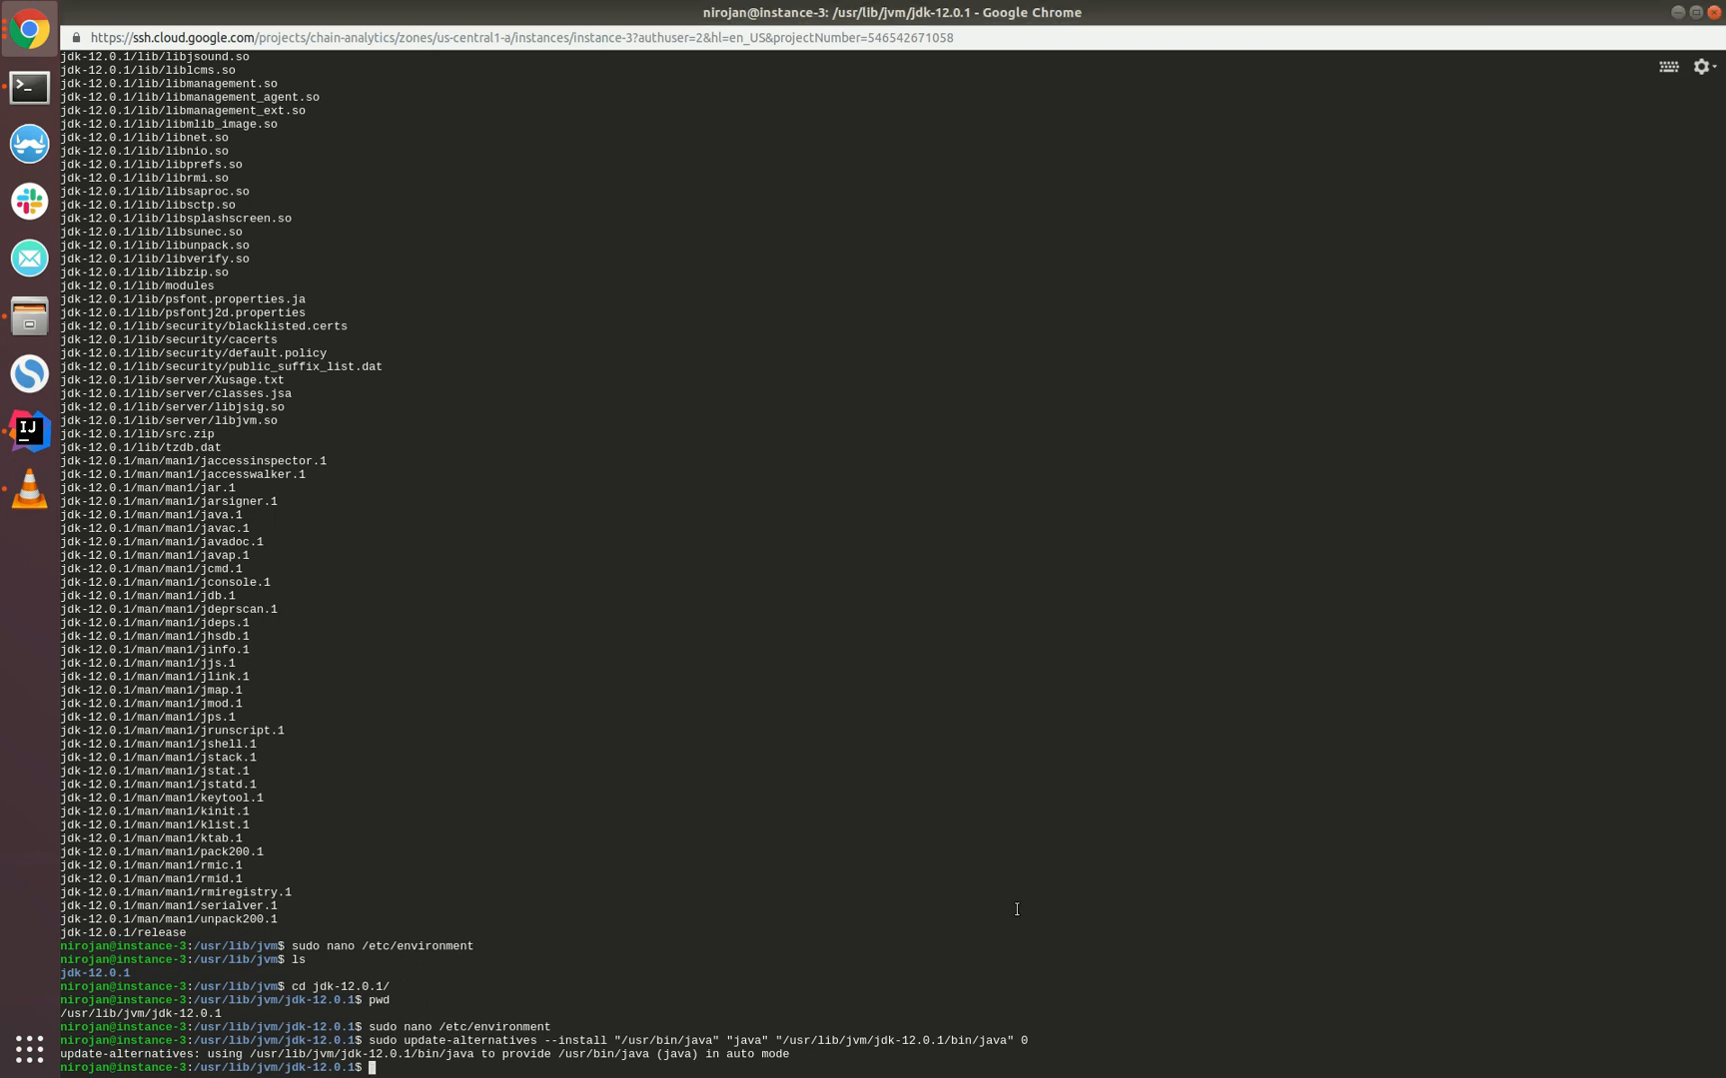
{"action": "type", "text": "sudo update-alternatives --install \"/usr/bin/javac\" \"javac\" \"/usr/lib/jvm/jdk-12.0.1/bin/javac\" 0"}
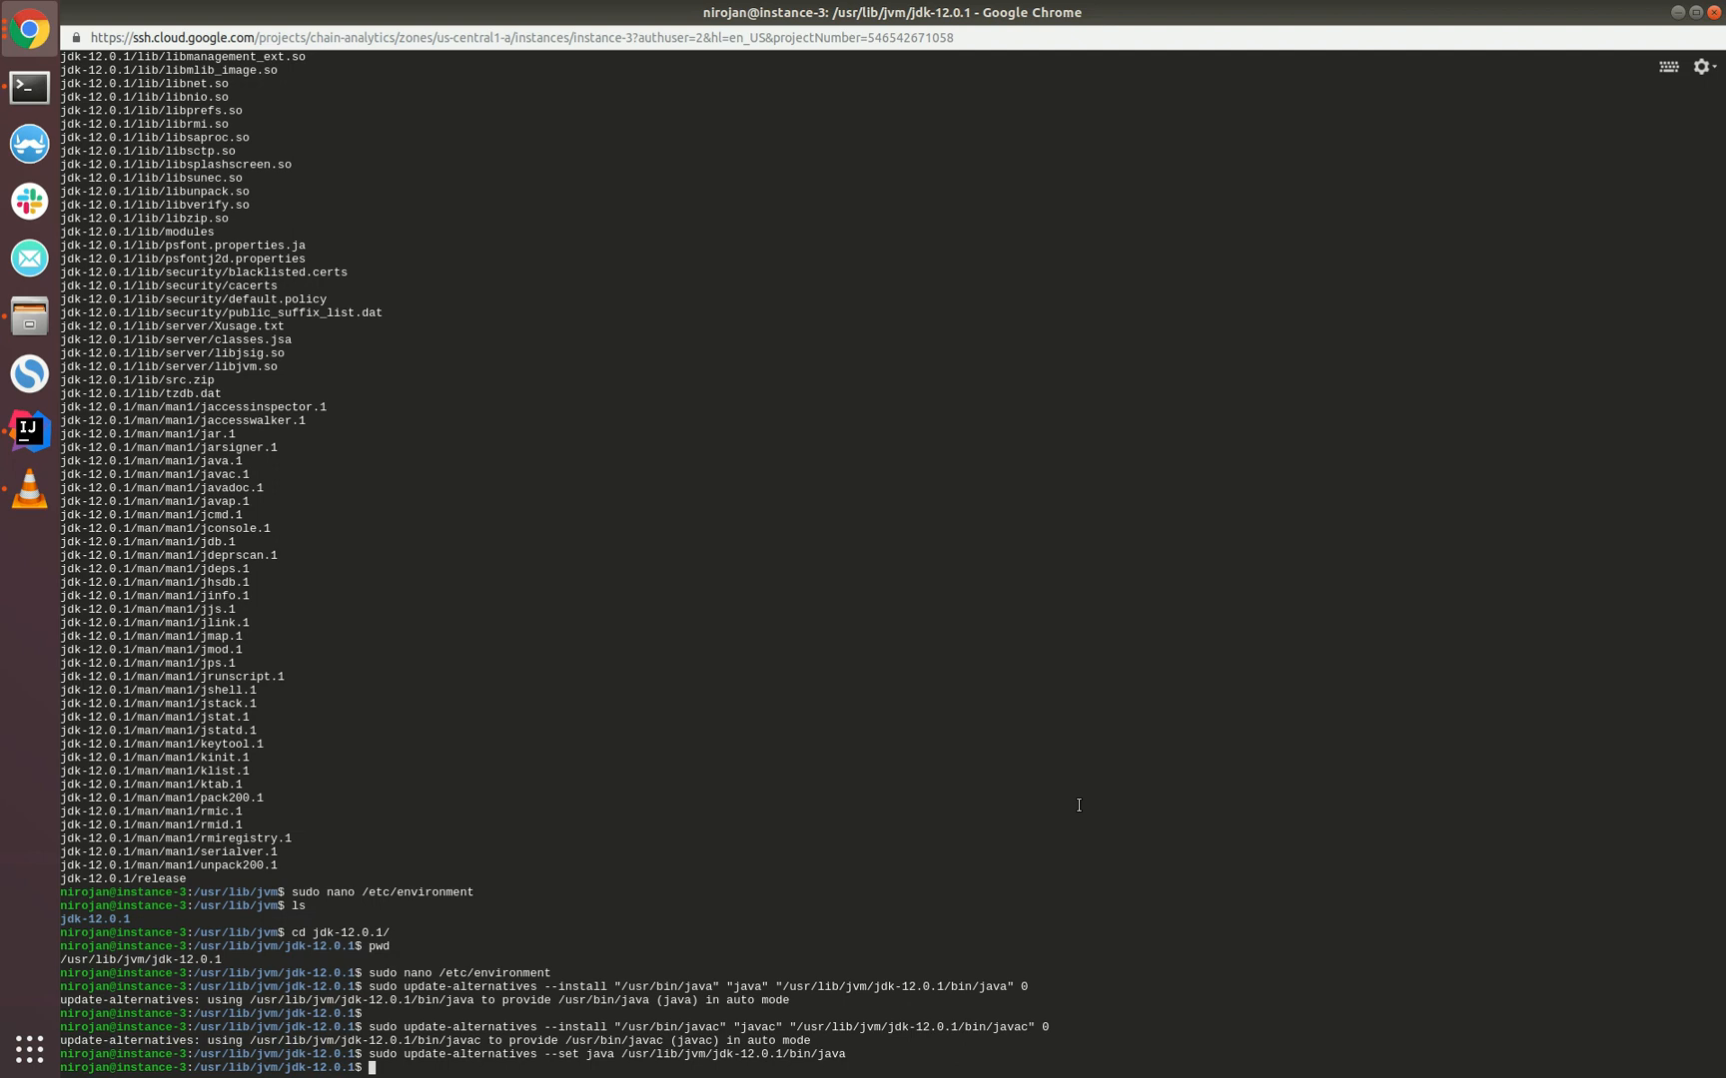
{"action": "type", "text": "sudo update-alternatives --set javac /usr/lib/jvm/jdk-12.0.1/bin/javac"}
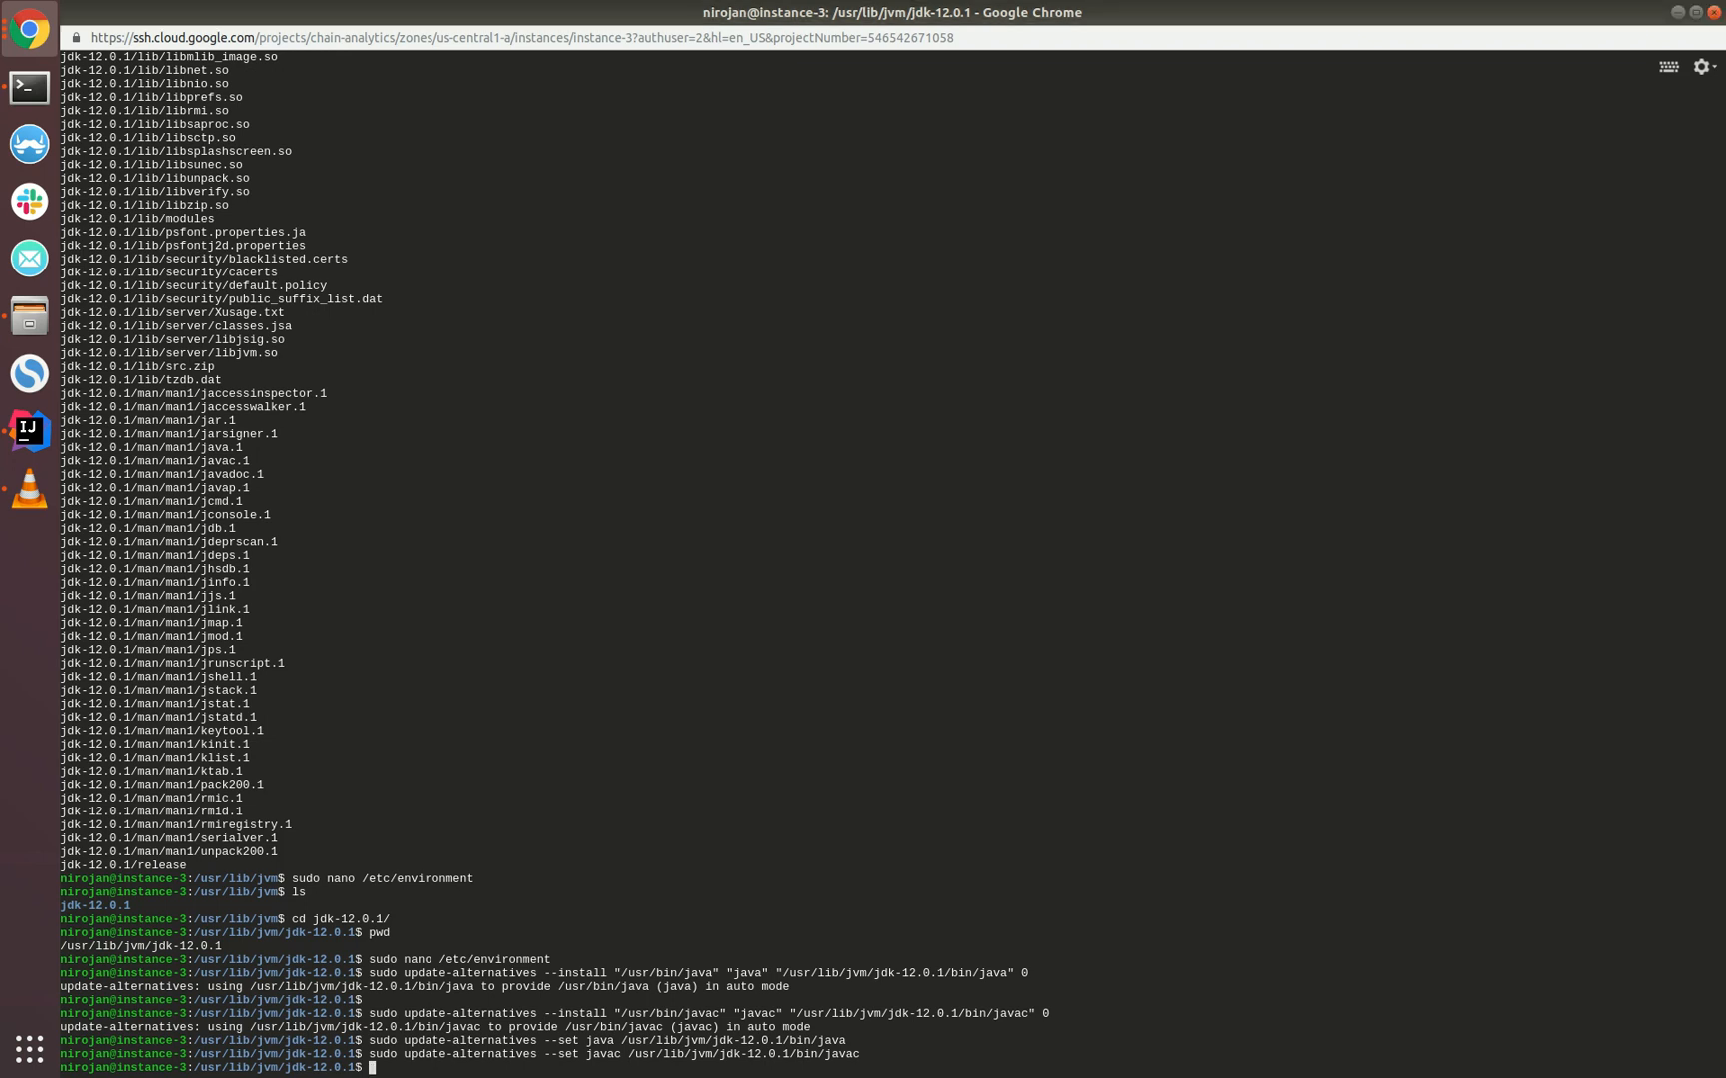
{"action": "type", "text": "update-alternatives --list java"}
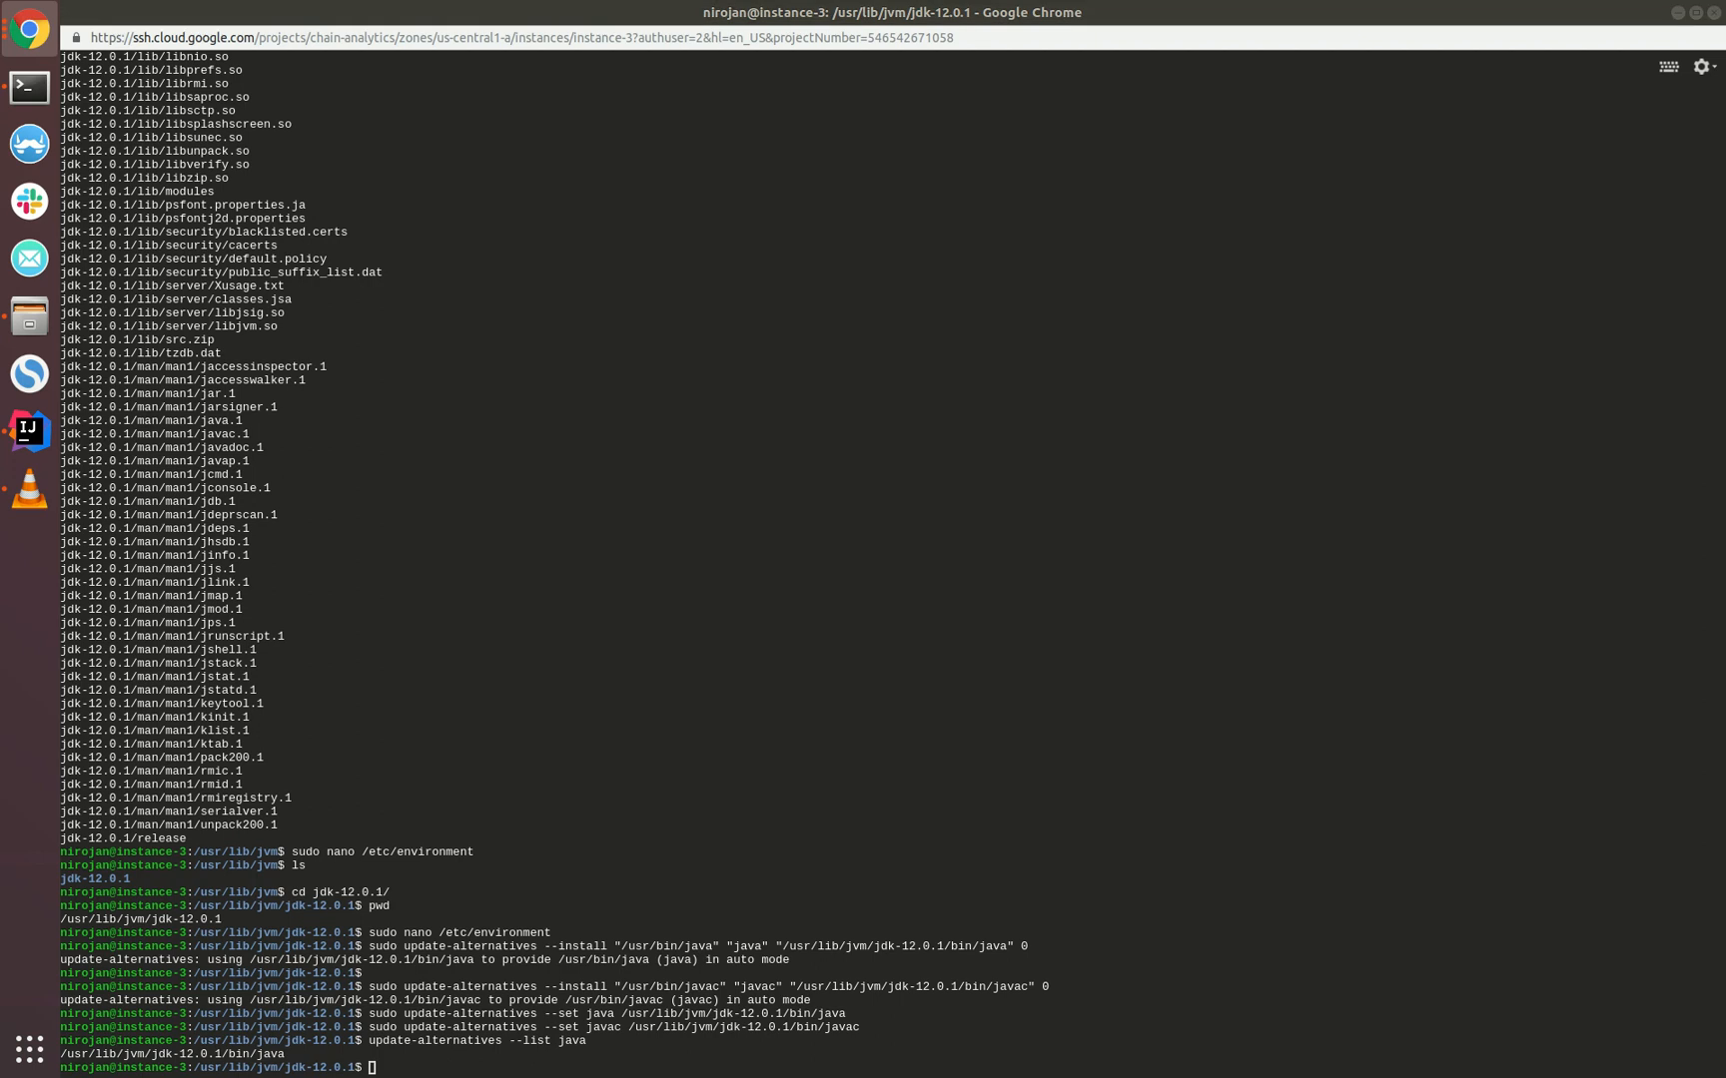
List javac alternatives, confirm java -version shows 12.0.1, and echo $JAVA_HOME
{"action": "type", "text": "update-alternatives --list javac"}
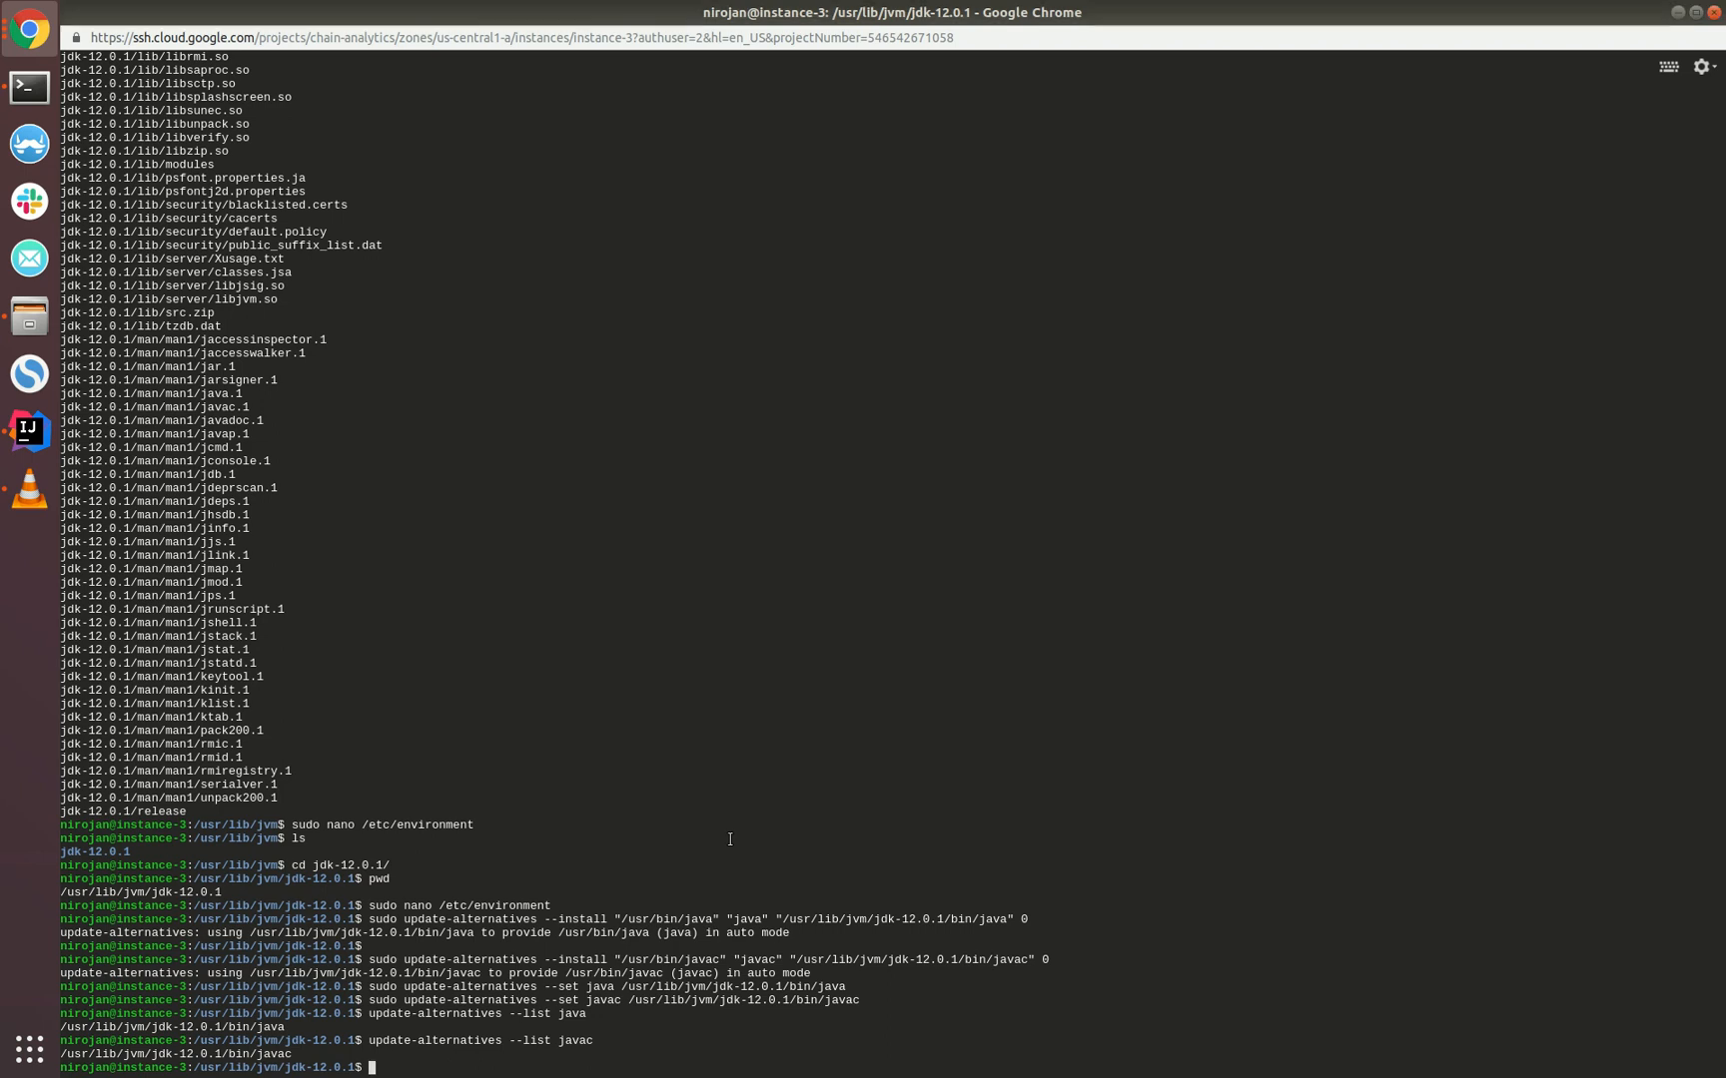
{"action": "type", "text": "java"}
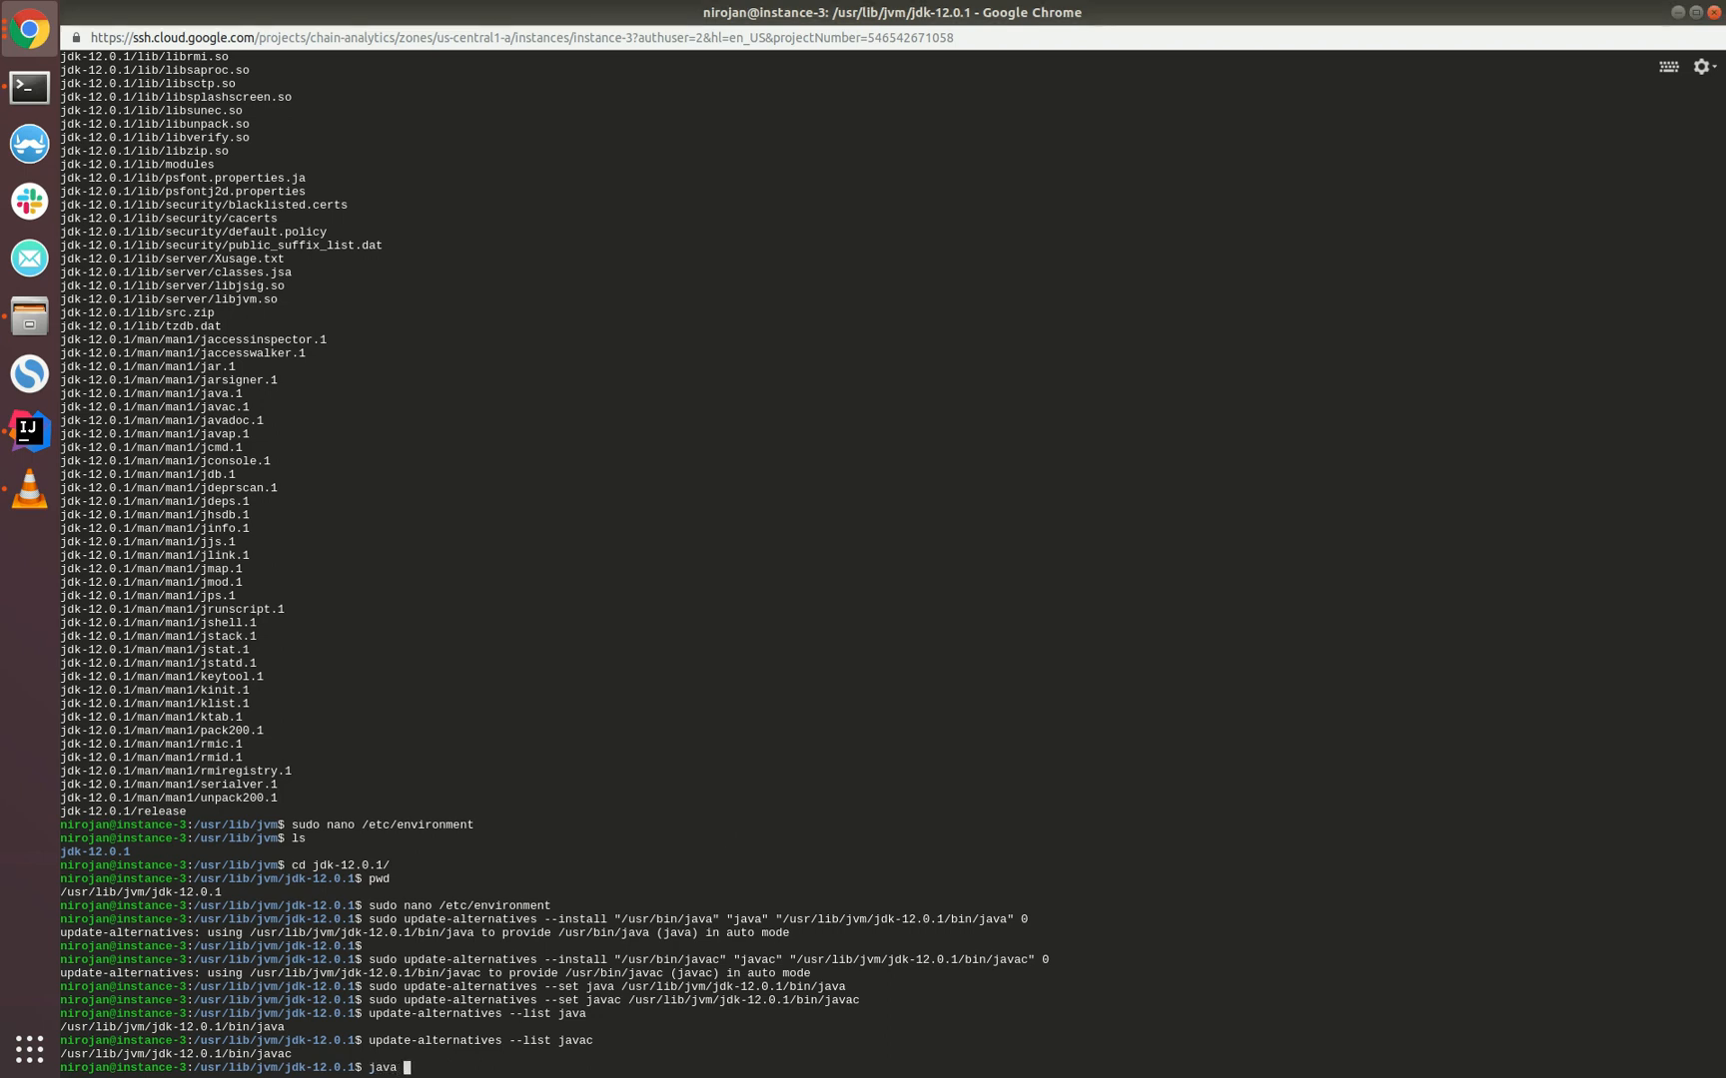
{"action": "type", "text": "-version"}
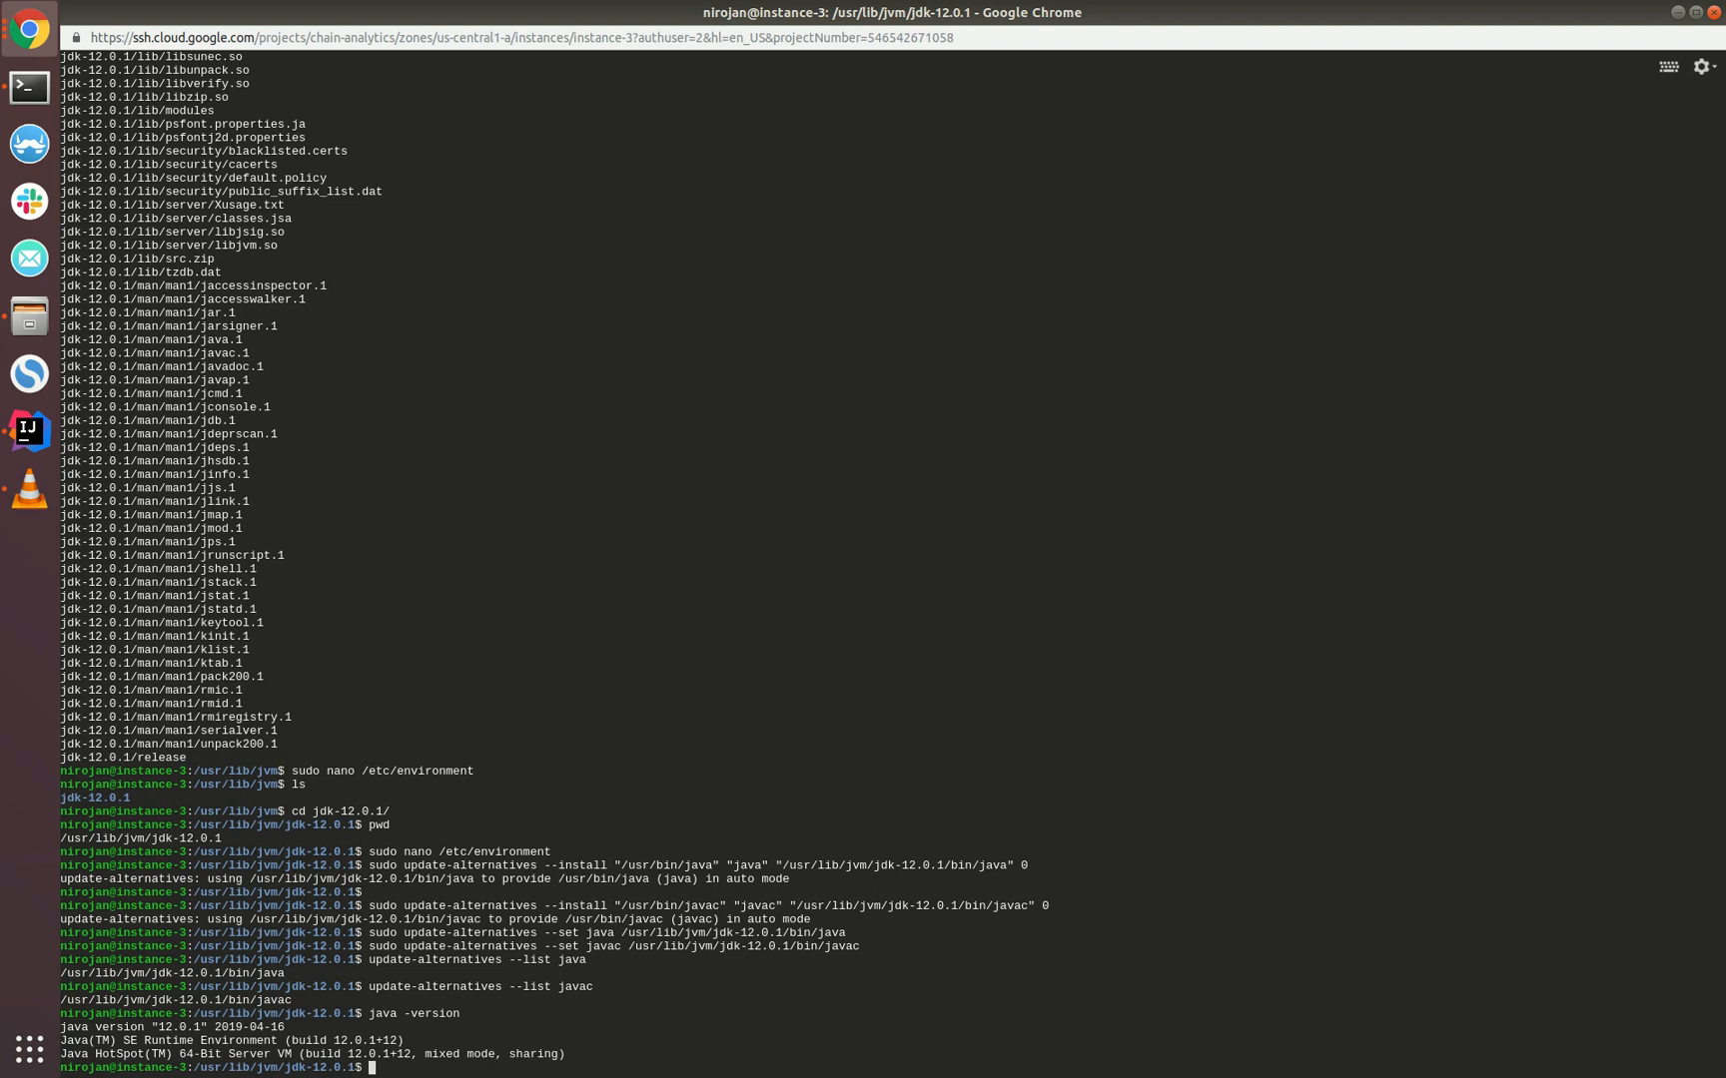
{"action": "type", "text": "echo $JAVA_HOME"}
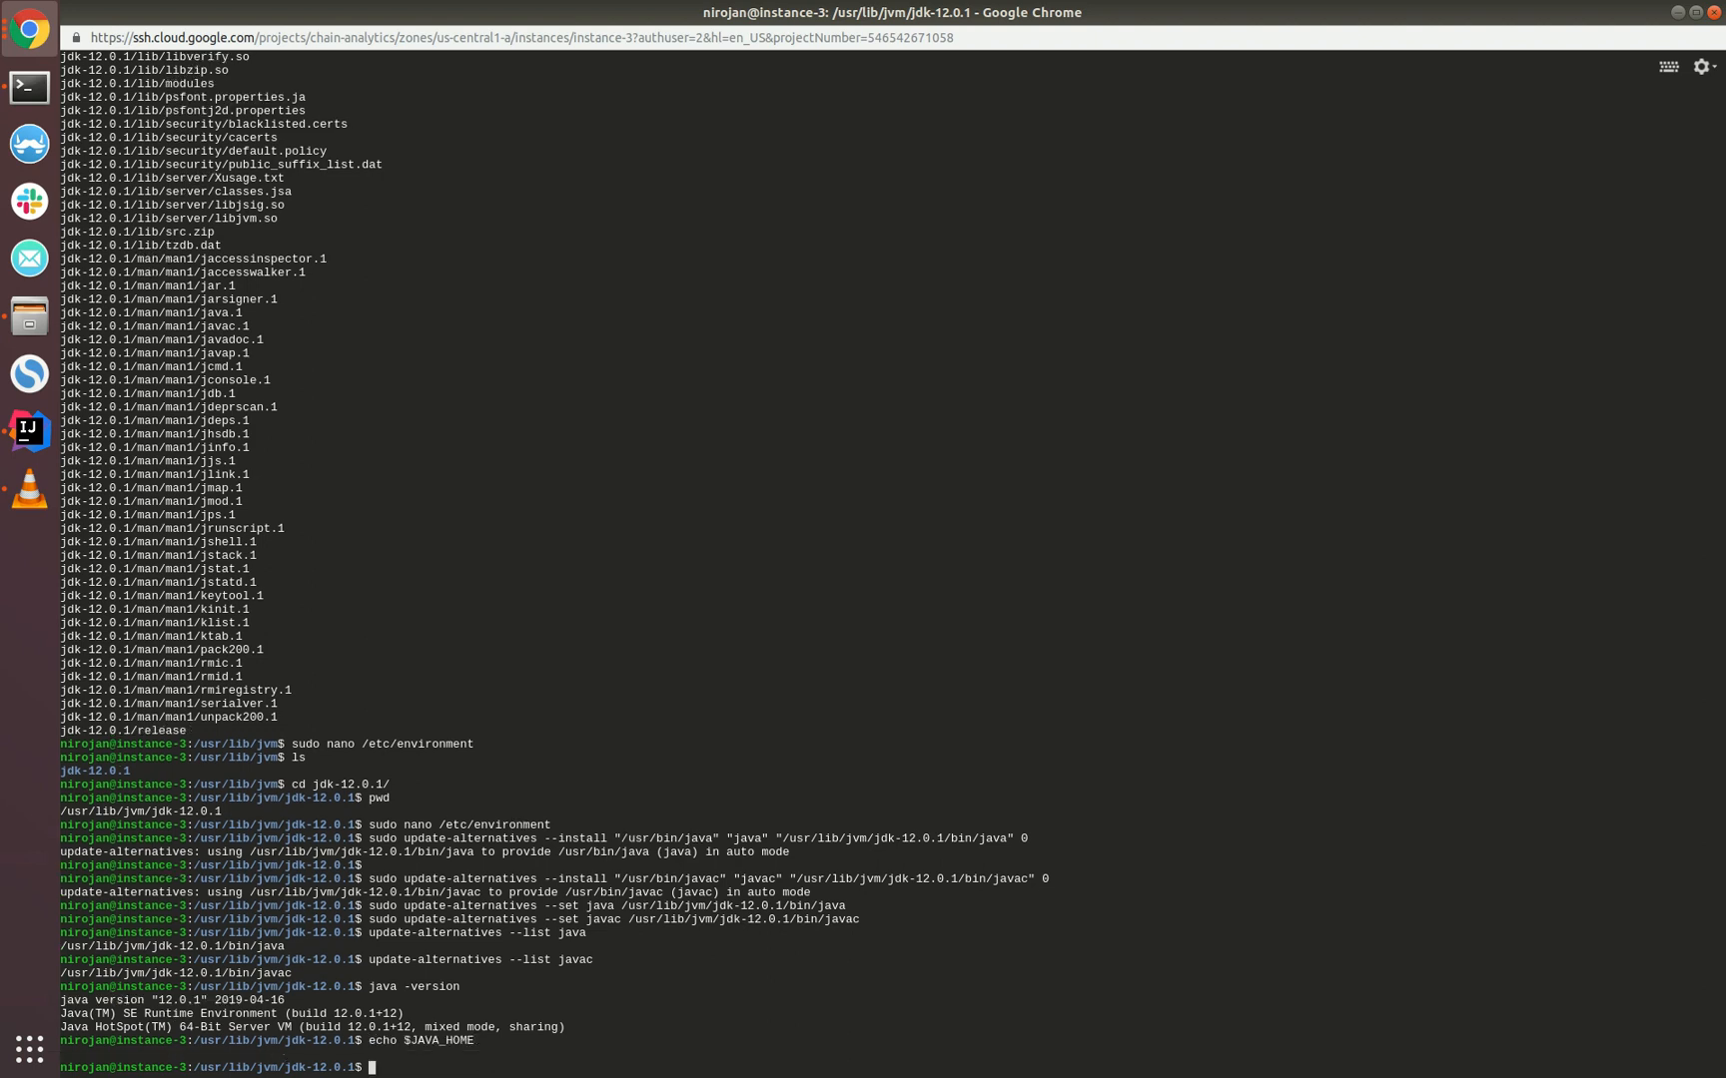